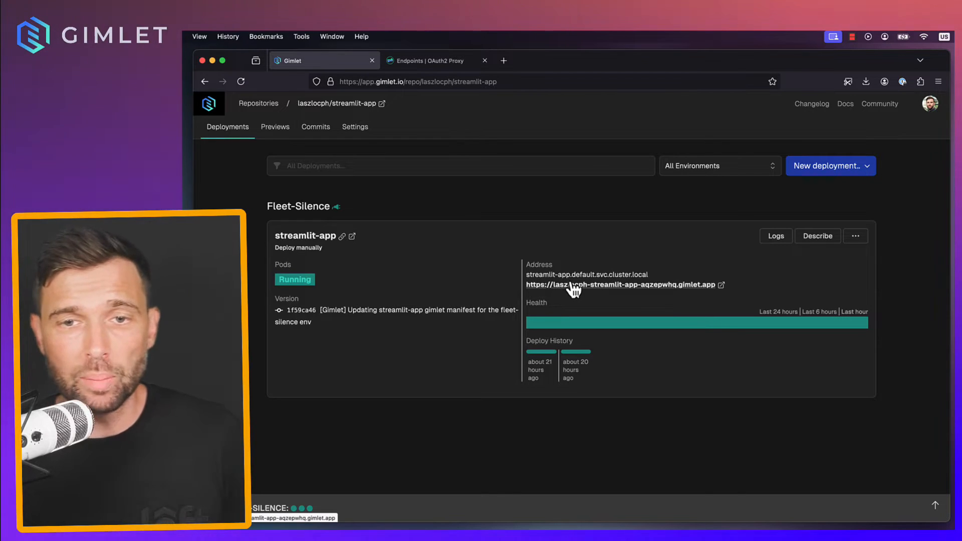
- Visit the streamlit-app public URL from the Gimlet deployment card to see GitHub's Authorize page
{"action": "left_click", "coordinate": [622, 285]}
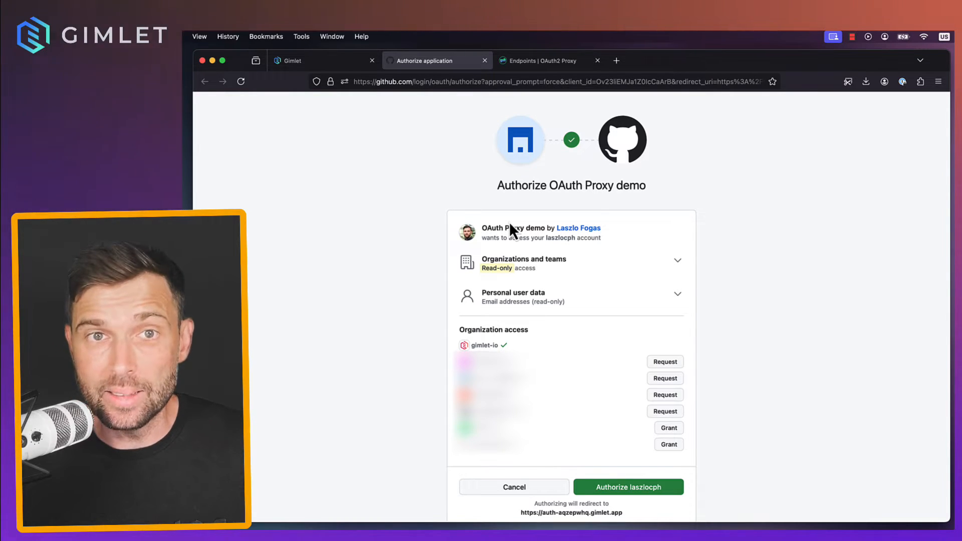
{"action": "mouse_move", "coordinate": [428, 253]}
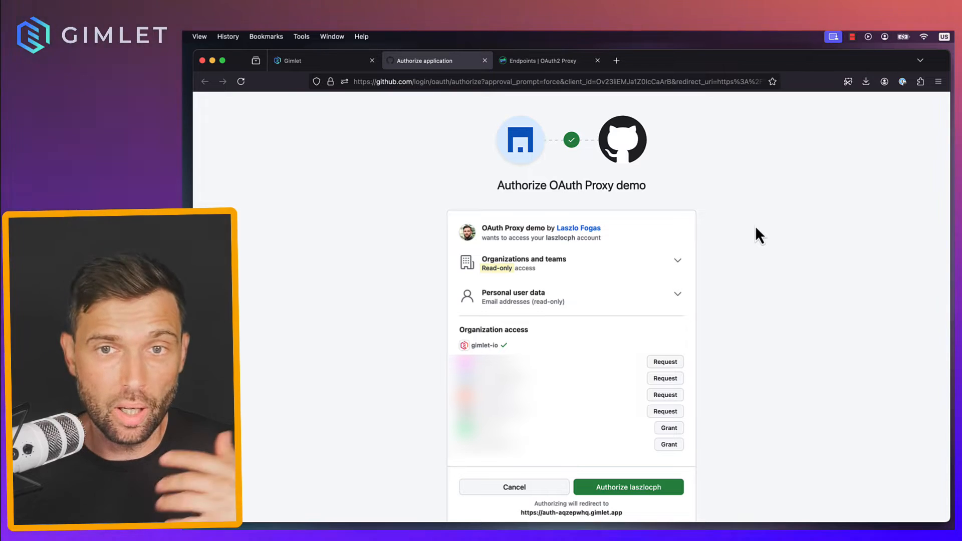
{"action": "mouse_move", "coordinate": [497, 130]}
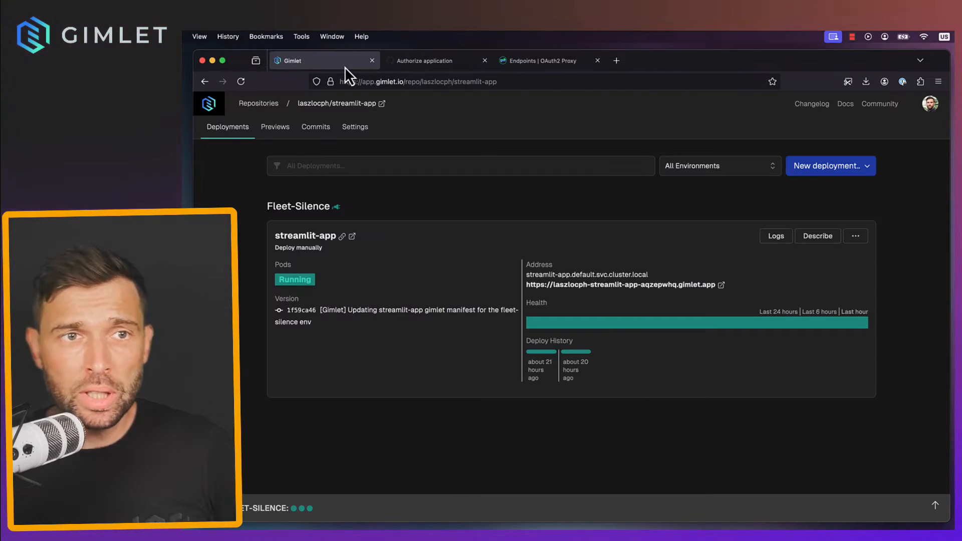
- Review the fleet-silence Ingress config down to the OAuth2Proxy section, then go to the OAuth2 Proxy docs
{"action": "left_click", "coordinate": [258, 104]}
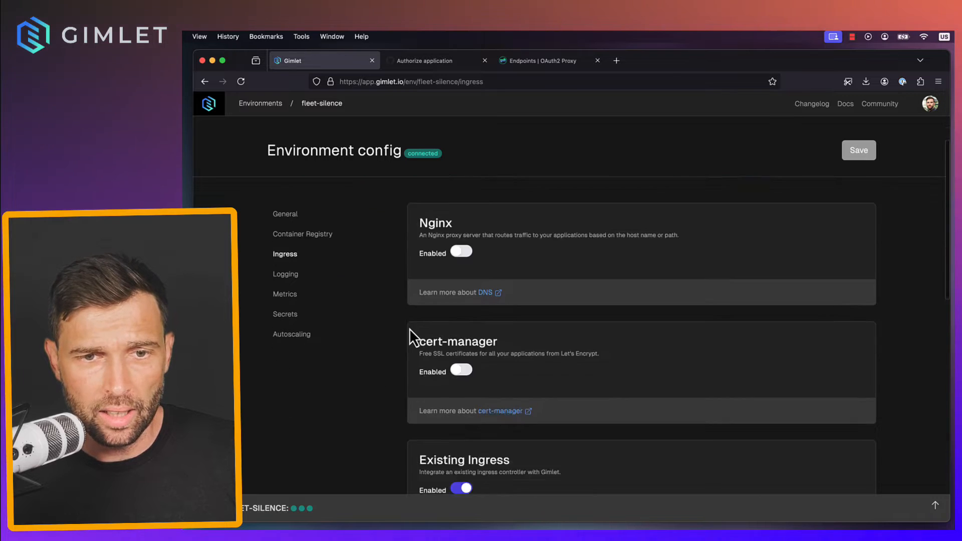
{"action": "scroll", "scroll_direction": "down", "scroll_amount": 3}
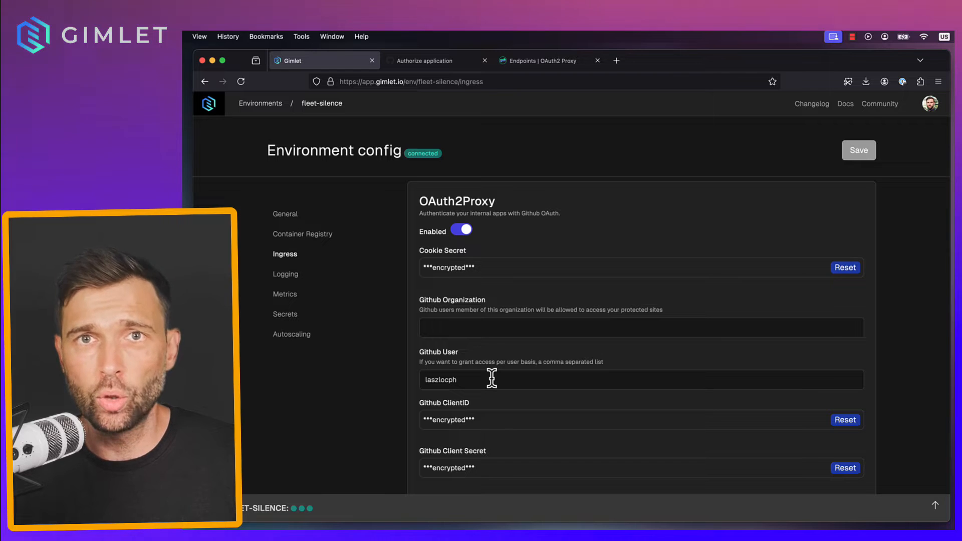
{"action": "left_click", "coordinate": [539, 60]}
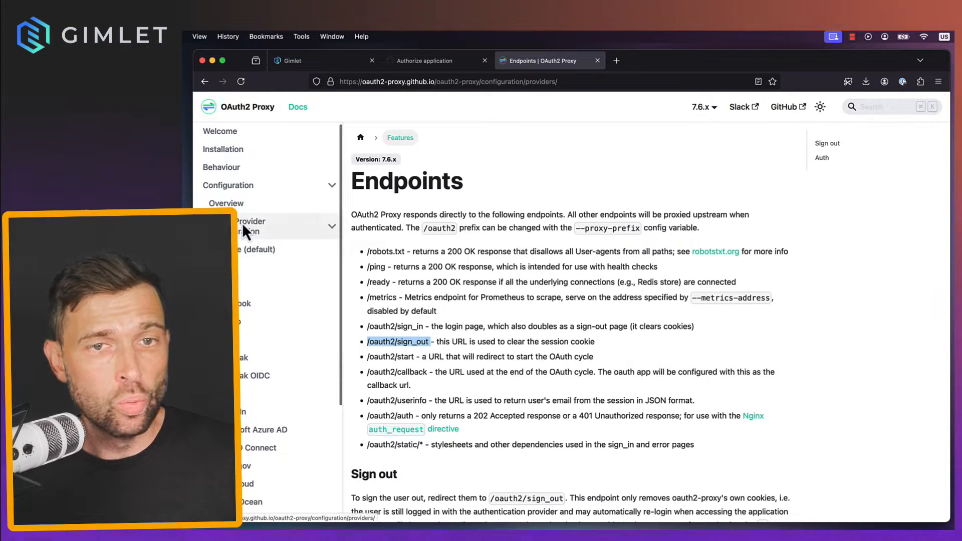
- Reach the Google (default) provider page via OAuth Provider Configuration in the docs
{"action": "left_click", "coordinate": [250, 226]}
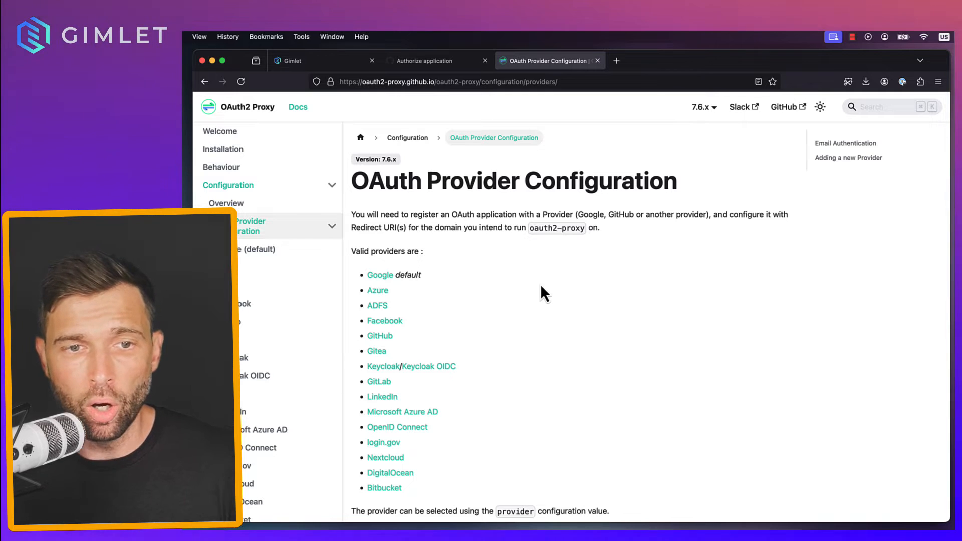
{"action": "scroll", "scroll_direction": "down", "scroll_amount": 3}
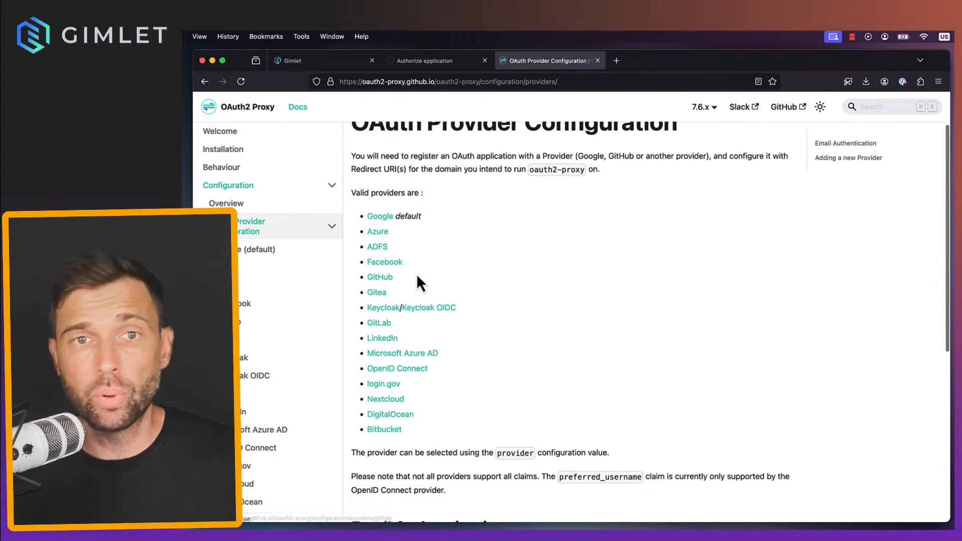
{"action": "mouse_move", "coordinate": [485, 270]}
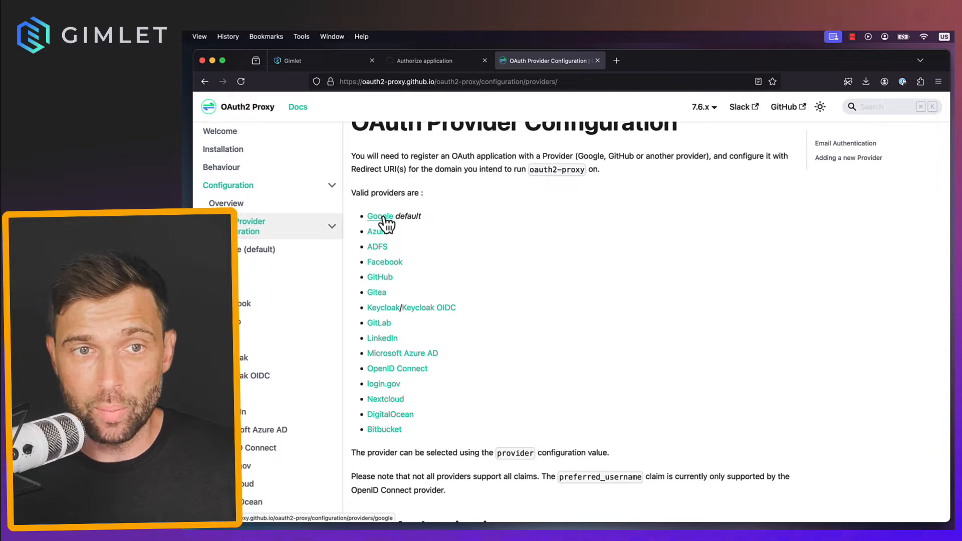
{"action": "left_click", "coordinate": [377, 216]}
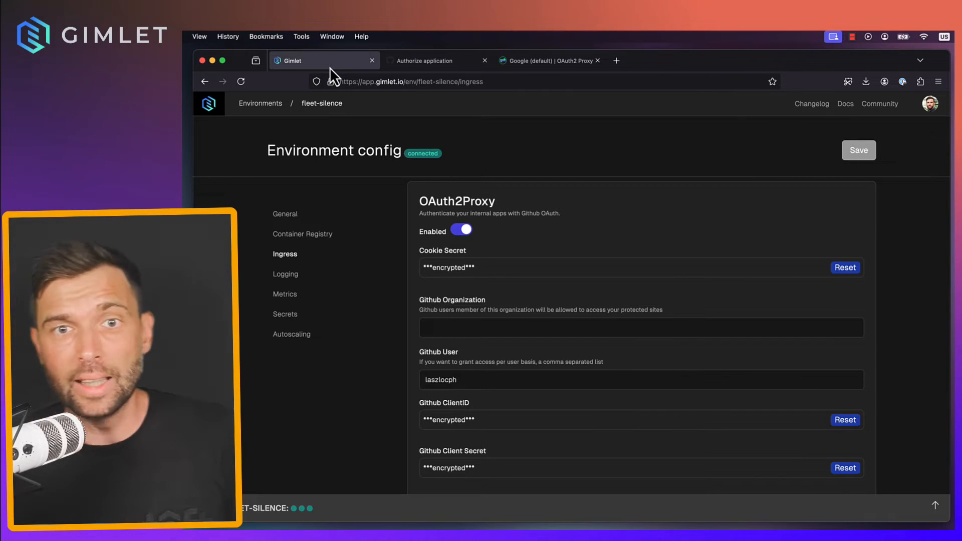
{"action": "mouse_move", "coordinate": [453, 102]}
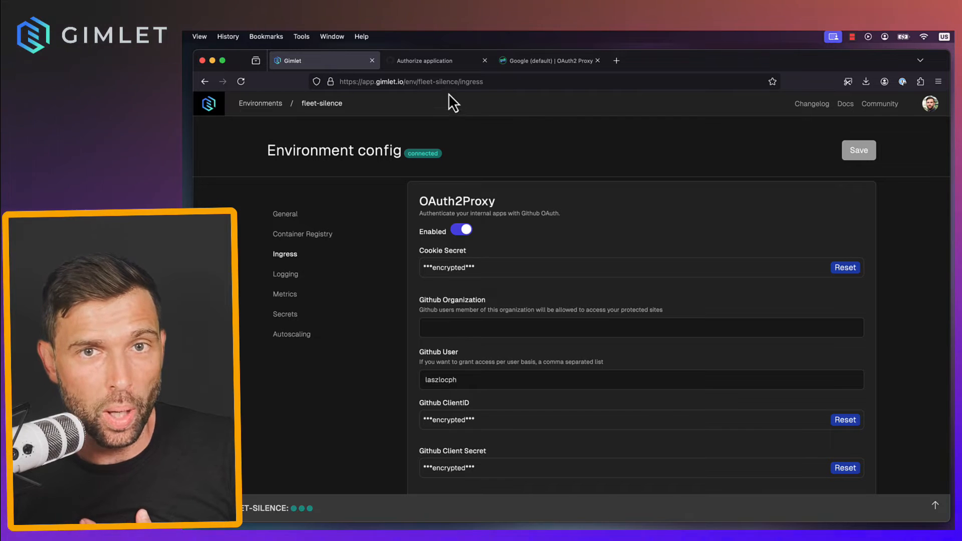
{"action": "mouse_move", "coordinate": [477, 135]}
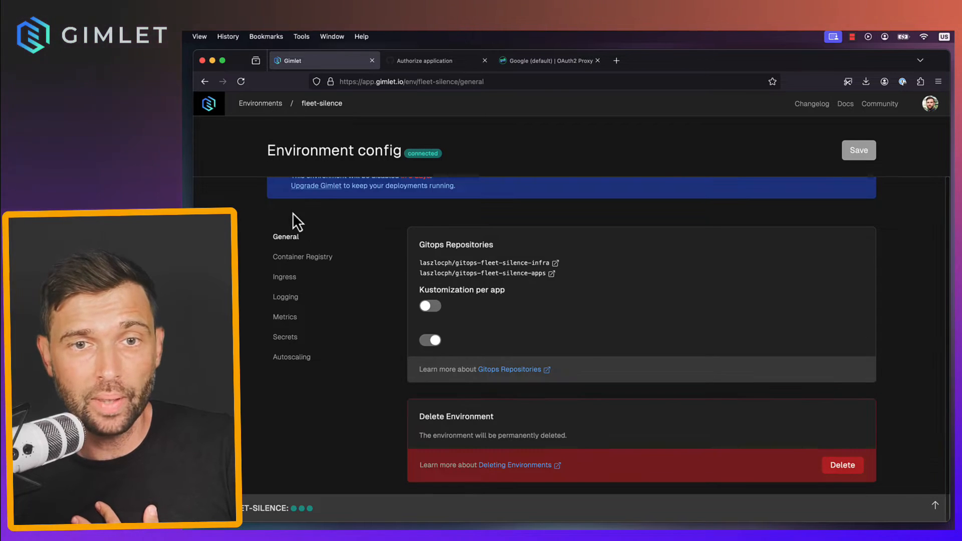
- Go to the gitops-fleet-silence-infra repository from the Environment config General section
{"action": "left_click", "coordinate": [484, 263]}
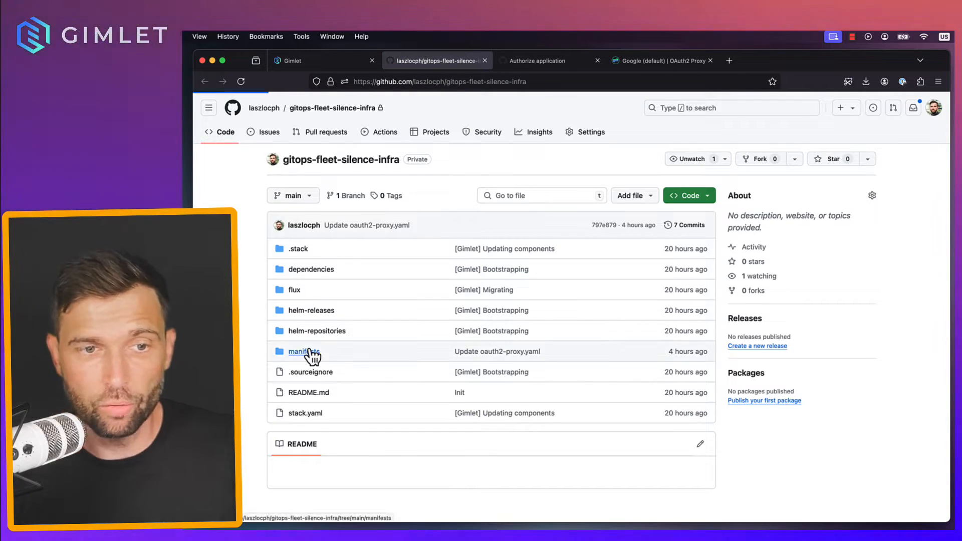
- Read manifests/oauth2-proxy.yaml and pick out the args provider value set to github
{"action": "left_click", "coordinate": [305, 350]}
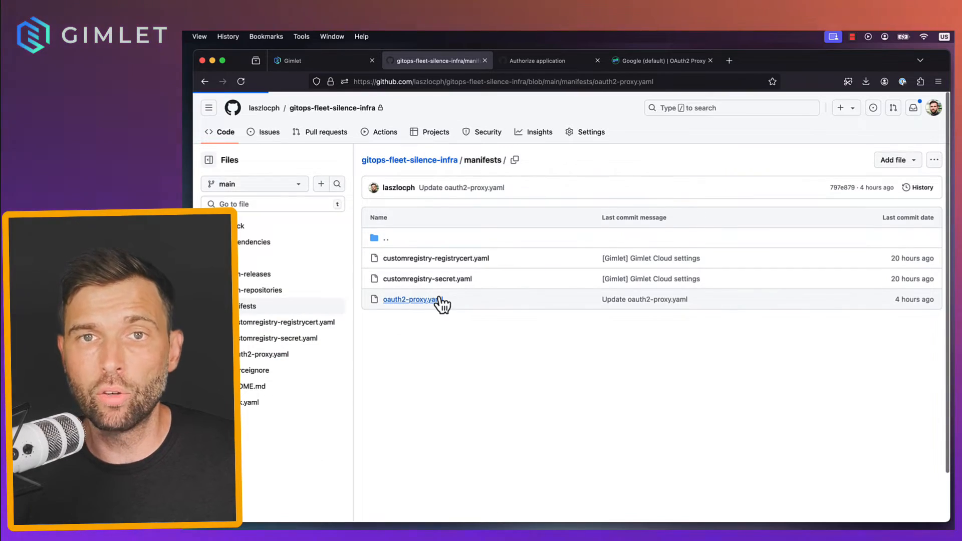
{"action": "left_click", "coordinate": [411, 298]}
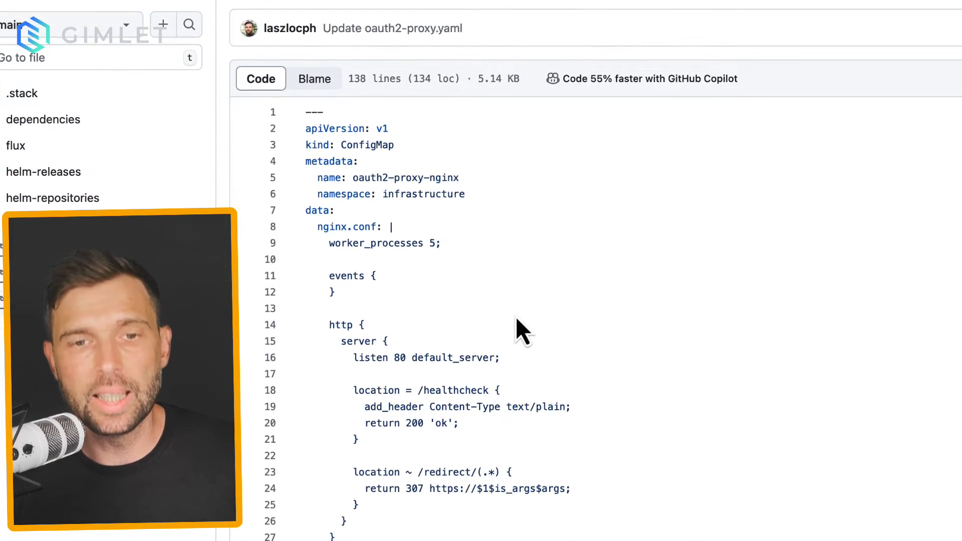
{"action": "scroll", "scroll_direction": "down", "scroll_amount": 3}
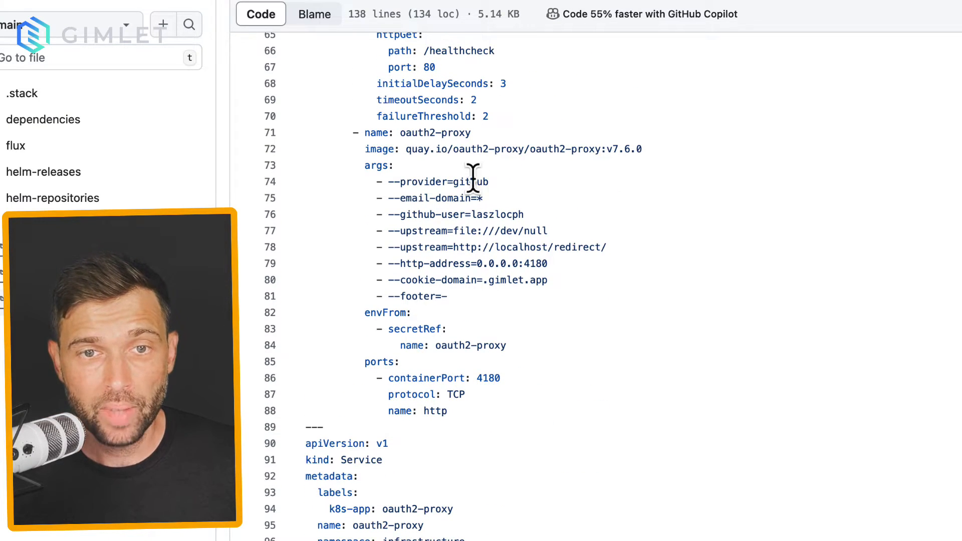
{"action": "double_click", "coordinate": [436, 181]}
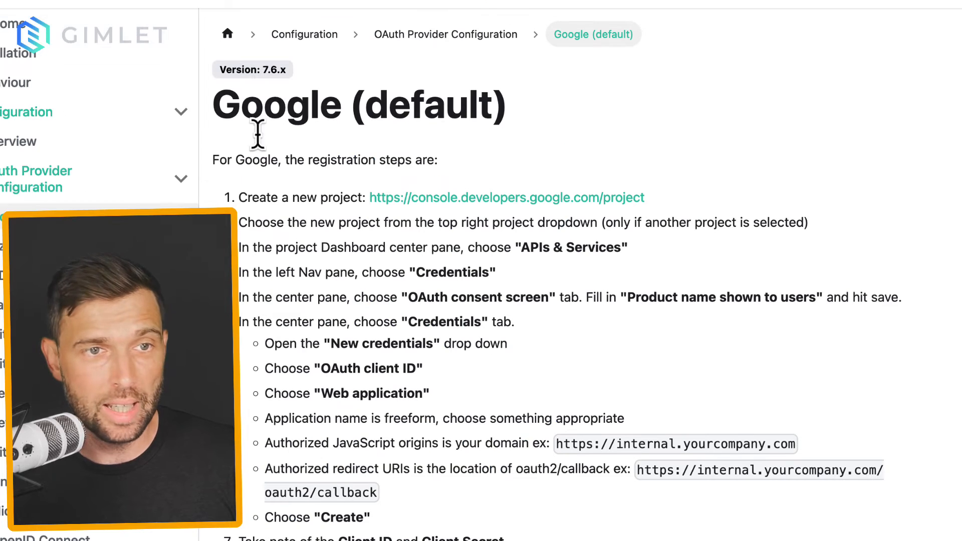
{"action": "mouse_move", "coordinate": [650, 270]}
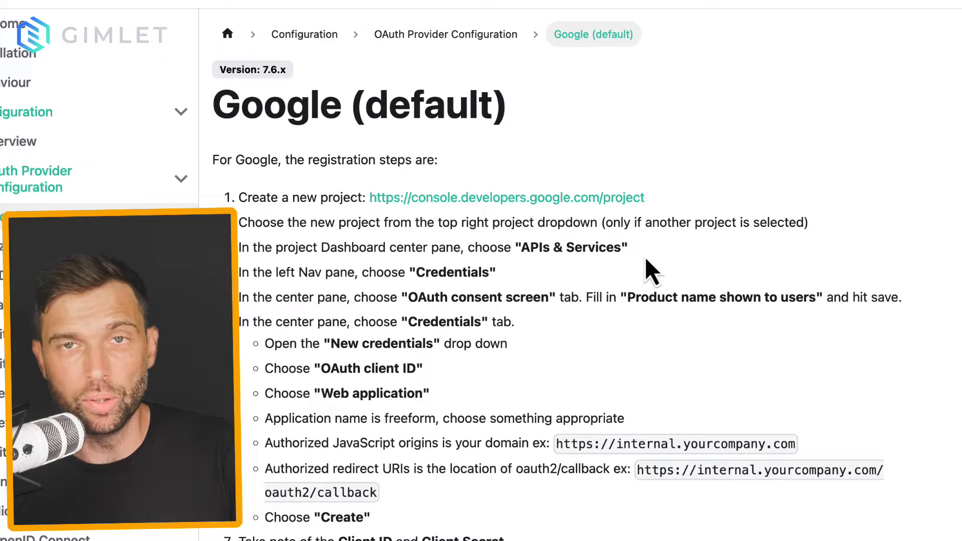
{"action": "mouse_move", "coordinate": [580, 93]}
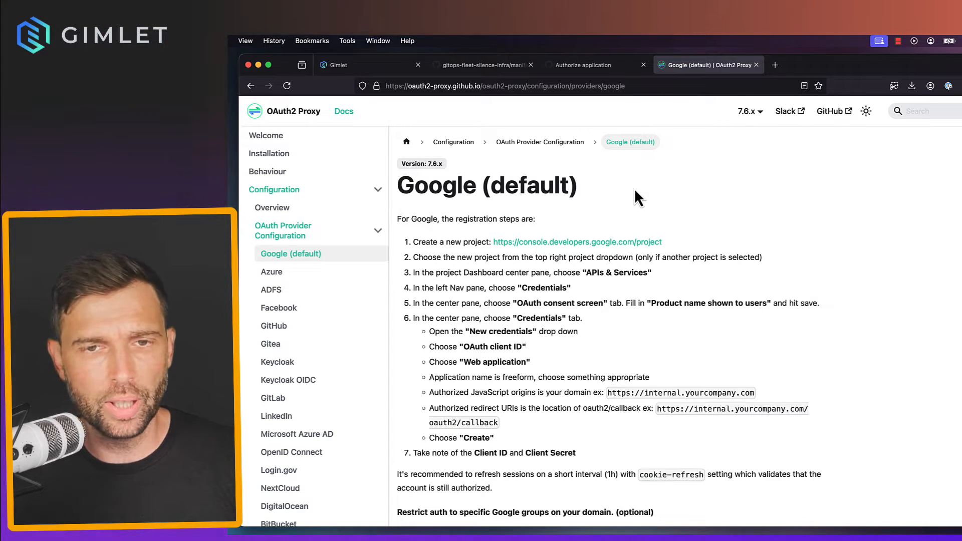
{"action": "mouse_move", "coordinate": [576, 167]}
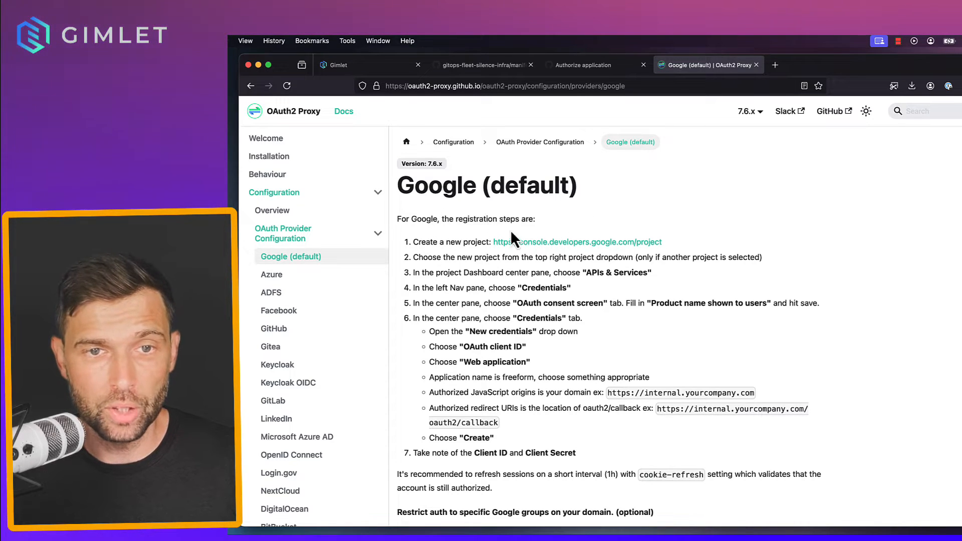
- Follow the docs' console.developers.google.com/project link to Google Cloud's Manage resources page
{"action": "left_click", "coordinate": [577, 241]}
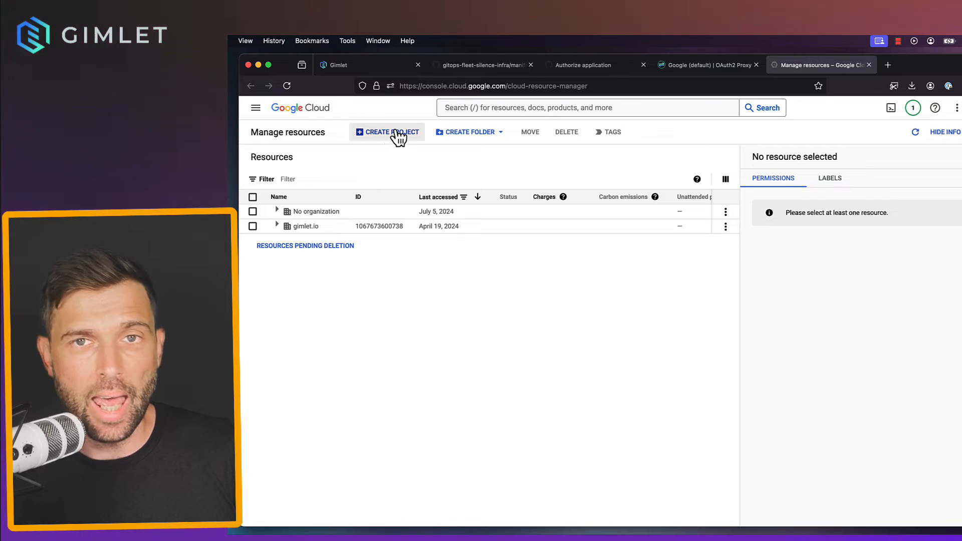
- Create the Google Cloud project 'OAuth Proxy Demo - deleteme2' under the gimlet.io organization
{"action": "left_click", "coordinate": [700, 65]}
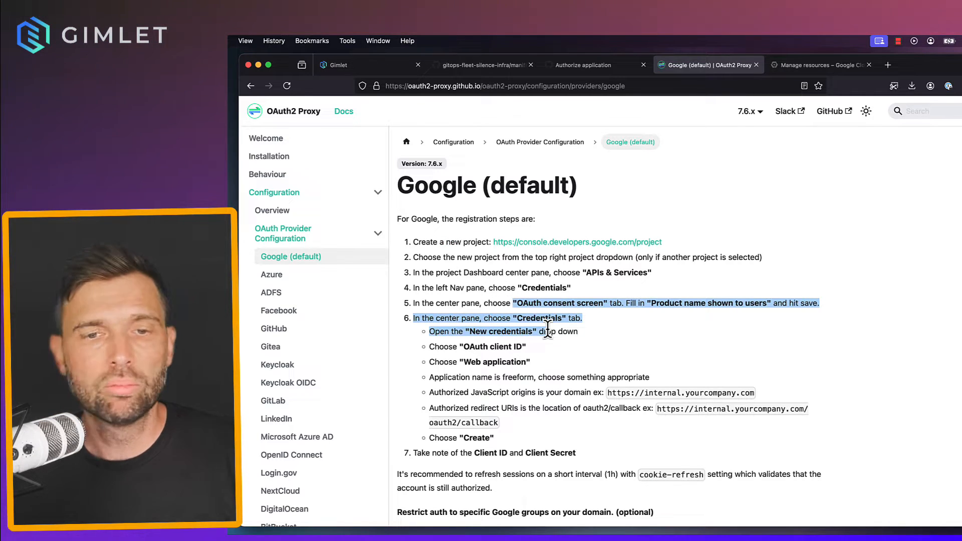
{"action": "left_click", "coordinate": [821, 64]}
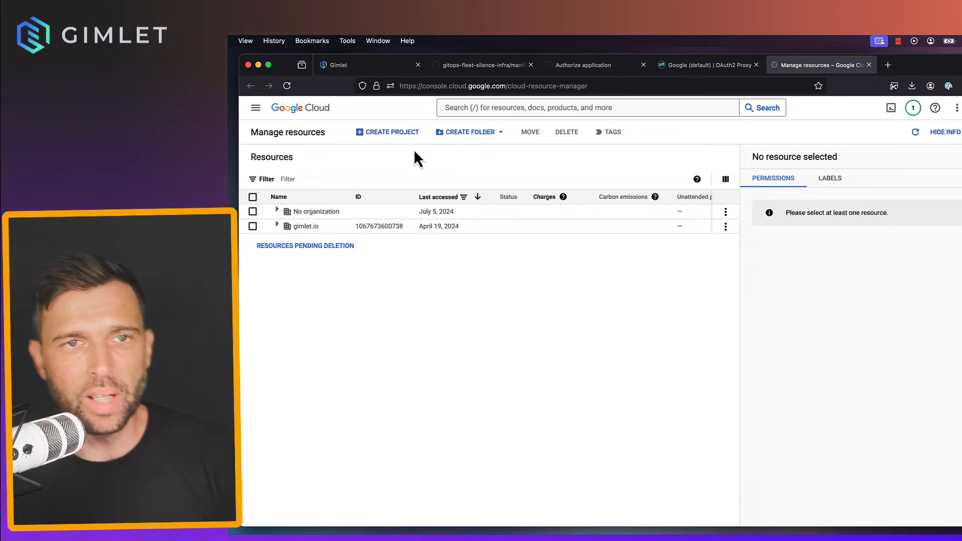
{"action": "left_click", "coordinate": [387, 131]}
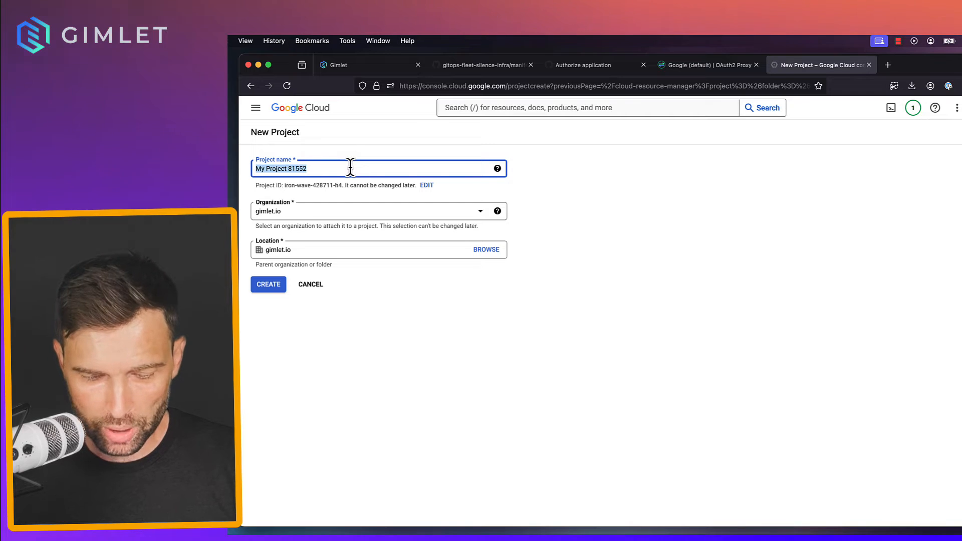
{"action": "type", "text": "OAUth"}
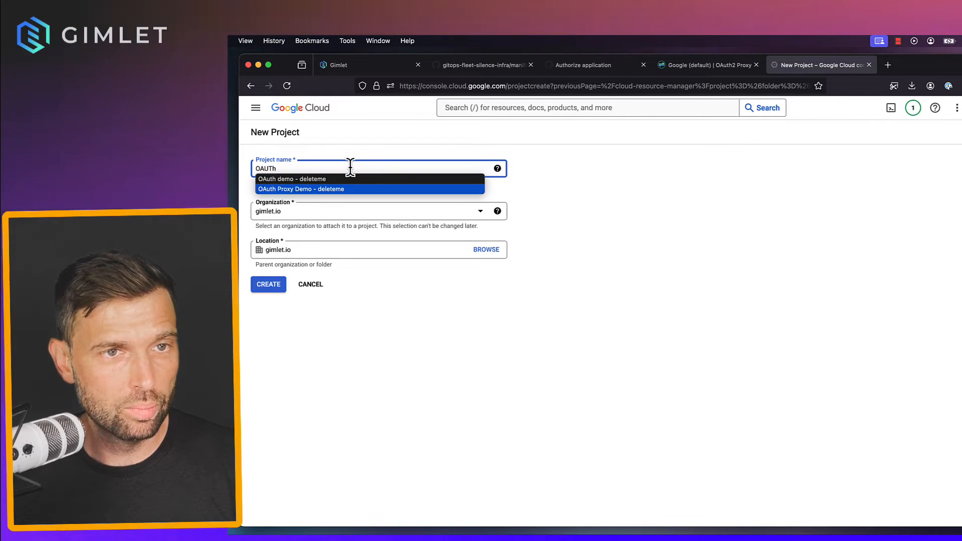
{"action": "type", "text": "OAuth Proxy Demo - deleteme2"}
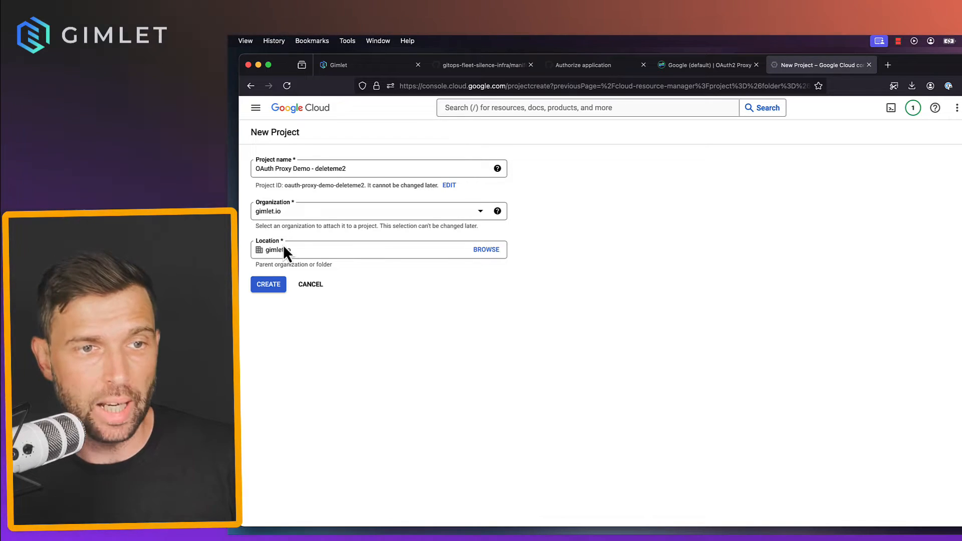
{"action": "left_click", "coordinate": [269, 283]}
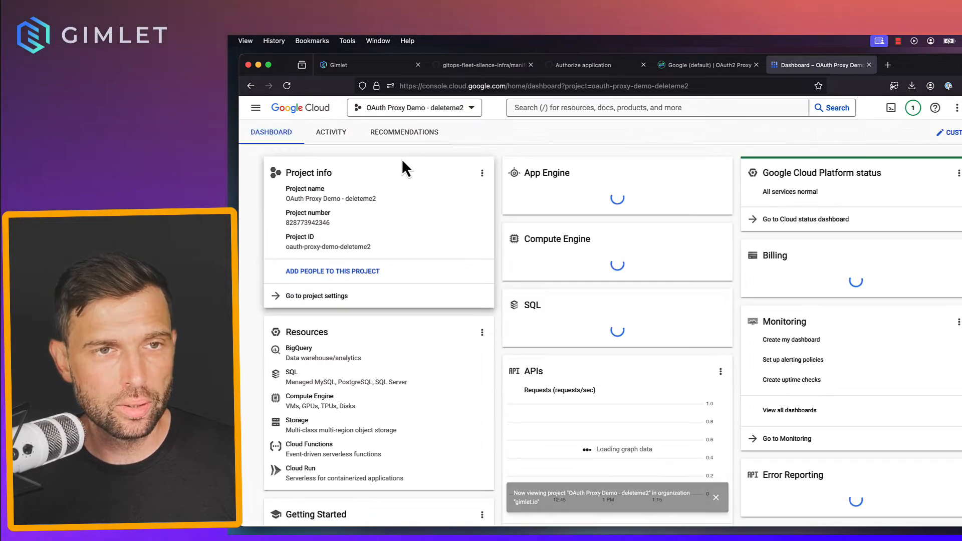
- Search 'apis & services' and start Create Credentials > OAuth client ID, which requires a consent screen first
{"action": "left_click", "coordinate": [703, 64]}
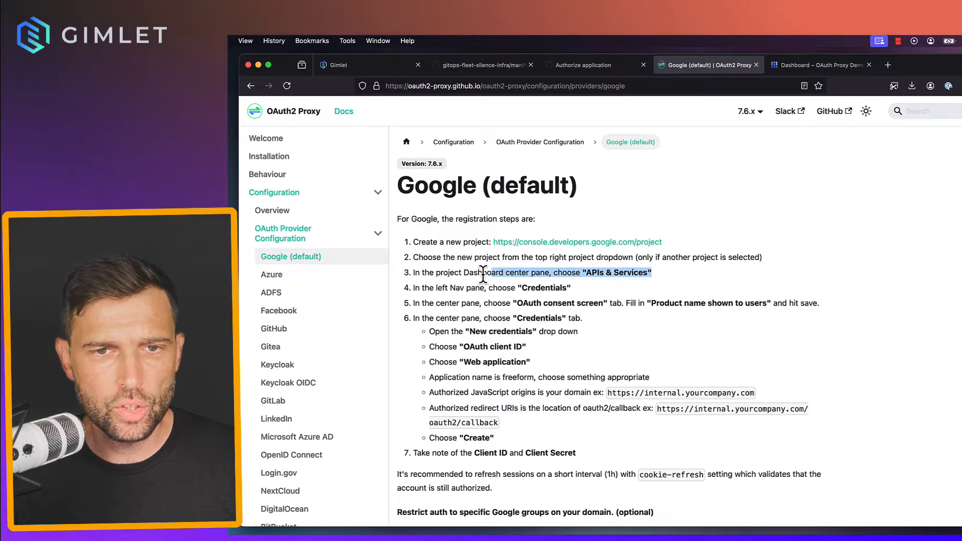
{"action": "left_click", "coordinate": [821, 64]}
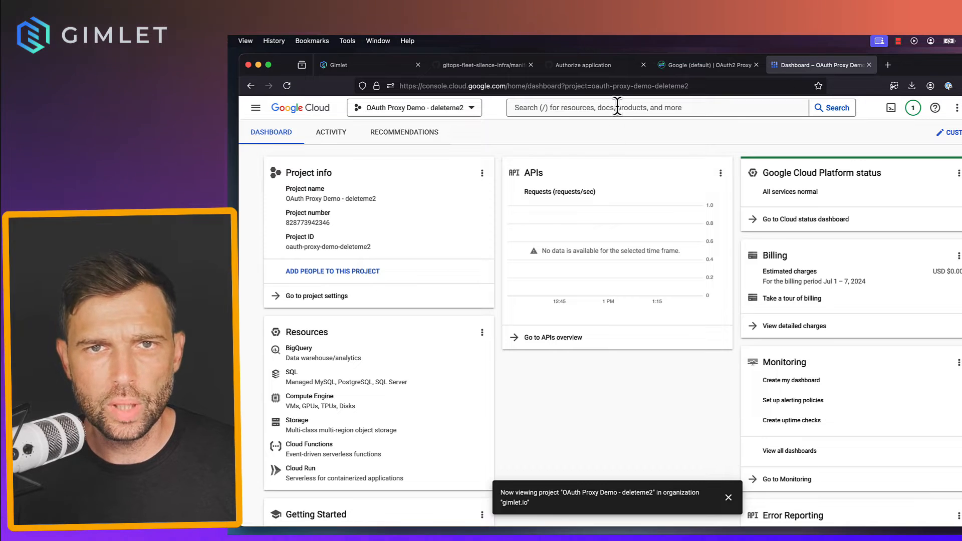
{"action": "type", "text": "apis & services"}
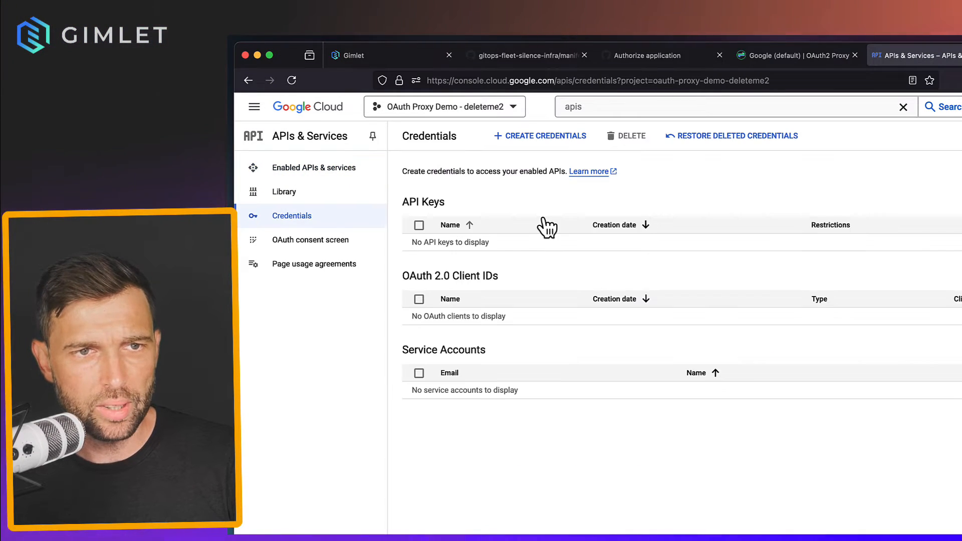
{"action": "left_click", "coordinate": [541, 135]}
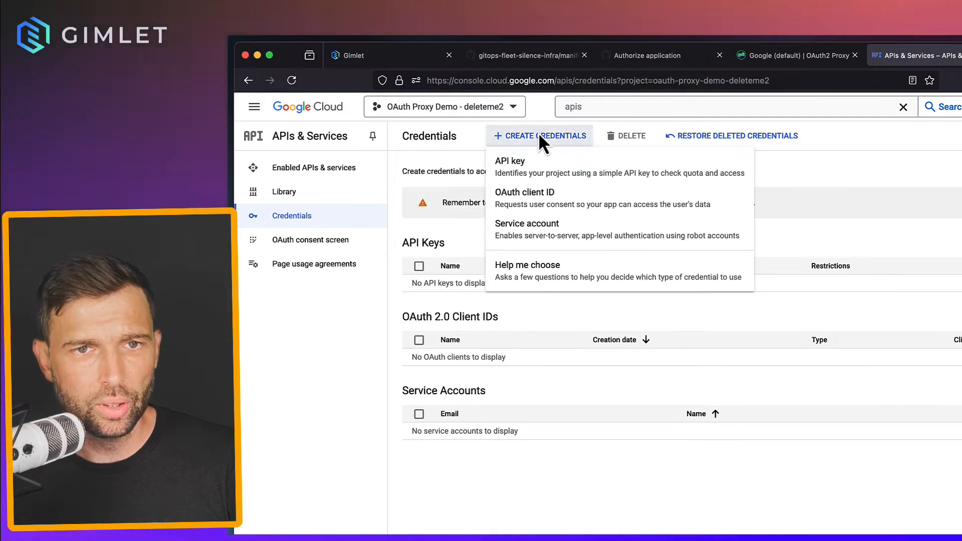
{"action": "left_click", "coordinate": [525, 193]}
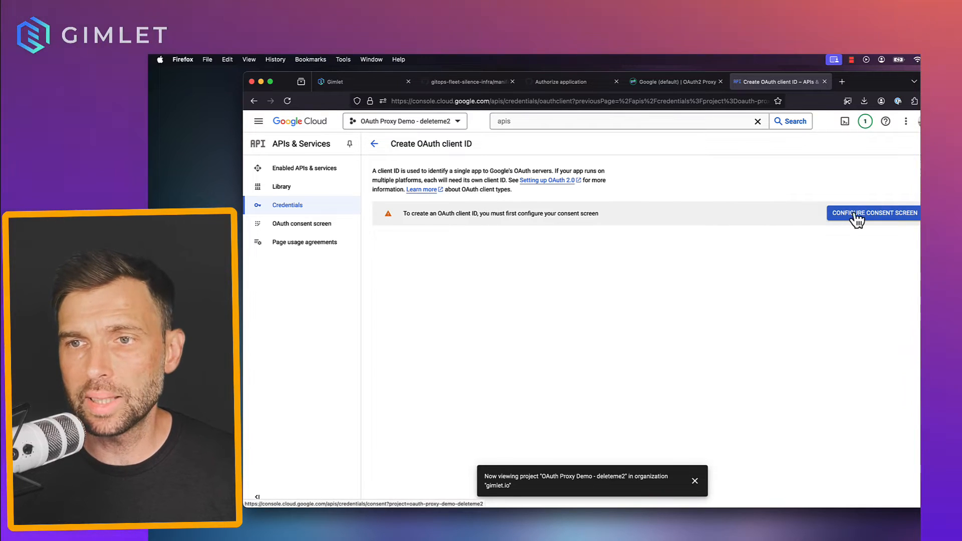
{"action": "mouse_move", "coordinate": [863, 220]}
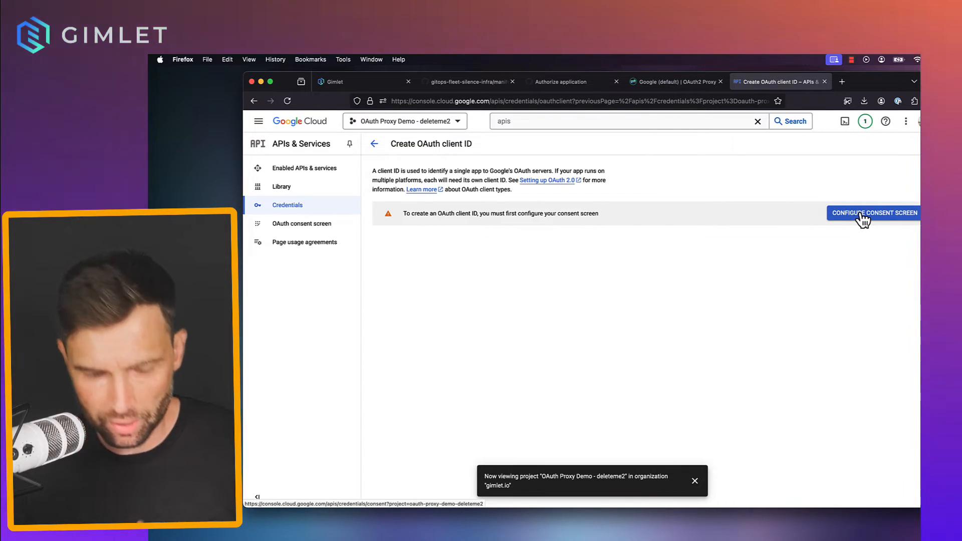
{"action": "left_click", "coordinate": [669, 81]}
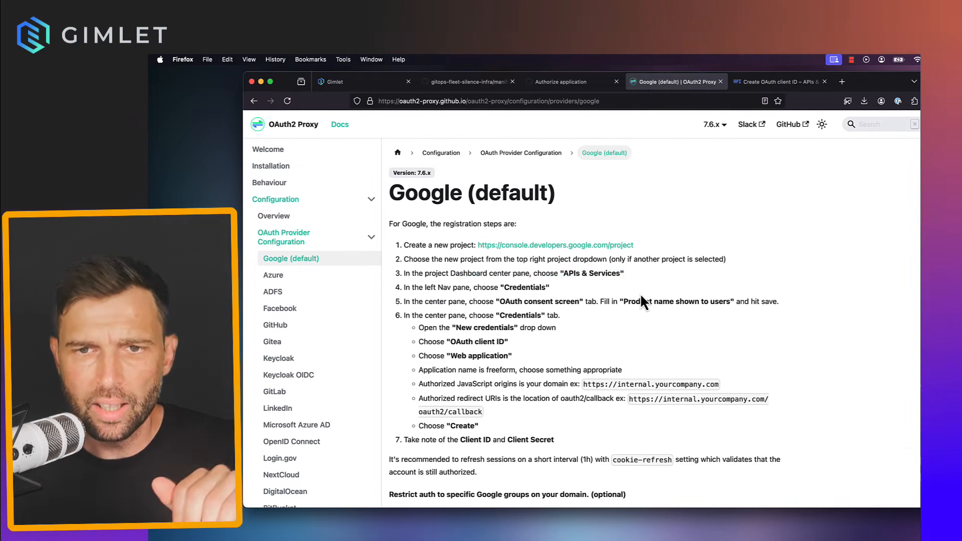
{"action": "mouse_move", "coordinate": [500, 316]}
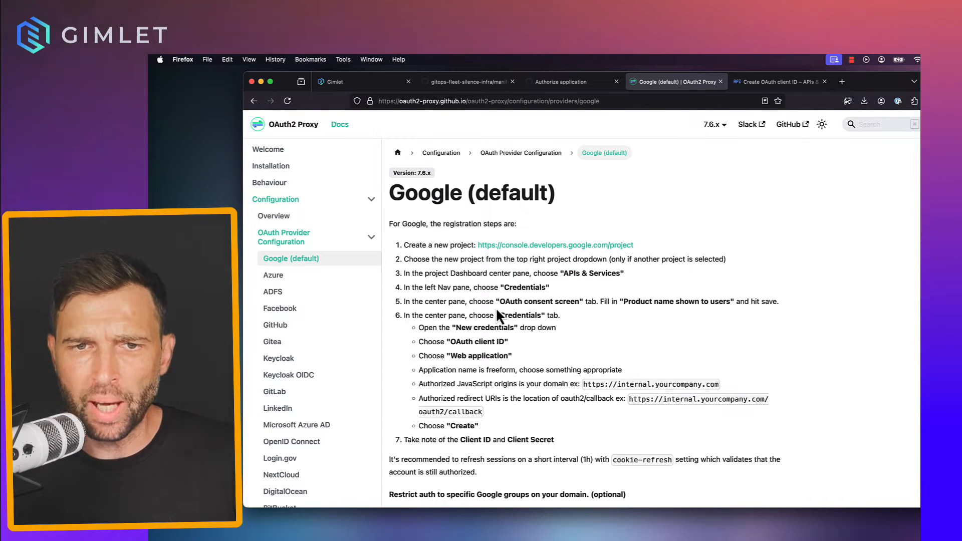
{"action": "left_click", "coordinate": [778, 81]}
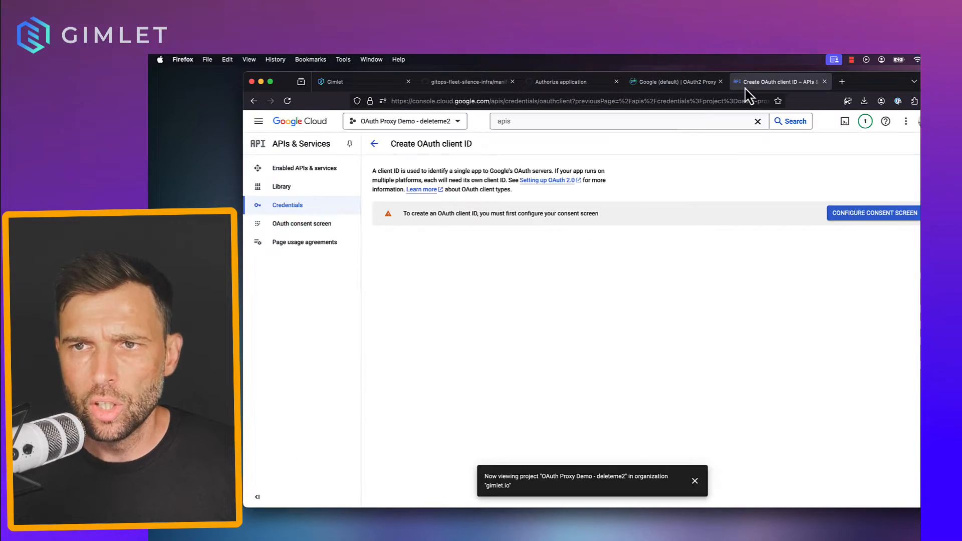
- Configure the OAuth consent screen with the Internal user type
{"action": "left_click", "coordinate": [874, 212]}
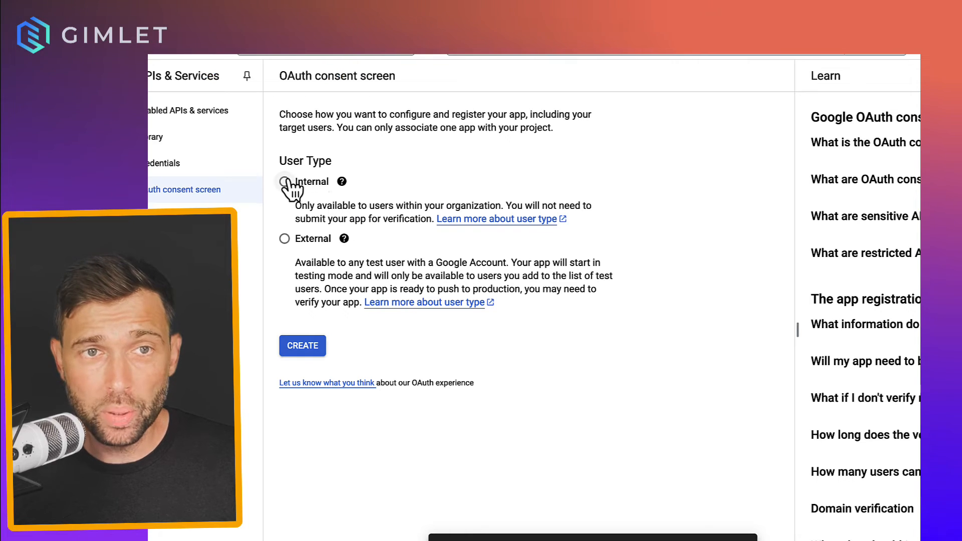
{"action": "left_click", "coordinate": [284, 182]}
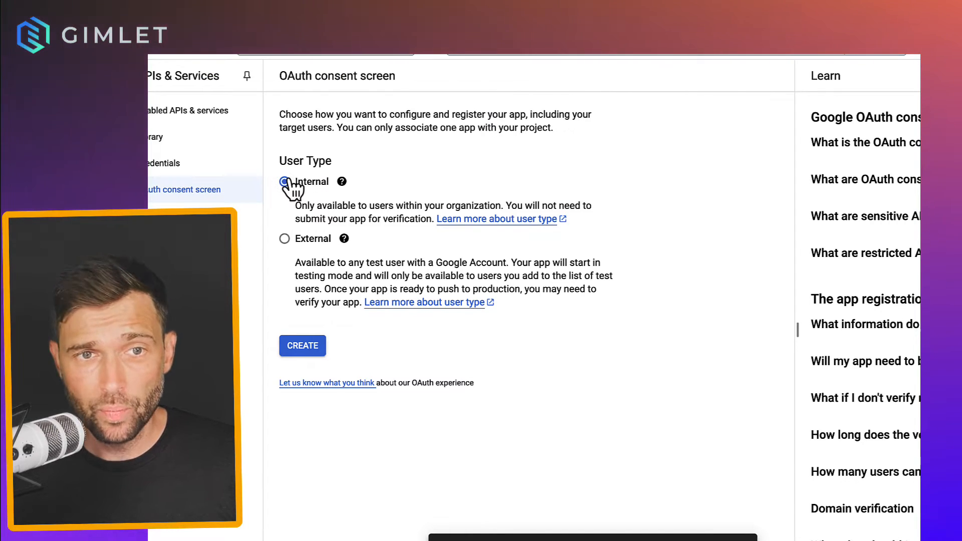
{"action": "left_click", "coordinate": [284, 181]}
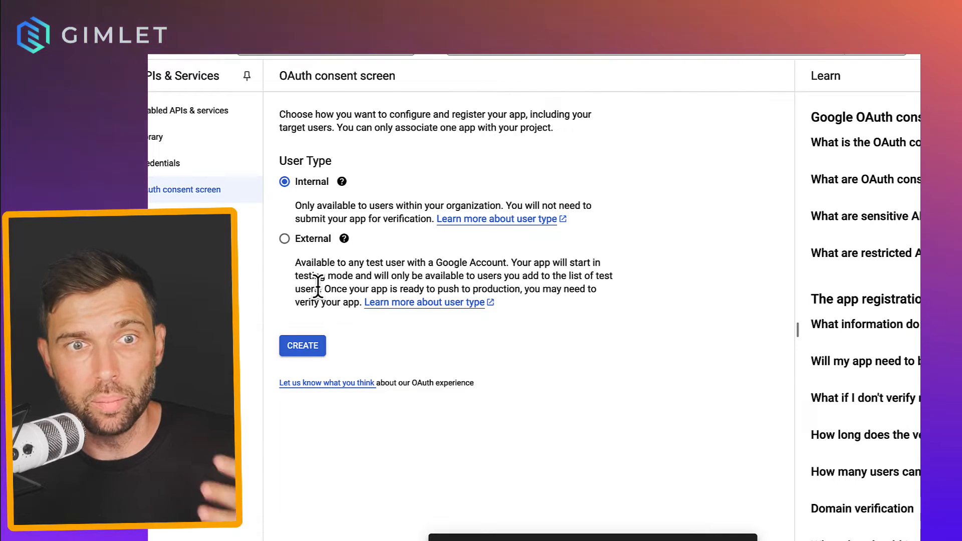
{"action": "left_click", "coordinate": [302, 346]}
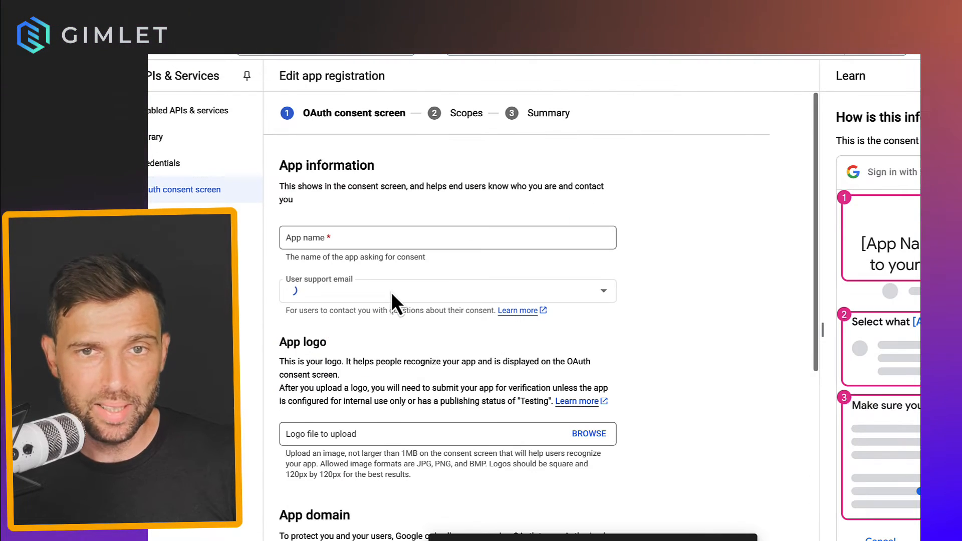
- Name the app 'OAuth Proxy demo - deleteme2' and fill the user support and developer contact emails
{"action": "left_click", "coordinate": [447, 238]}
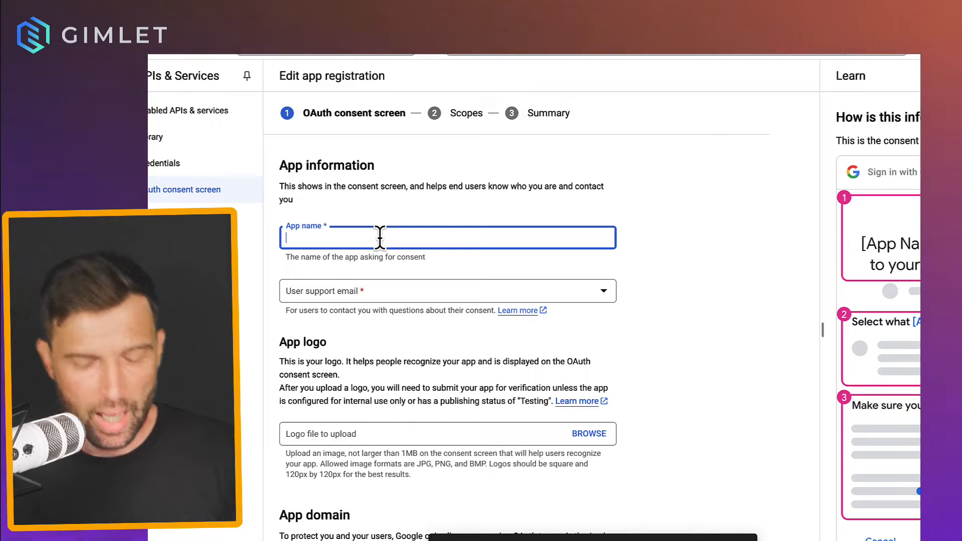
{"action": "type", "text": "OAU"}
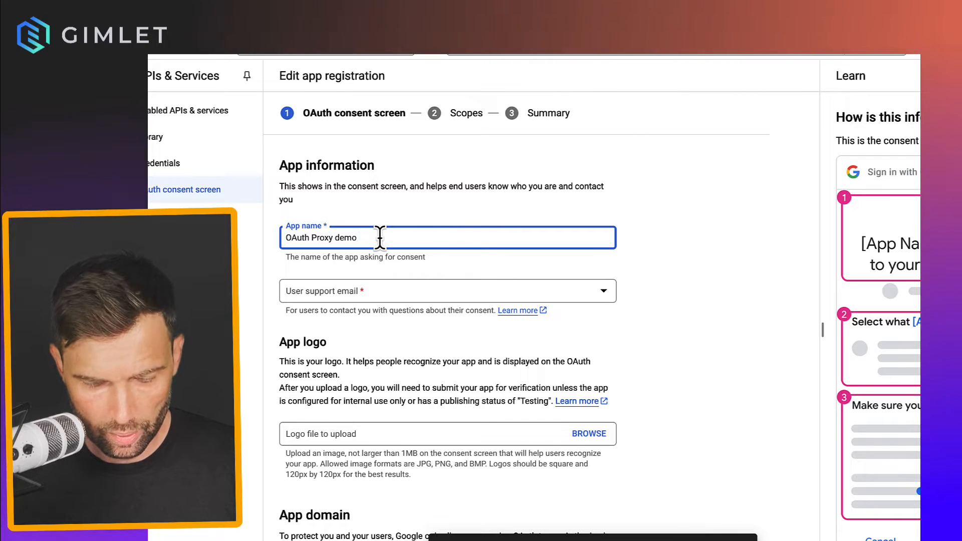
{"action": "type", "text": "- deleteme2"}
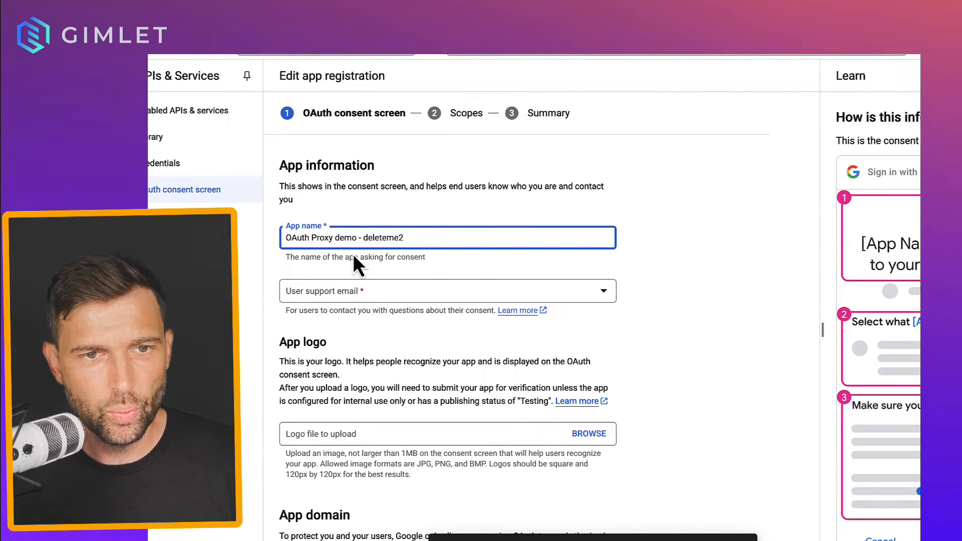
{"action": "left_click", "coordinate": [448, 291]}
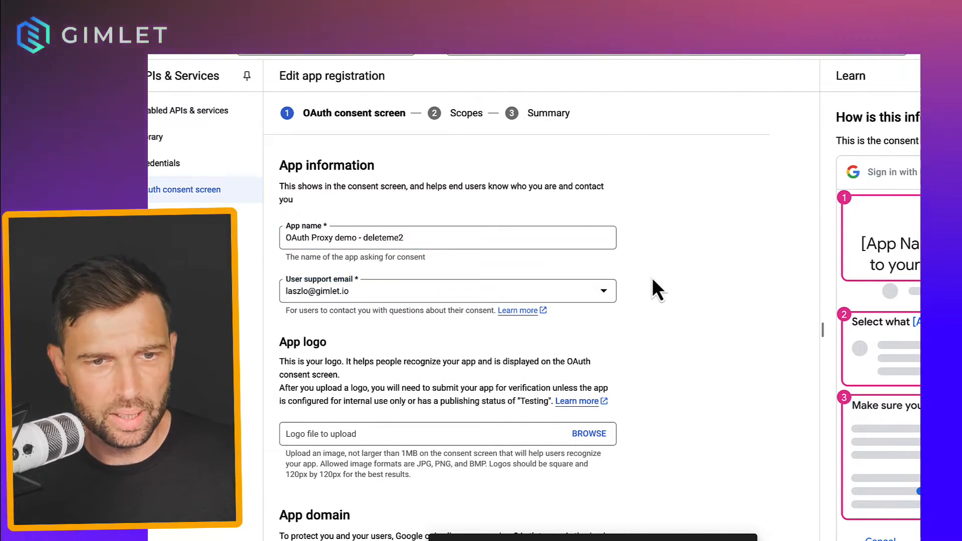
{"action": "scroll", "scroll_direction": "down", "scroll_amount": 3}
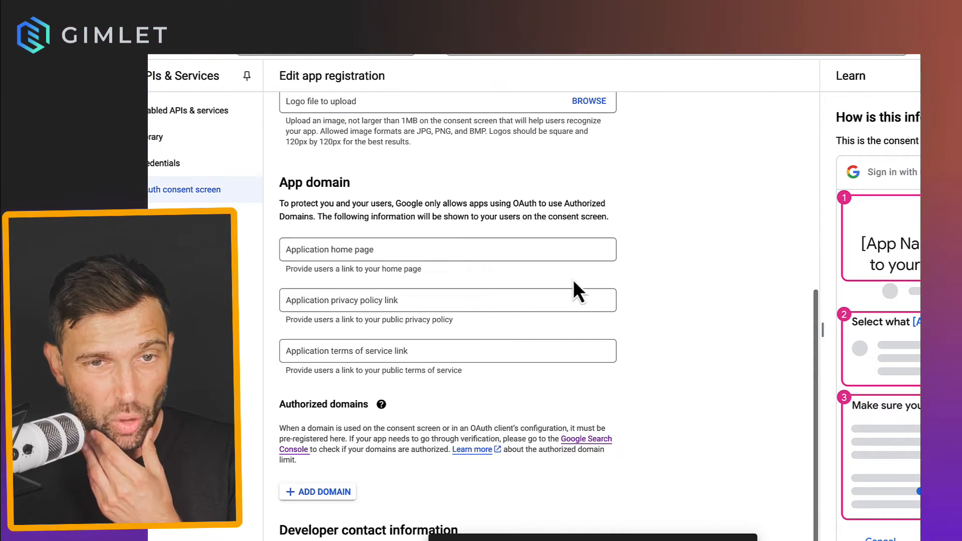
{"action": "scroll", "scroll_direction": "down", "scroll_amount": 3}
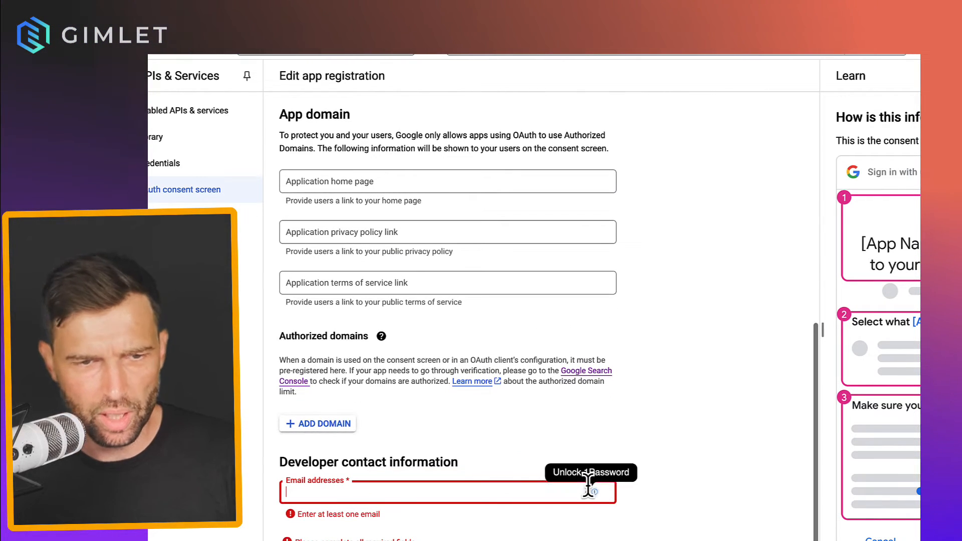
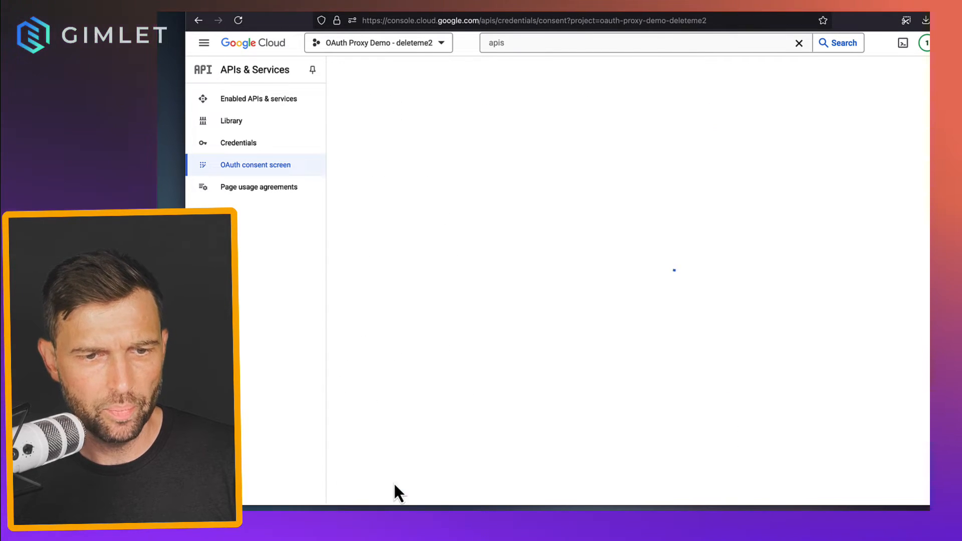
- From Credentials, start creating a new OAuth client ID of type Web application
{"action": "left_click", "coordinate": [256, 165]}
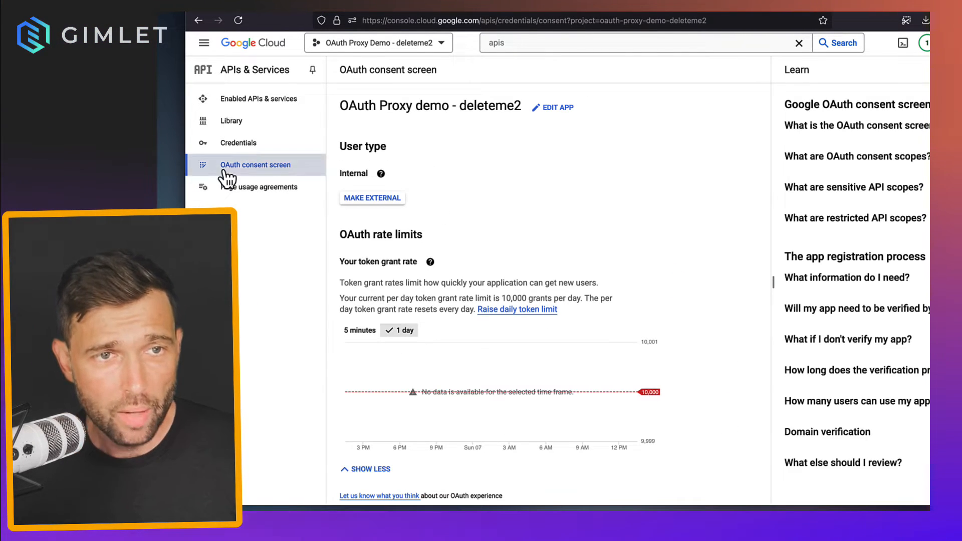
{"action": "left_click", "coordinate": [239, 143]}
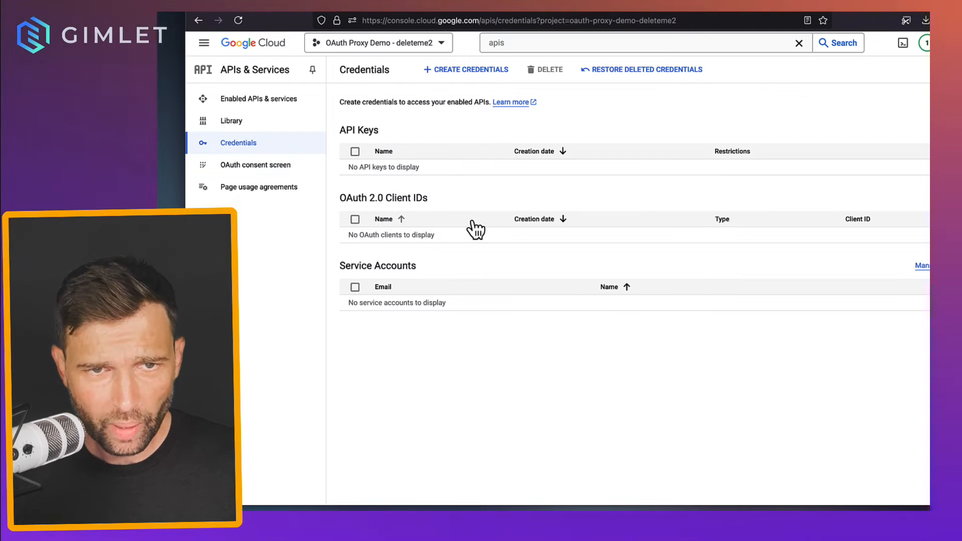
{"action": "left_click", "coordinate": [465, 69]}
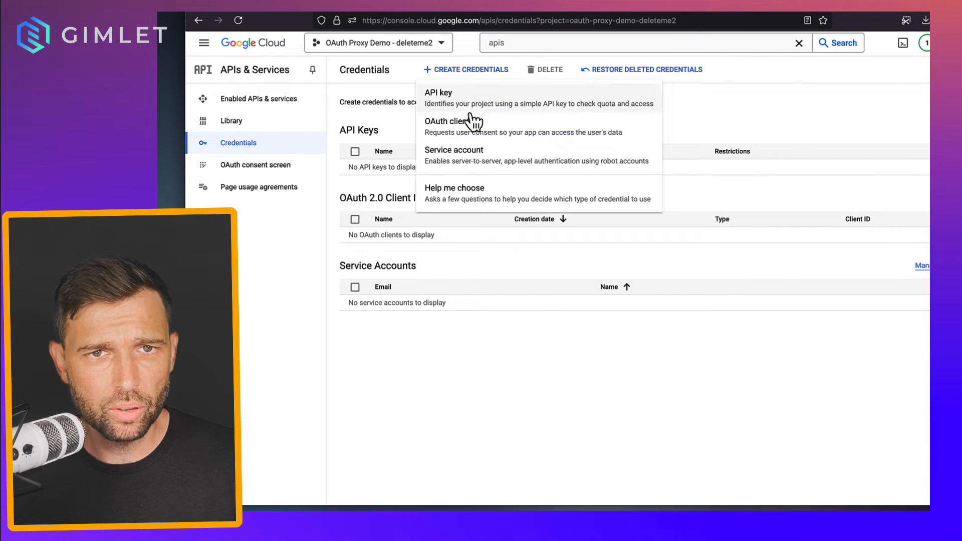
{"action": "left_click", "coordinate": [452, 121]}
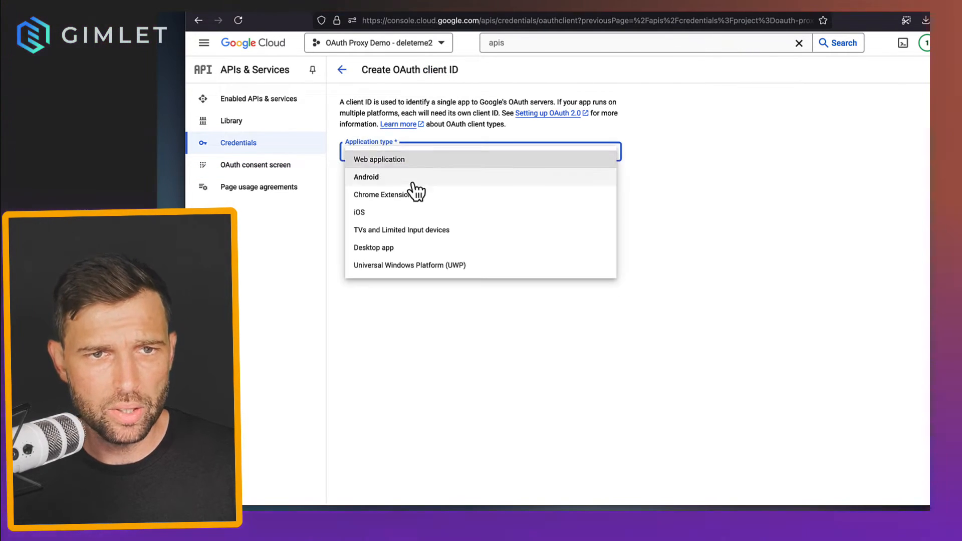
{"action": "left_click", "coordinate": [379, 160]}
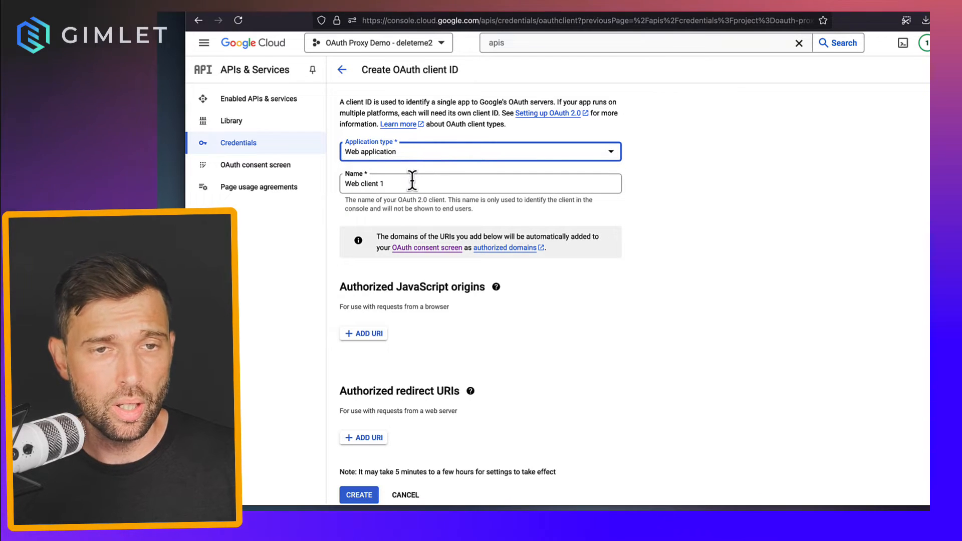
- Name the client 'OAuth Proxy demo - deleteme2' and add an authorized JavaScript origin entry
{"action": "type", "text": "OAU"}
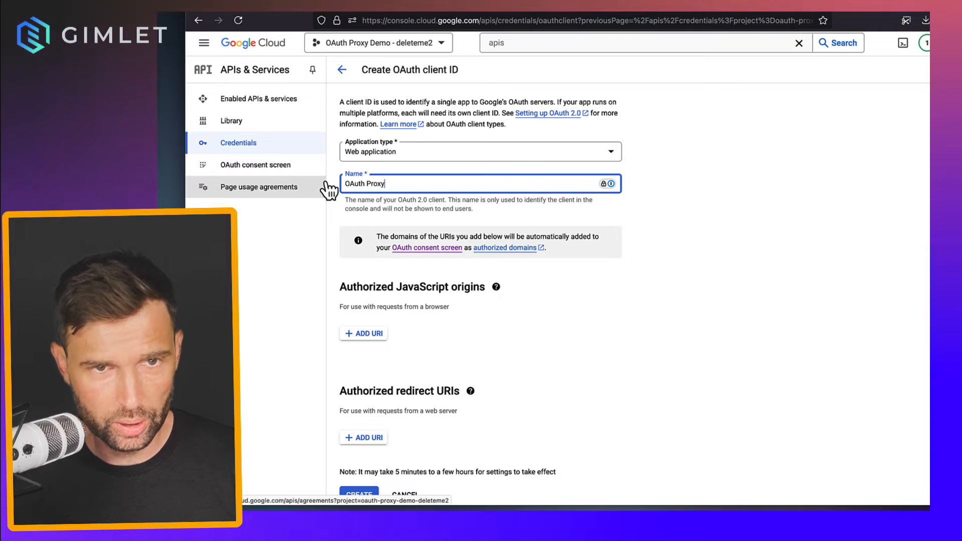
{"action": "type", "text": "- delet"}
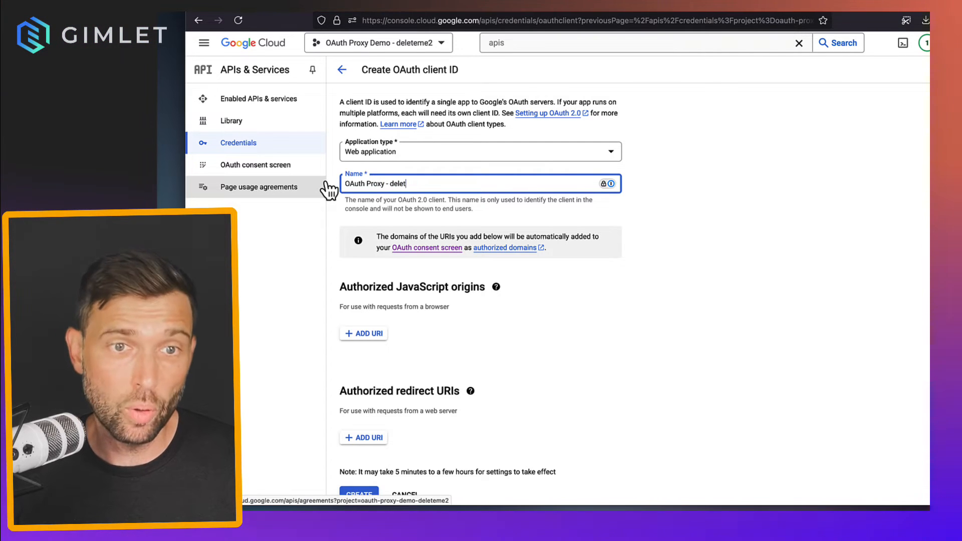
{"action": "type", "text": "OAuth Proxy demo -"}
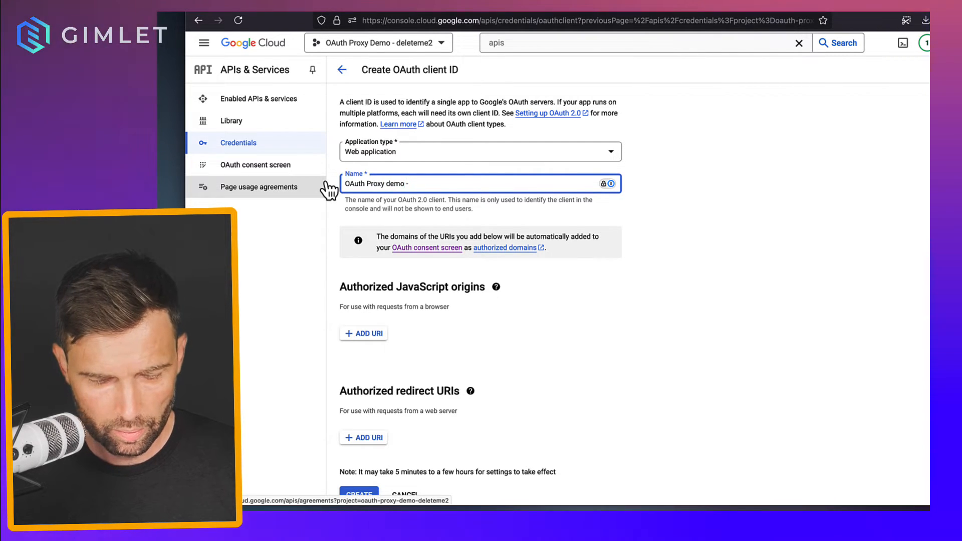
{"action": "type", "text": "de"}
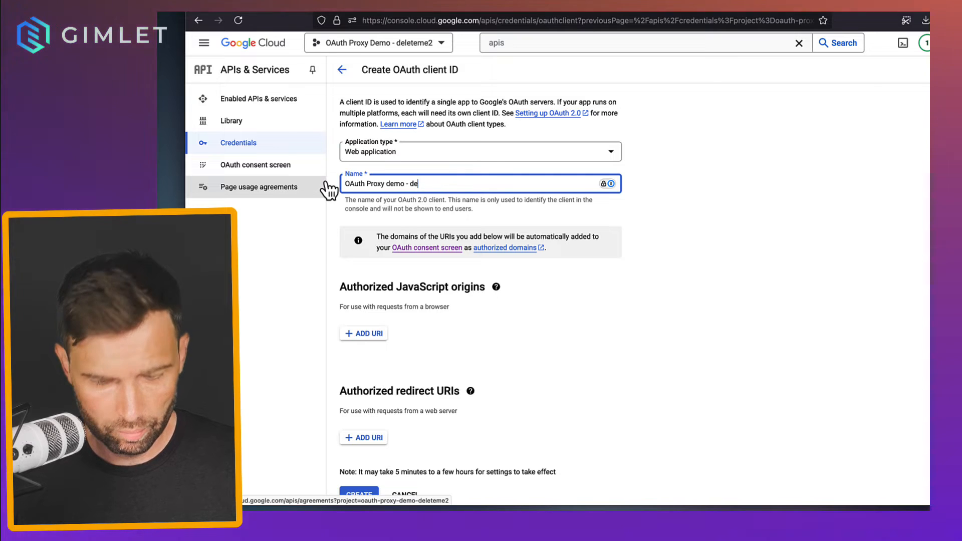
{"action": "type", "text": "leteme2"}
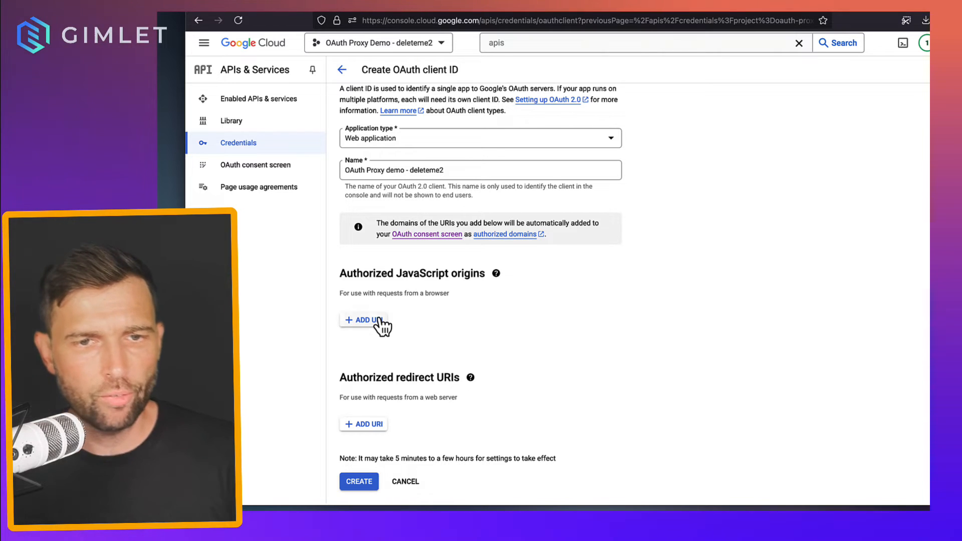
{"action": "left_click", "coordinate": [363, 320]}
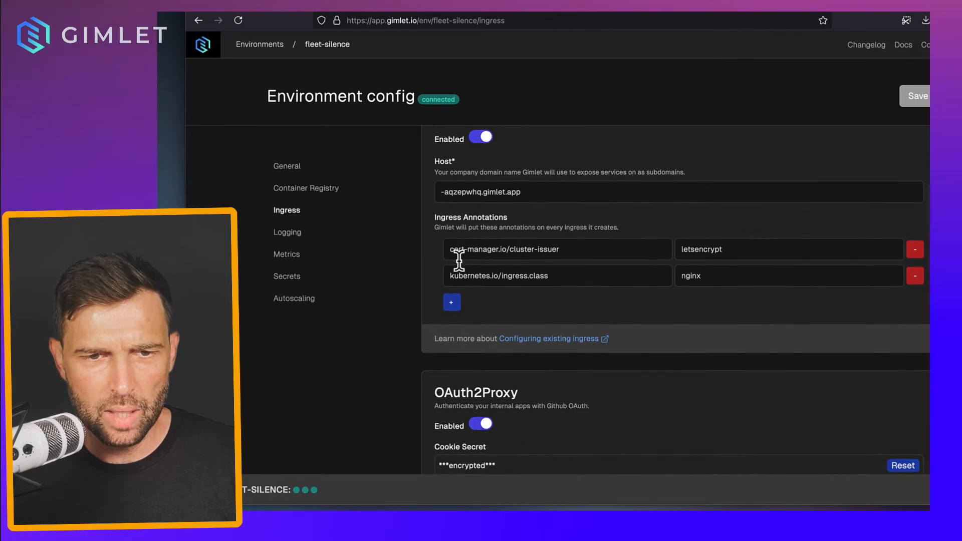
- Copy the example homepage URL from Gimlet's social authentication docs for the origin field
{"action": "scroll", "scroll_direction": "down", "scroll_amount": 3}
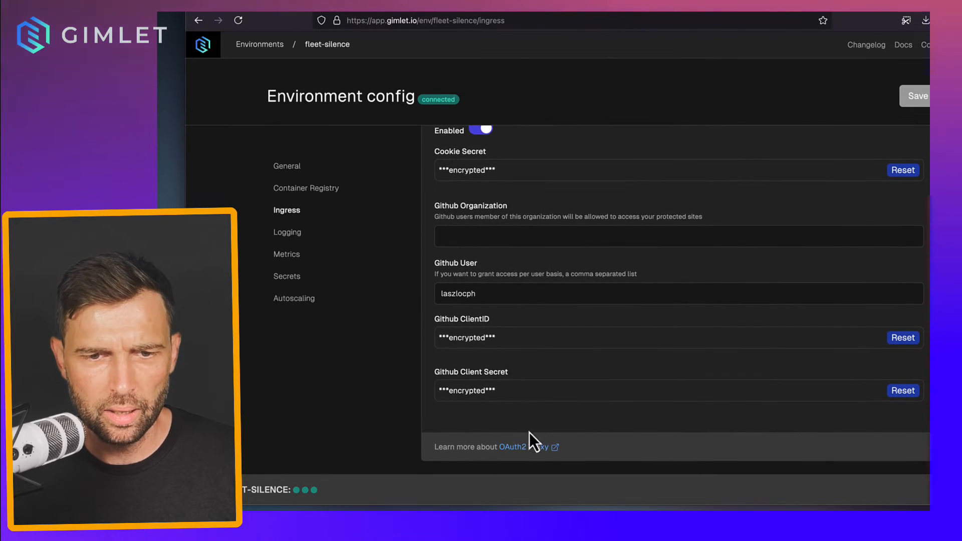
{"action": "left_click", "coordinate": [512, 447]}
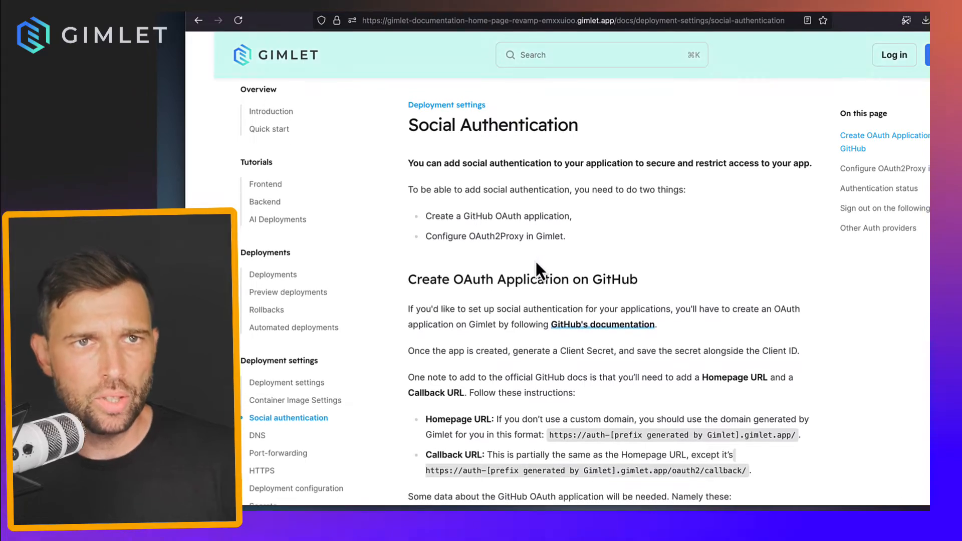
{"action": "scroll", "scroll_direction": "down", "scroll_amount": 3}
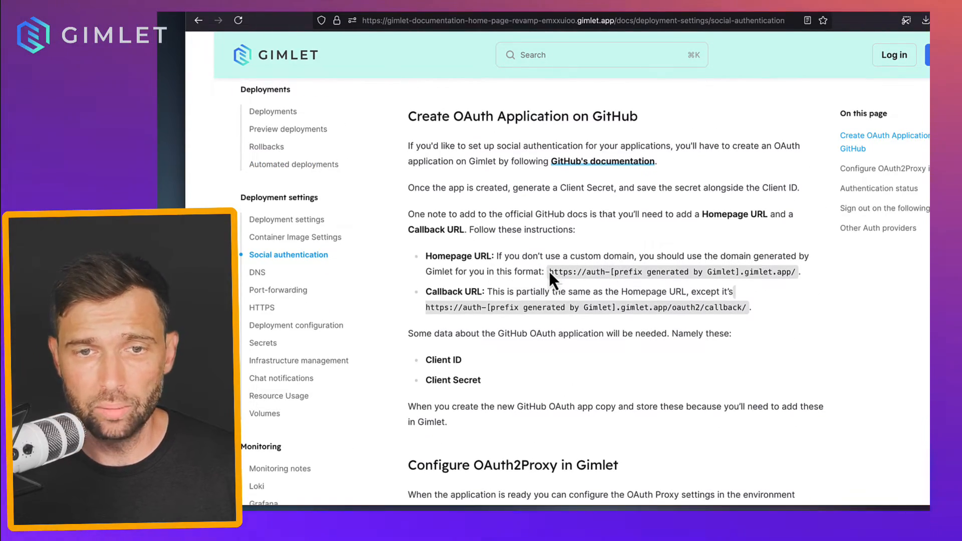
{"action": "left_click_drag", "start_coordinate": [549, 272], "coordinate": [792, 271]}
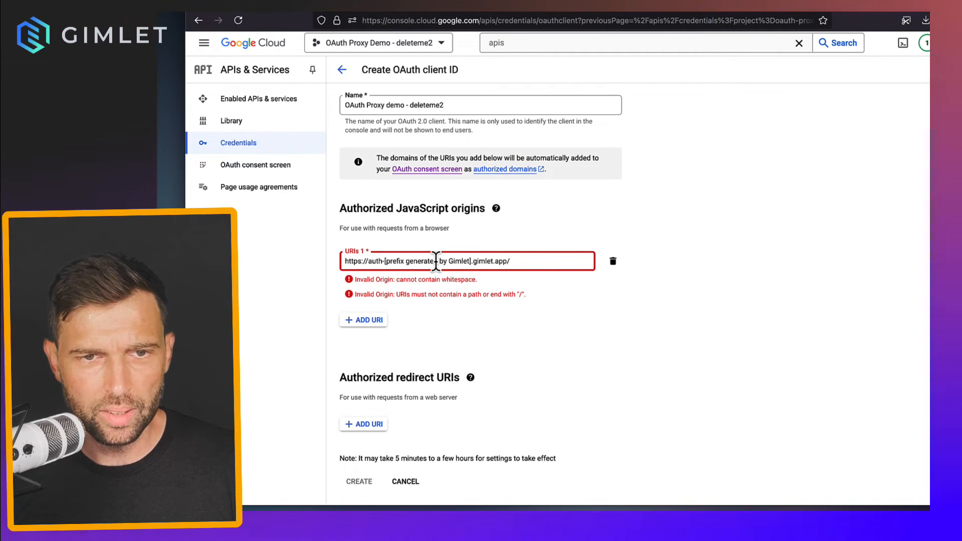
{"action": "left_click", "coordinate": [363, 424]}
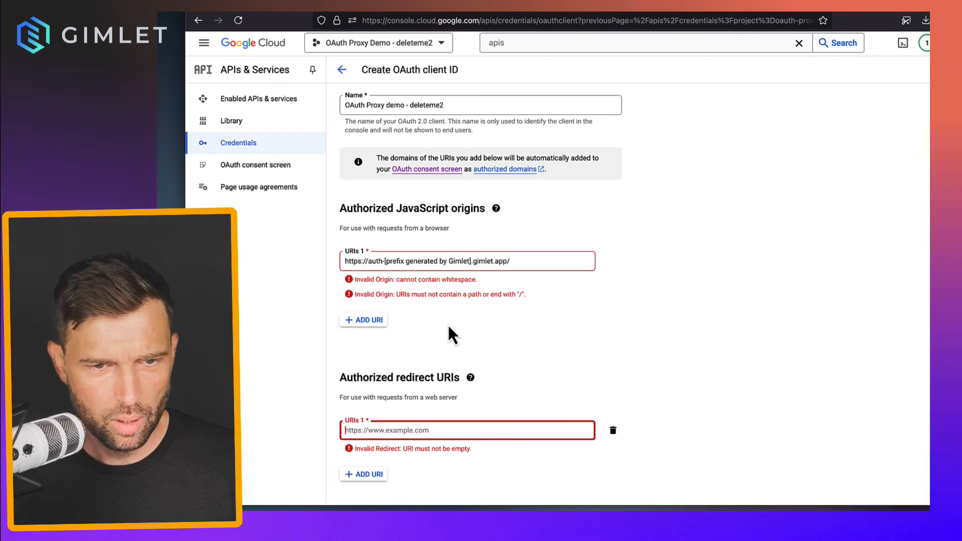
{"action": "type", "text": "https://auth-[prefix generated by Gimlet].gimlet.app/oauth2/callback/"}
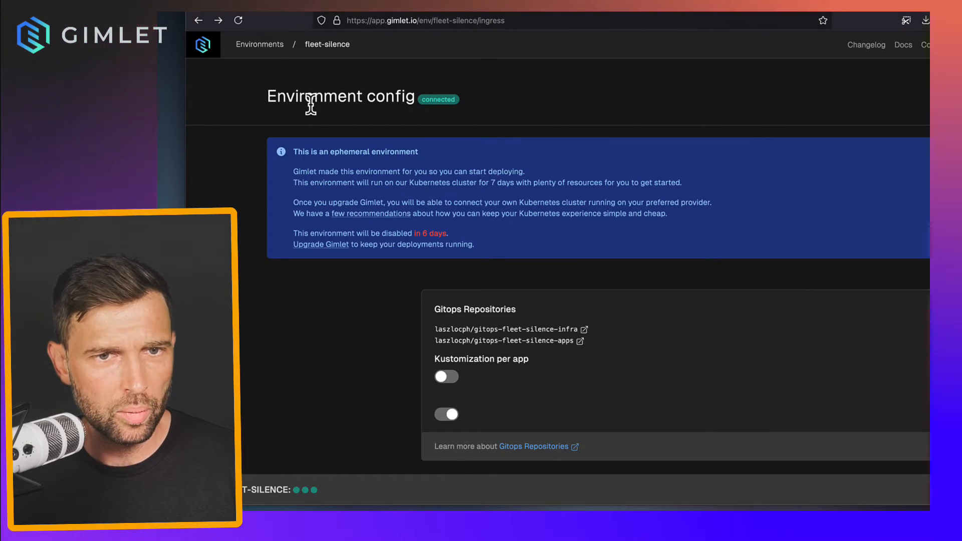
- In Gimlet's ingress settings, select the generated gimlet.app host prefix to copy
{"action": "left_click", "coordinate": [287, 343]}
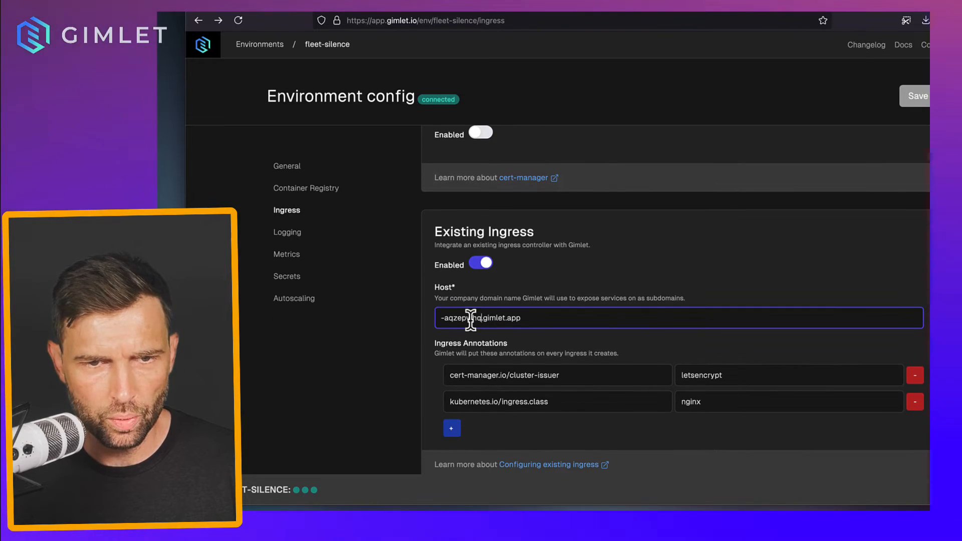
{"action": "double_click", "coordinate": [464, 318]}
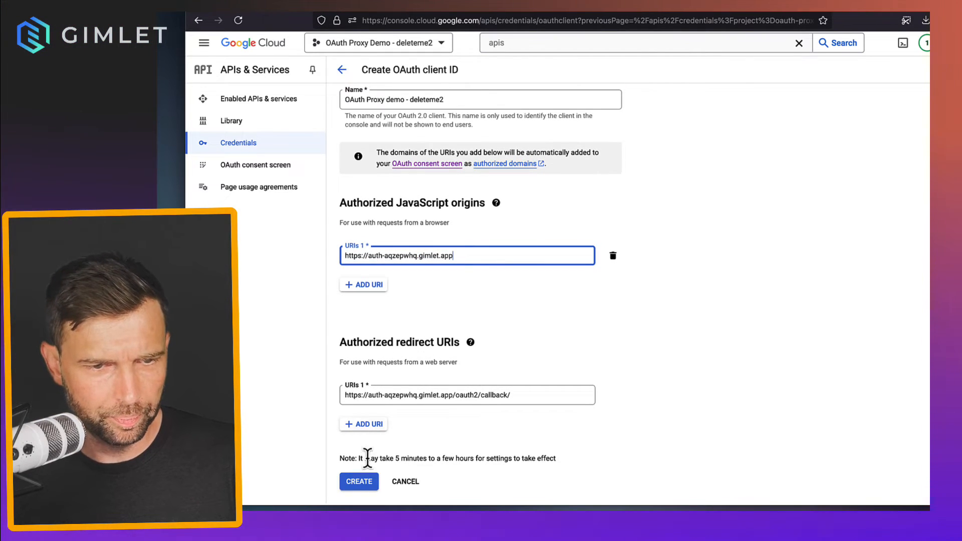
- Create the OAuth client with origin auth-aqzepwhq.gimlet.app and its oauth2 callback redirect
{"action": "left_click", "coordinate": [359, 481]}
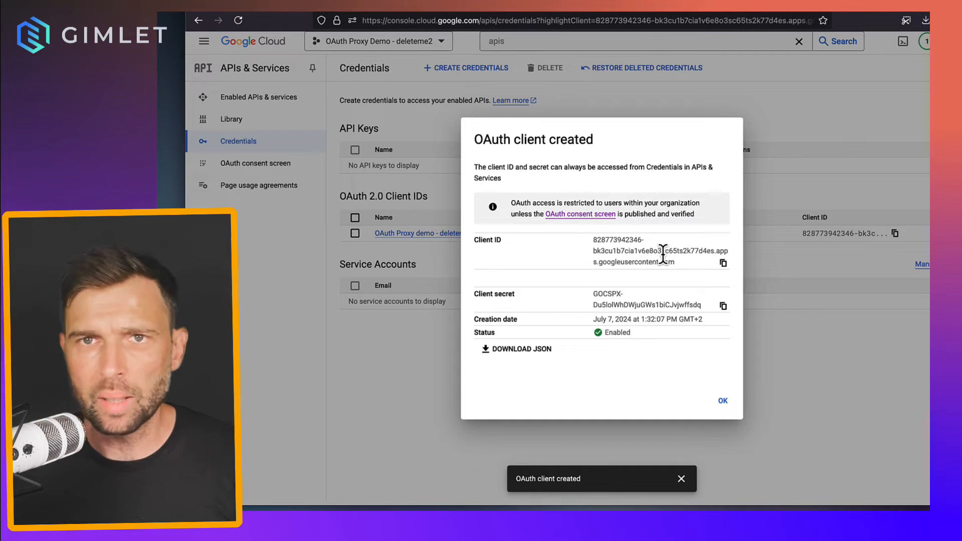
{"action": "mouse_move", "coordinate": [723, 263]}
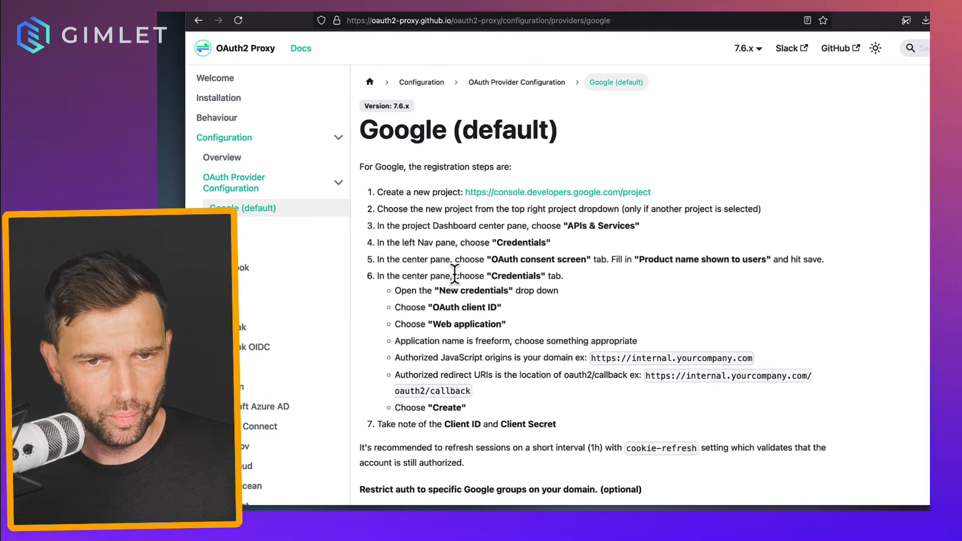
- Check the Google provider's JavaScript origins and redirect URI guidance in OAuth2 Proxy docs
{"action": "left_click_drag", "start_coordinate": [398, 291], "coordinate": [482, 291]}
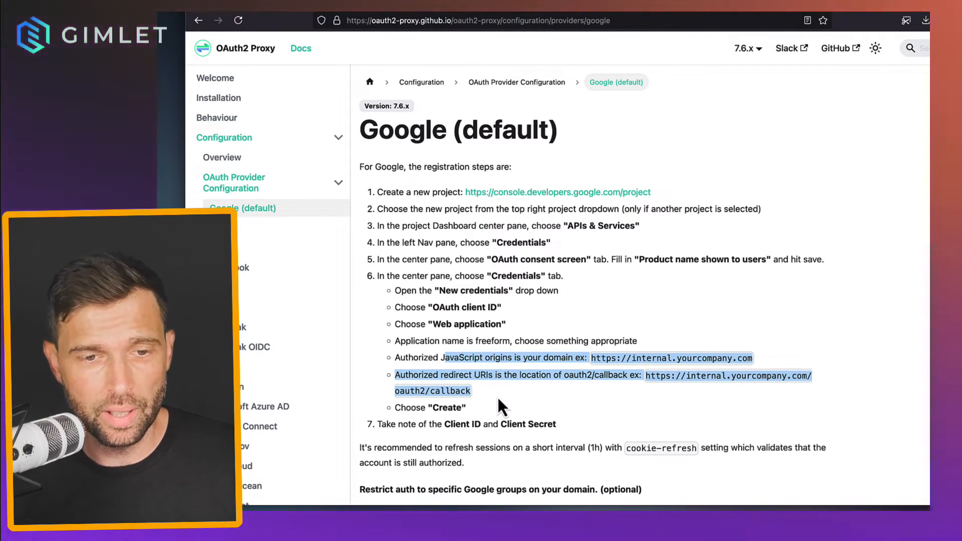
{"action": "scroll", "scroll_direction": "down", "scroll_amount": 3}
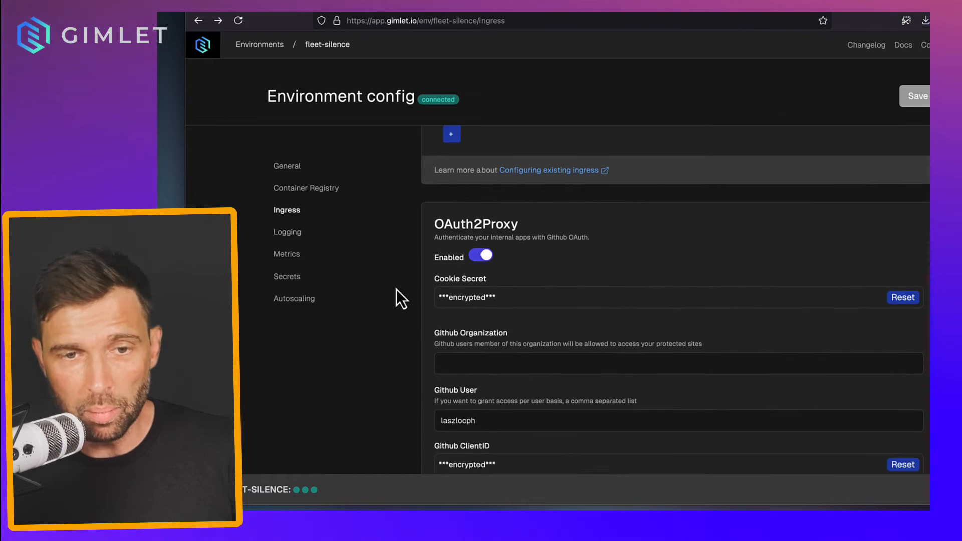
{"action": "scroll", "scroll_direction": "down", "scroll_amount": 3}
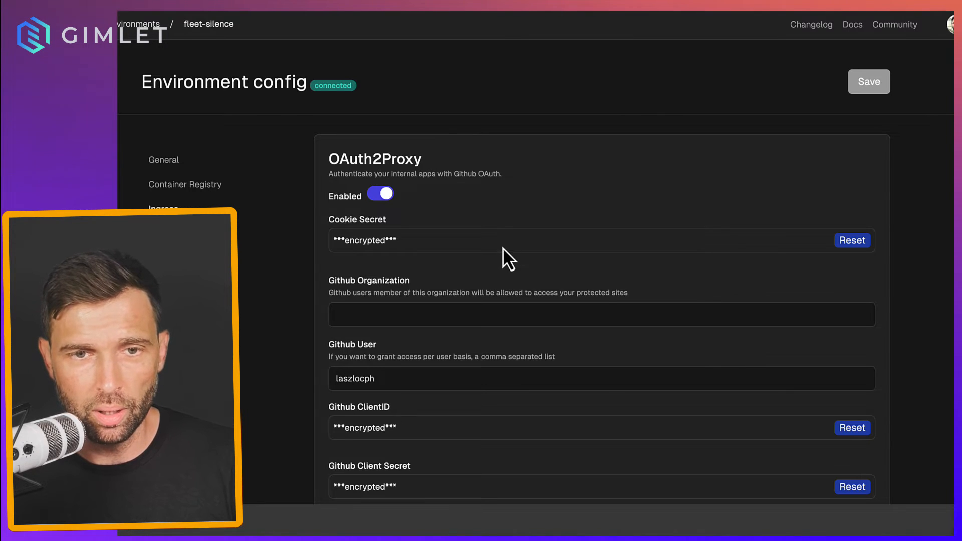
{"action": "scroll", "scroll_direction": "down", "scroll_amount": 3}
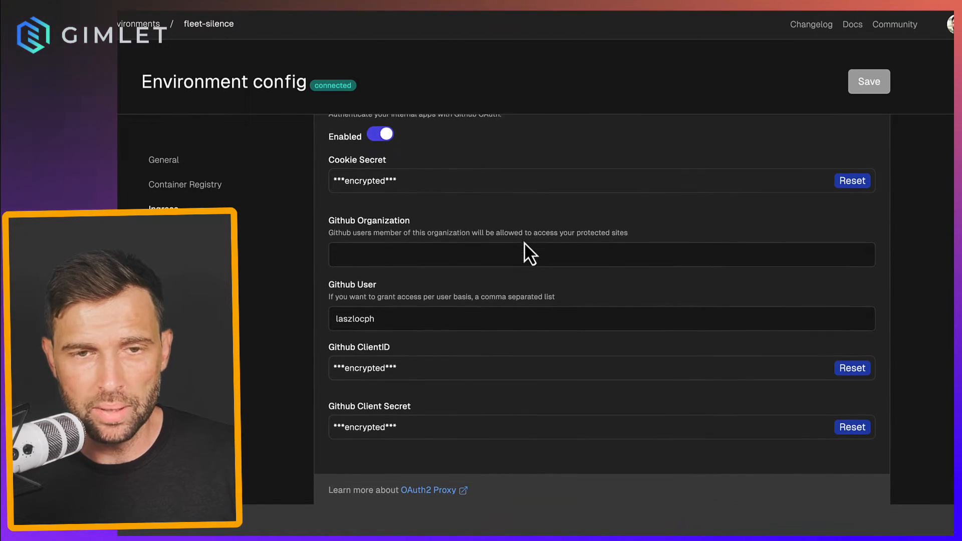
{"action": "scroll", "scroll_direction": "down", "scroll_amount": 3}
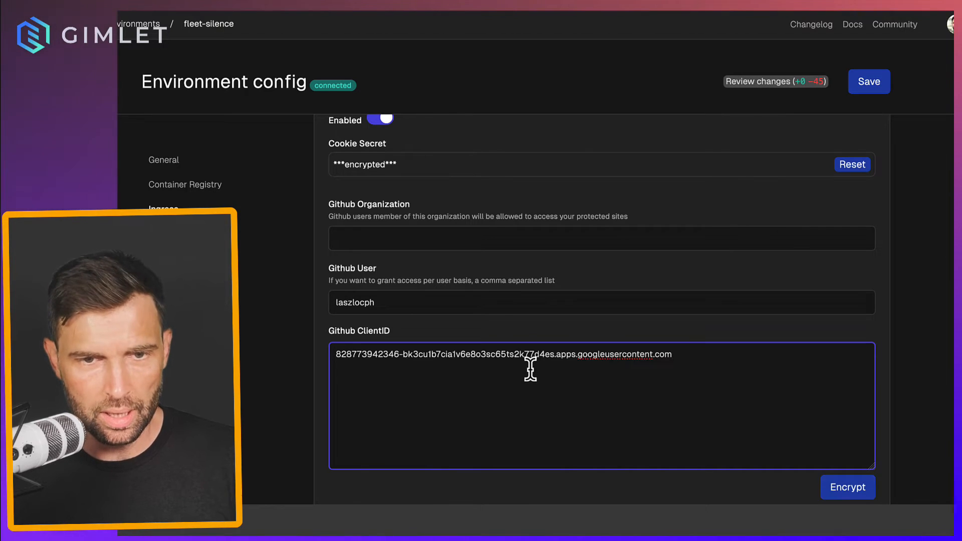
{"action": "left_click", "coordinate": [848, 487]}
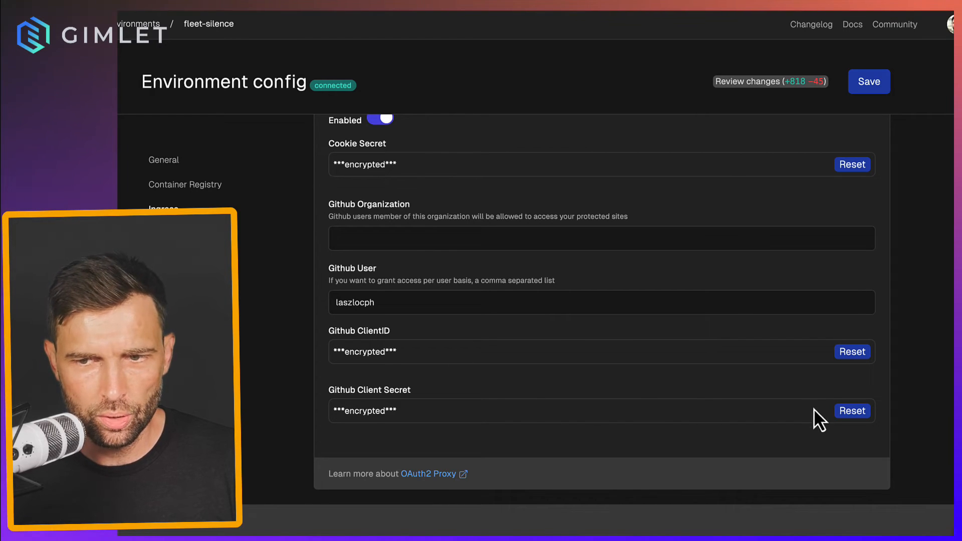
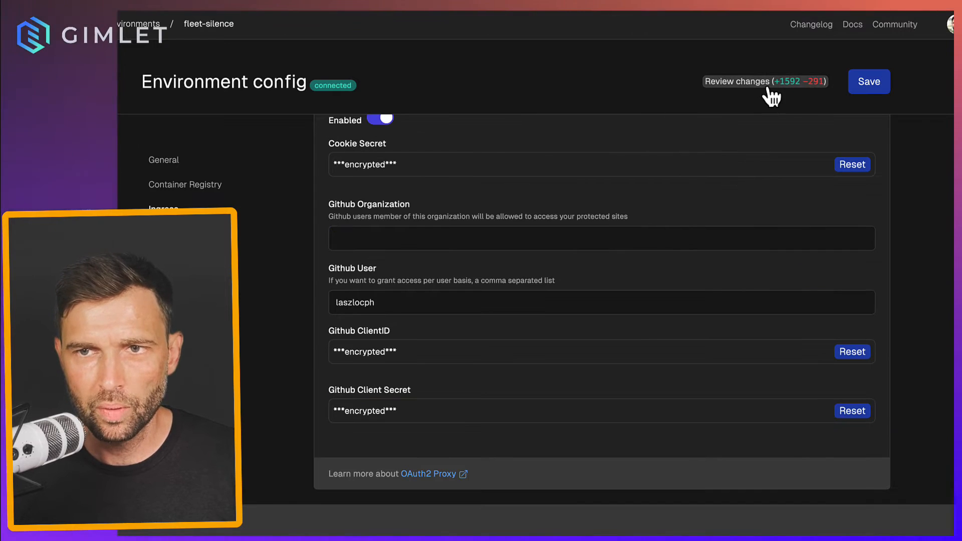
- Review and save the configuration change, landing on the created pull request
{"action": "left_click", "coordinate": [765, 81]}
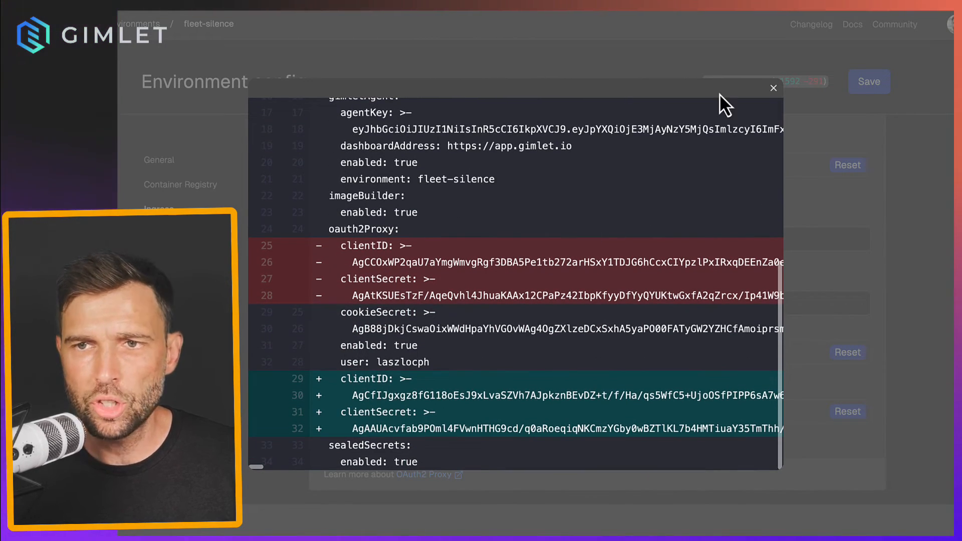
{"action": "left_click", "coordinate": [868, 81]}
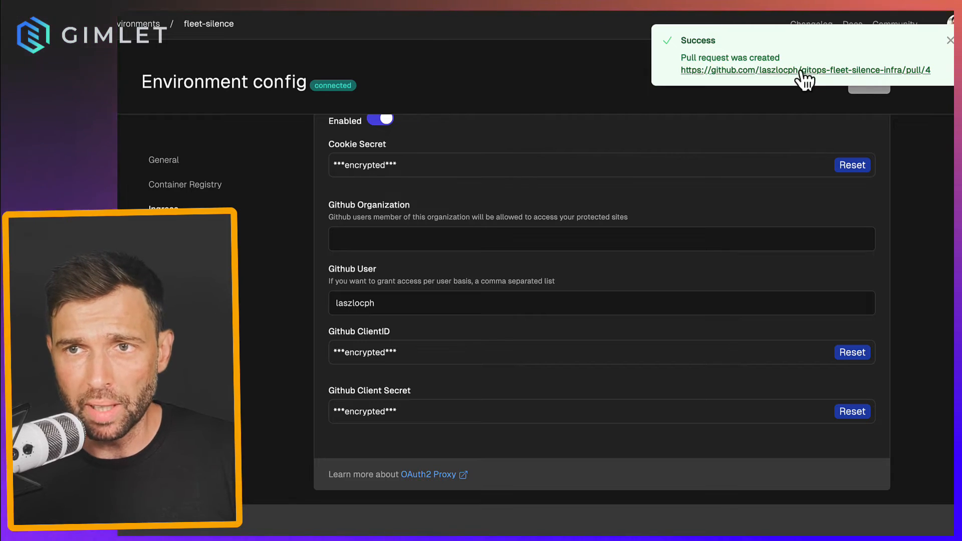
{"action": "left_click", "coordinate": [804, 69]}
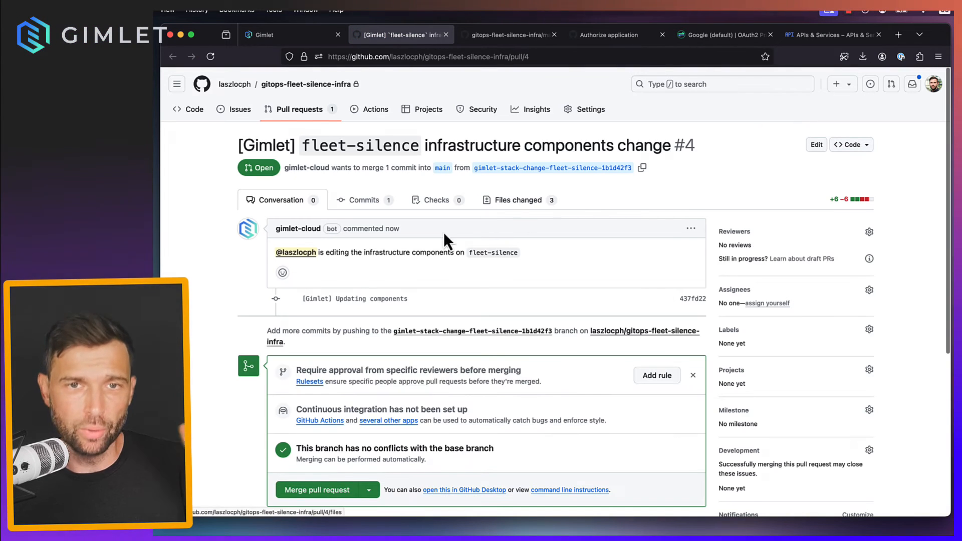
- Merge infrastructure pull request #4 into main on GitHub
{"action": "scroll", "scroll_direction": "down", "scroll_amount": 3}
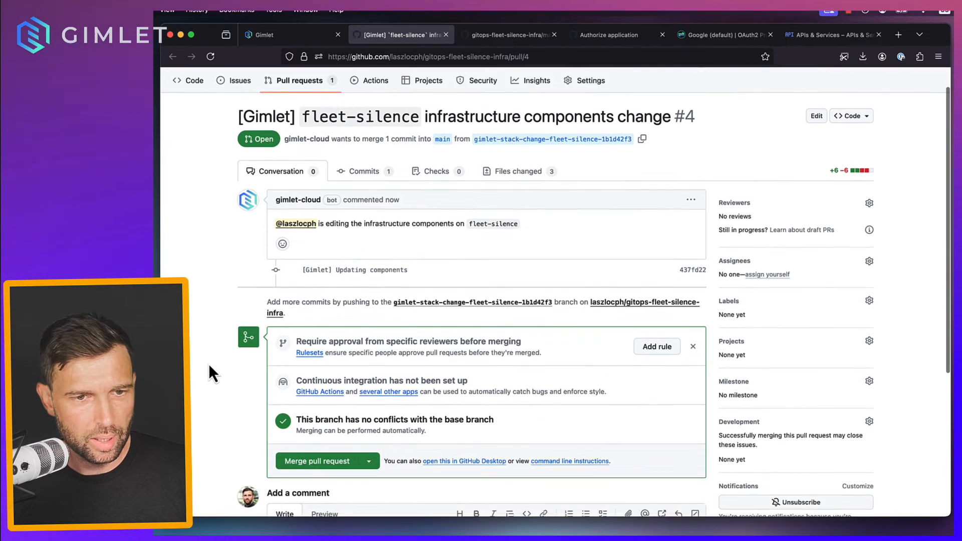
{"action": "left_click", "coordinate": [318, 461]}
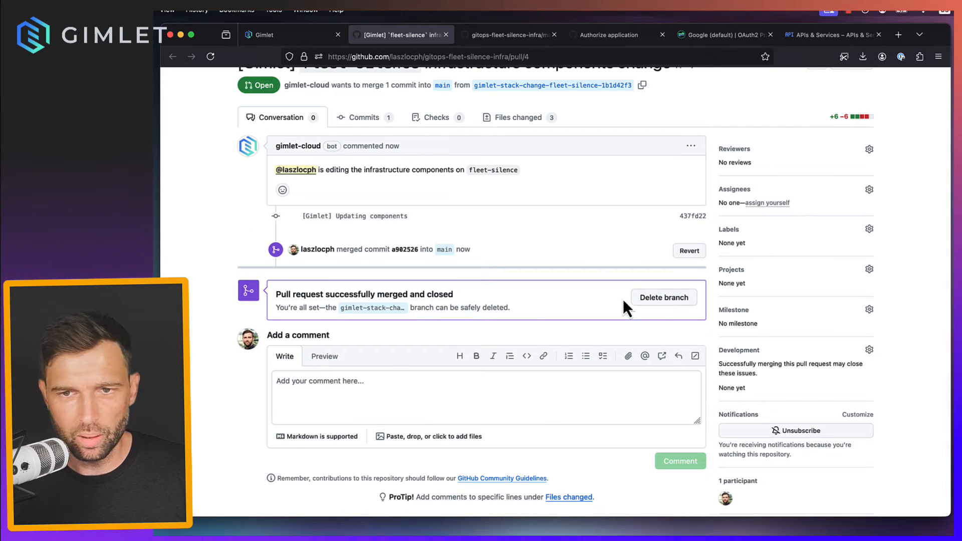
{"action": "left_click", "coordinate": [664, 296]}
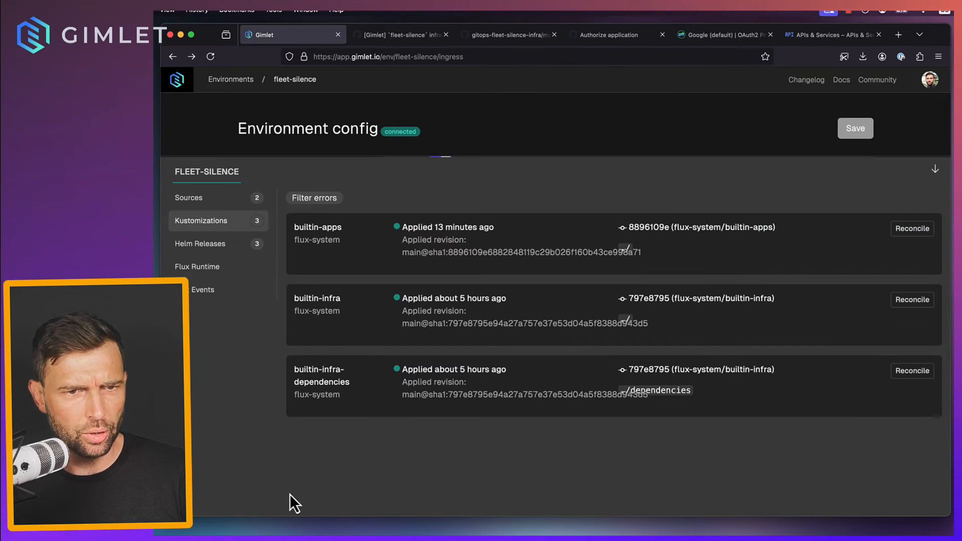
- Check the Flux sources' sync status in Gimlet, then return to the merged pull request
{"action": "left_click", "coordinate": [188, 197]}
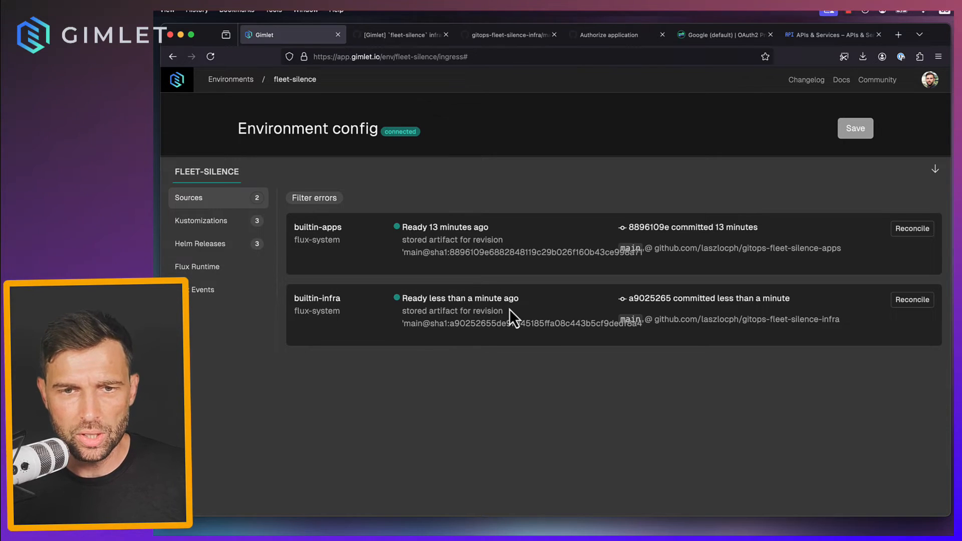
{"action": "left_click_drag", "start_coordinate": [434, 299], "coordinate": [504, 324]}
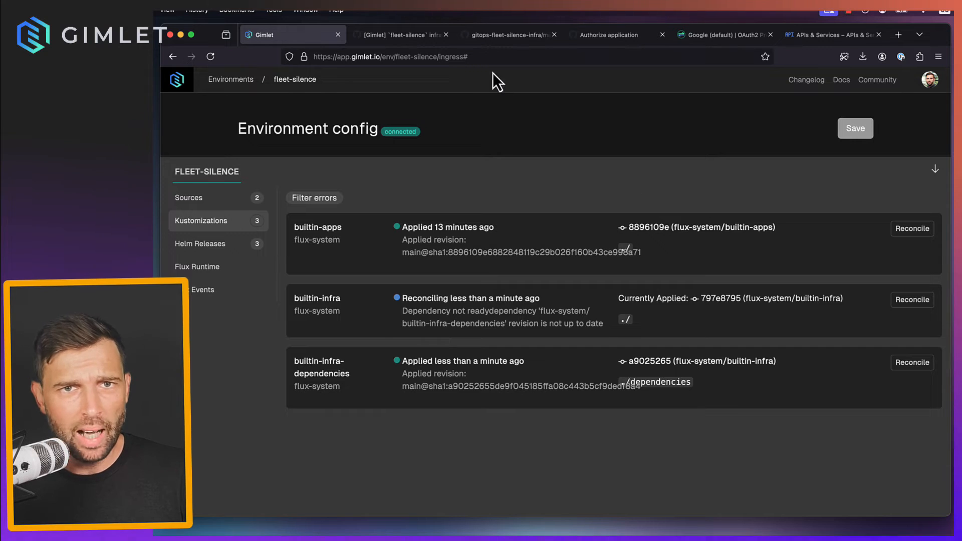
{"action": "left_click", "coordinate": [399, 34]}
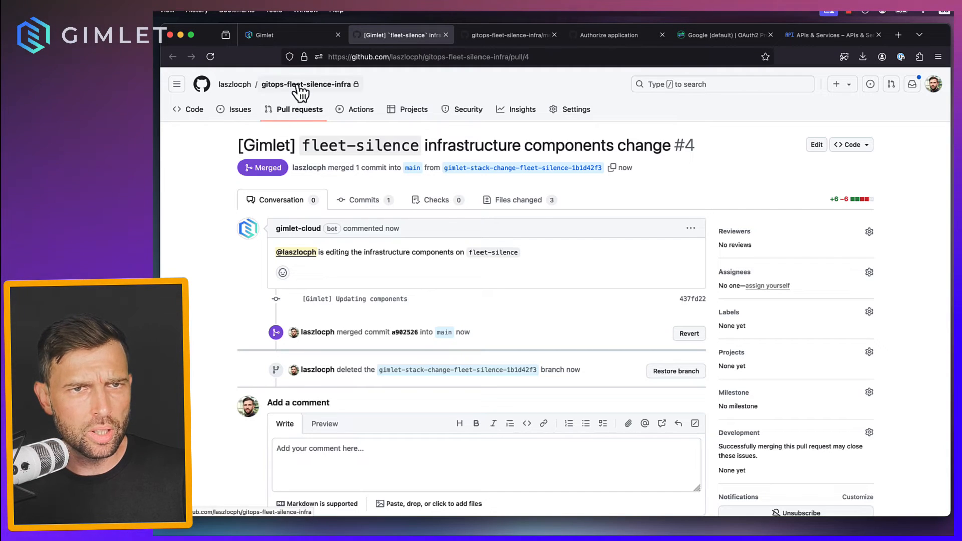
- Open manifests/oauth2-proxy.yaml in gitops-fleet-silence-infra for editing
{"action": "left_click", "coordinate": [305, 84]}
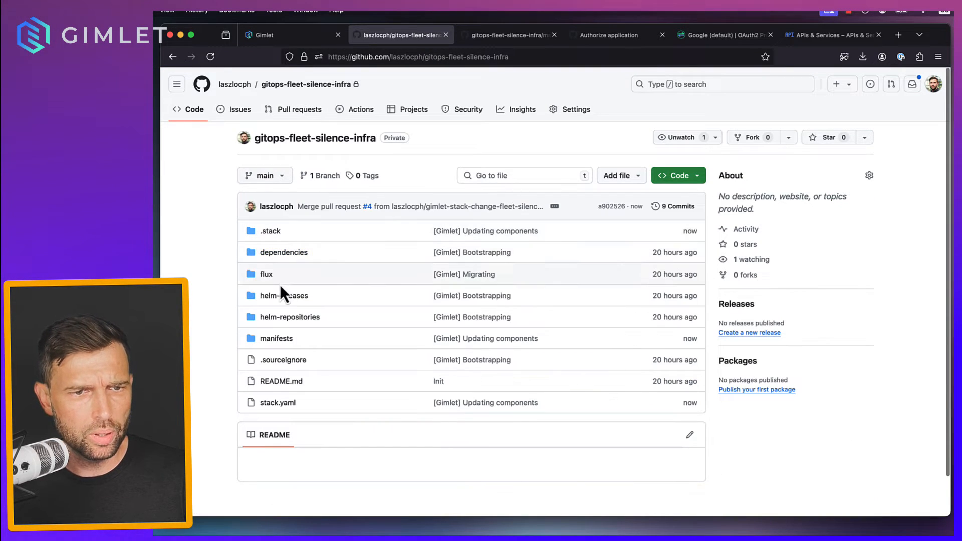
{"action": "left_click", "coordinate": [277, 337]}
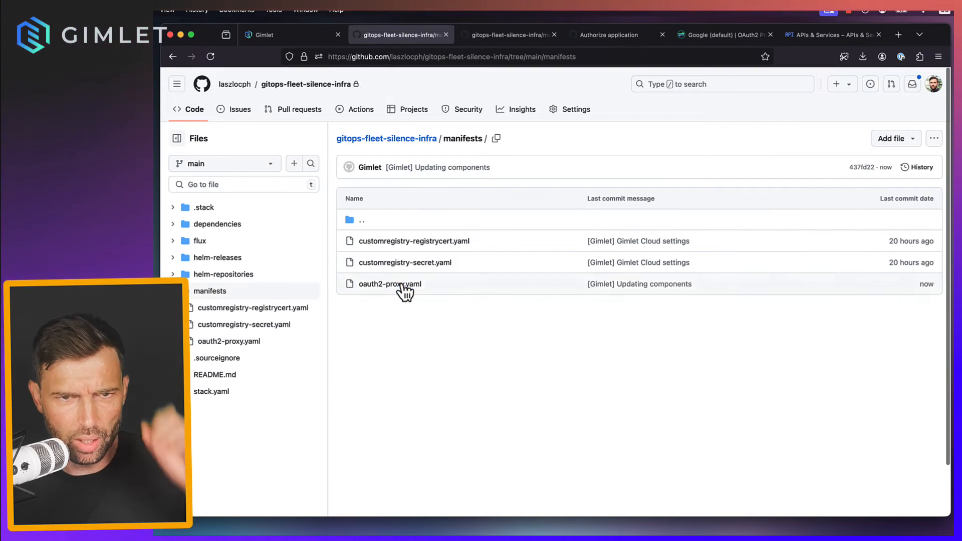
{"action": "left_click", "coordinate": [390, 284]}
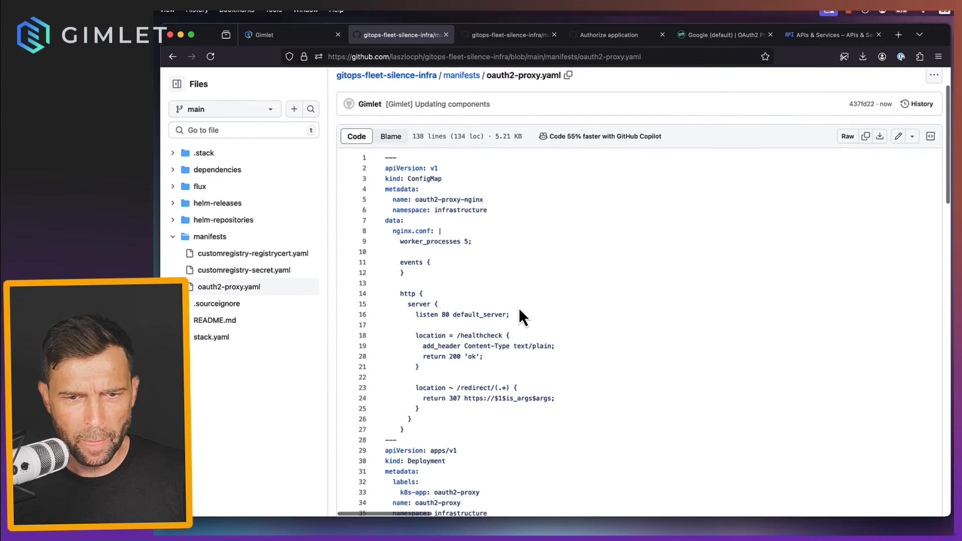
{"action": "scroll", "scroll_direction": "down", "scroll_amount": 3}
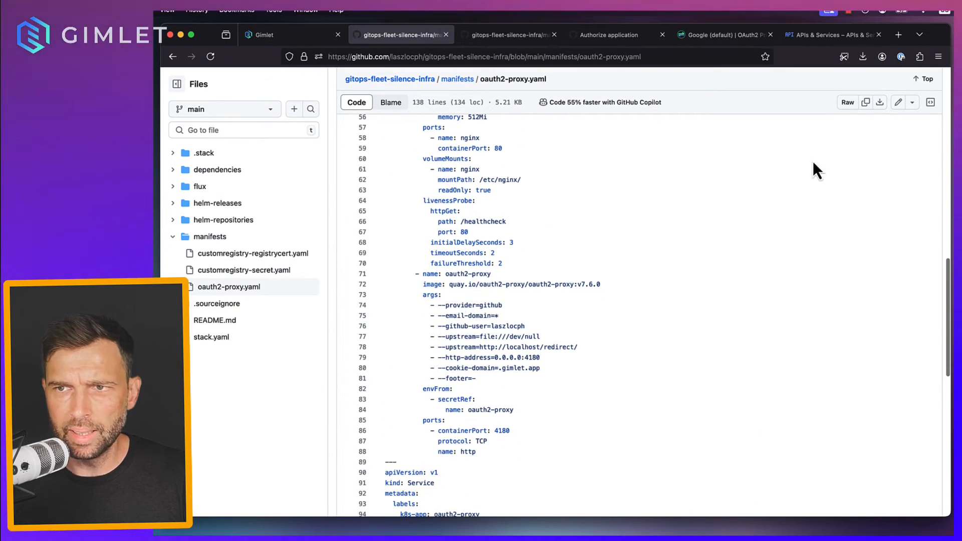
{"action": "left_click", "coordinate": [898, 102]}
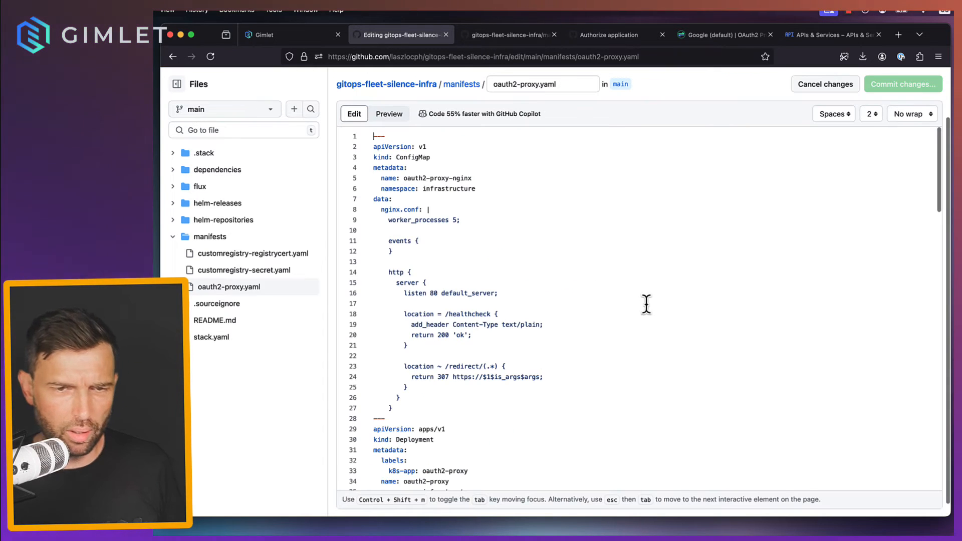
- Set provider to google and email domain to gimlet.io, removing the github-user argument
{"action": "scroll", "scroll_direction": "down", "scroll_amount": 3}
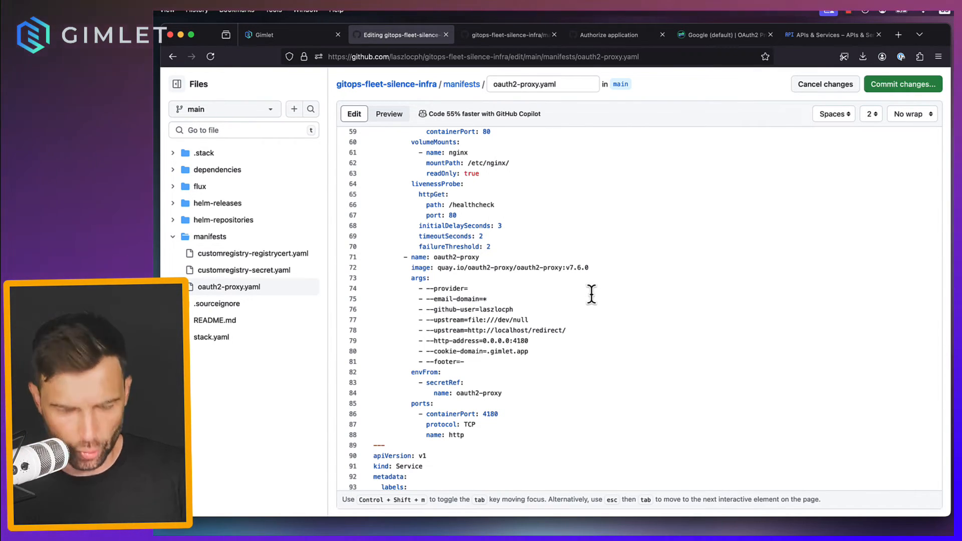
{"action": "type", "text": "google"}
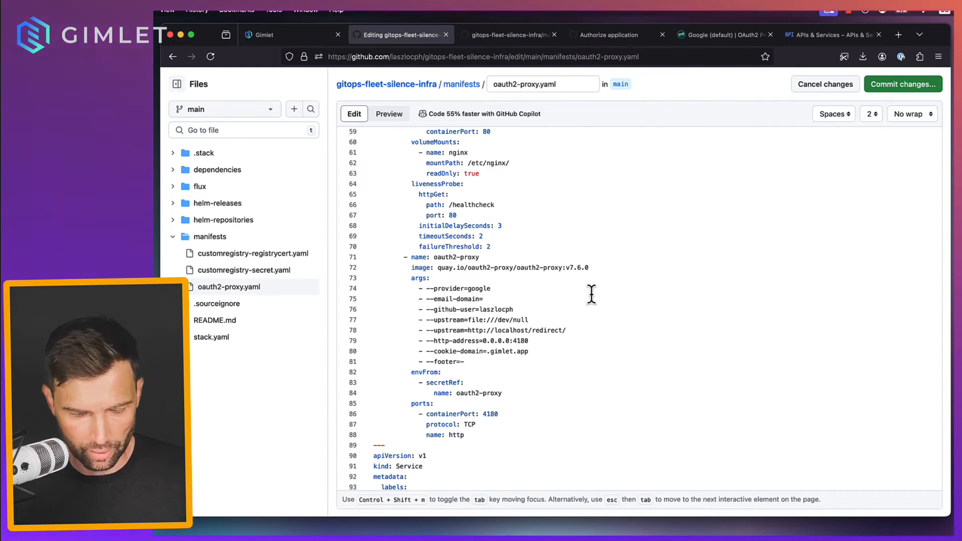
{"action": "type", "text": "gimlet.ip"}
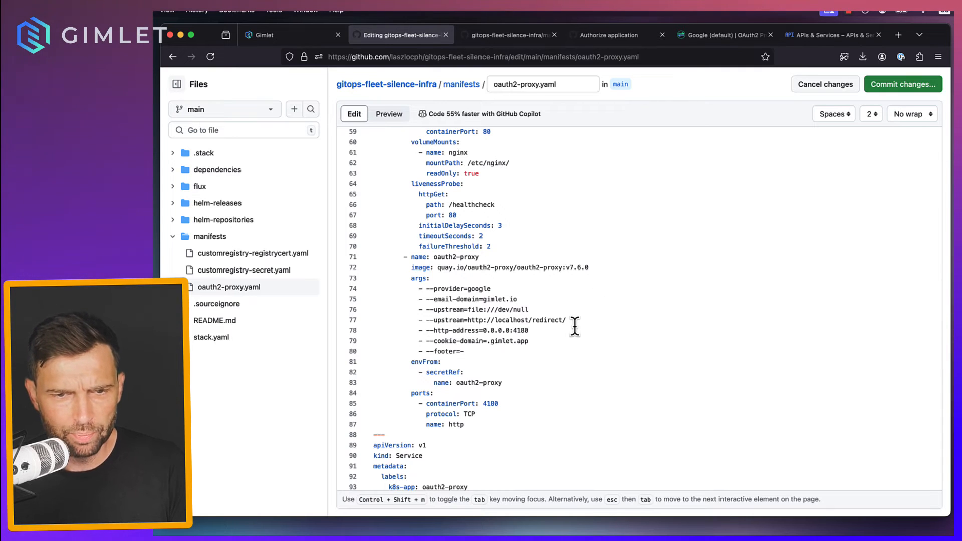
{"action": "scroll", "scroll_direction": "down", "scroll_amount": 3}
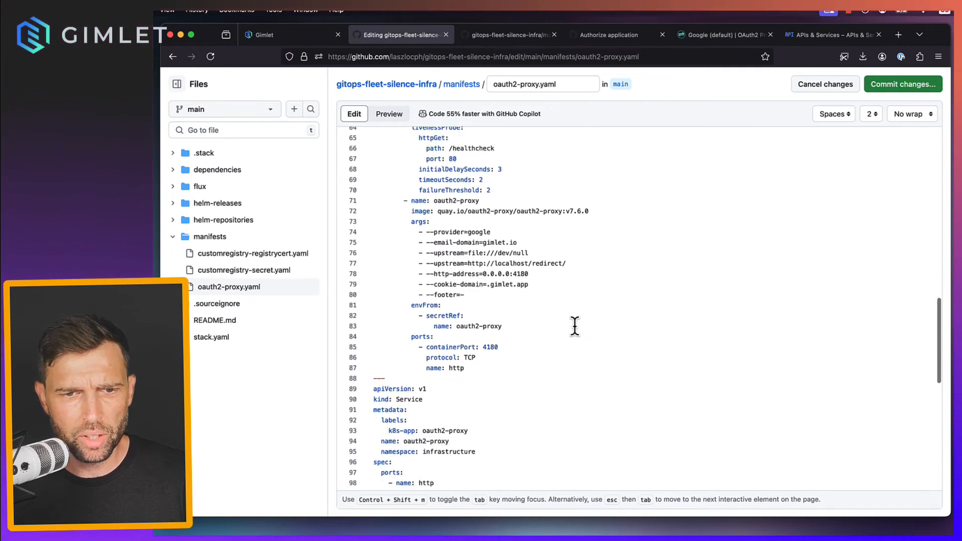
{"action": "scroll", "scroll_direction": "down", "scroll_amount": 3}
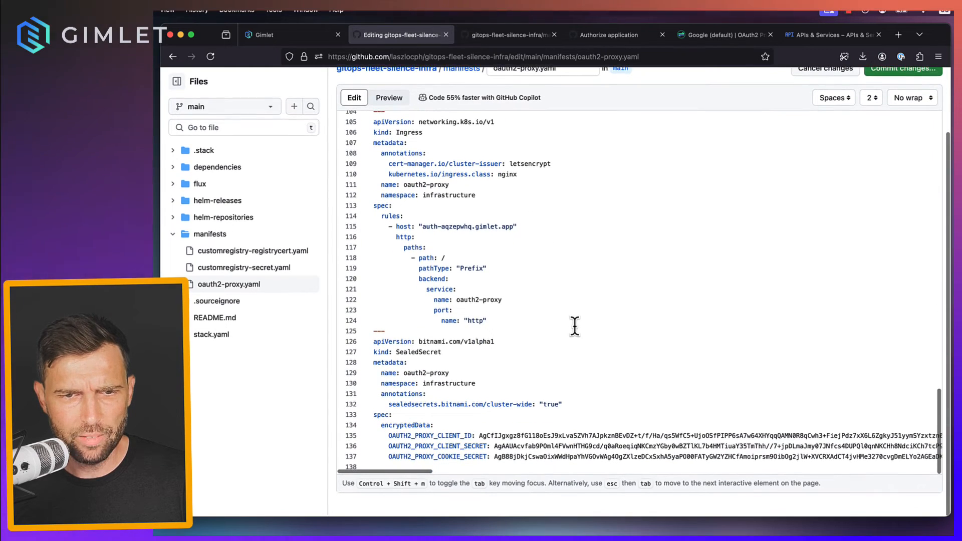
- Commit the oauth2-proxy.yaml edits directly to main
{"action": "left_click", "coordinate": [902, 71]}
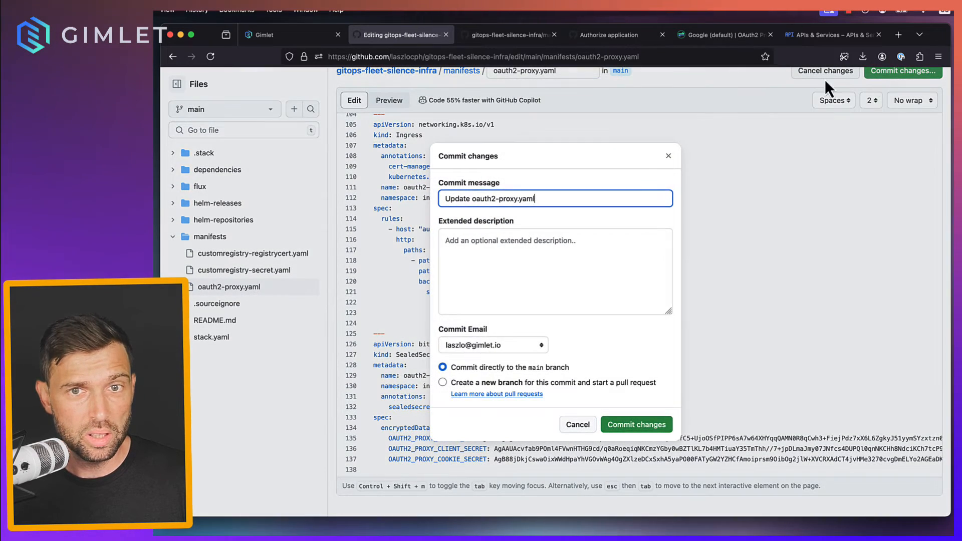
{"action": "left_click", "coordinate": [637, 424]}
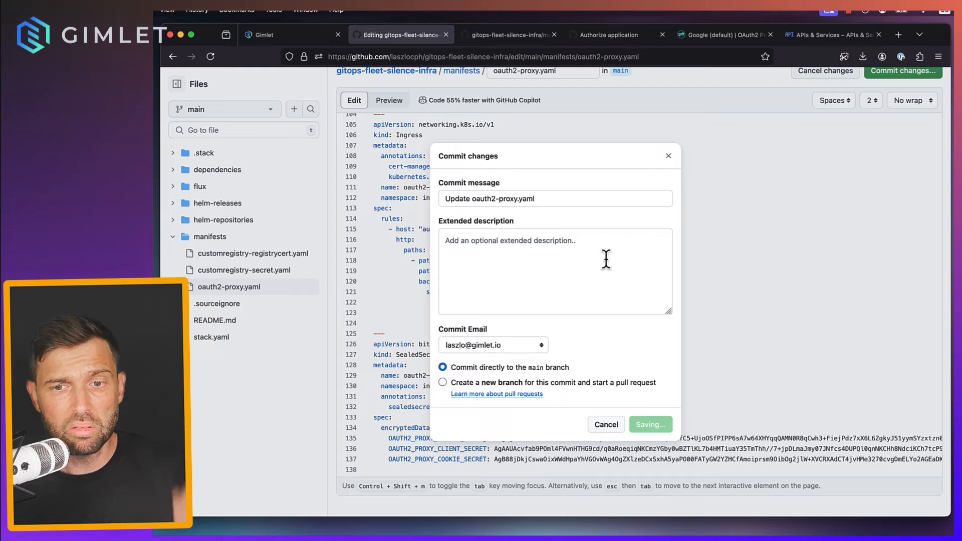
{"action": "left_click", "coordinate": [650, 424]}
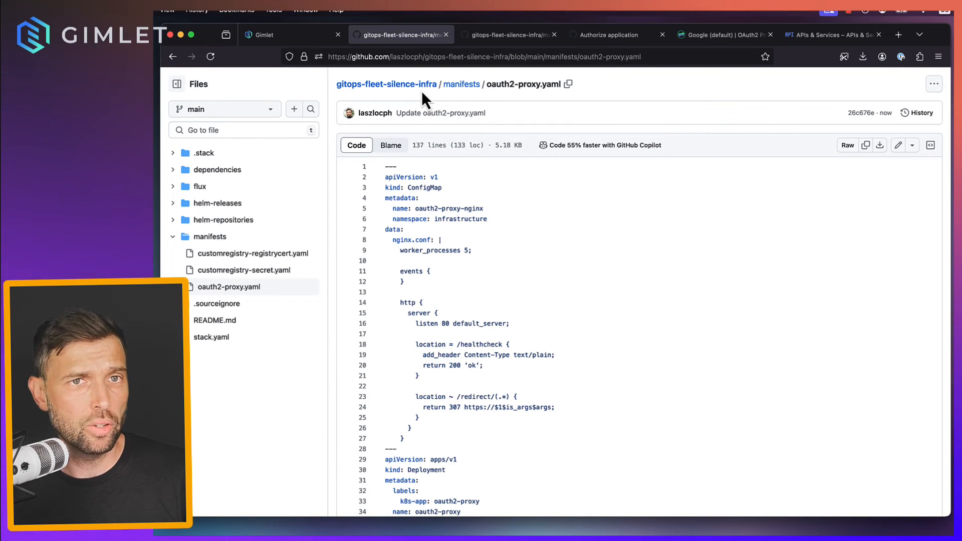
- Return to the Gimlet environment status, wait for the kustomizations, and collapse the panel to reach Repositories
{"action": "left_click", "coordinate": [264, 34]}
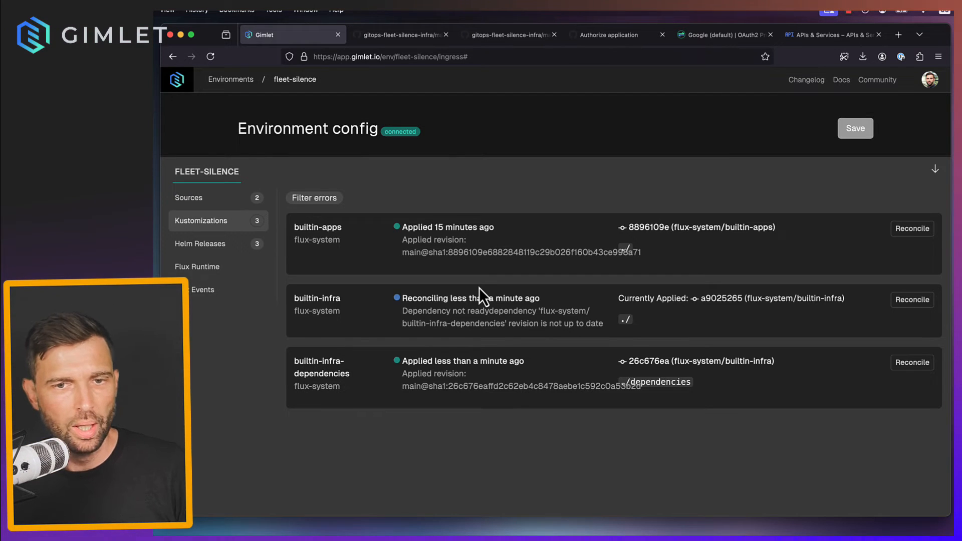
{"action": "left_click_drag", "start_coordinate": [486, 311], "coordinate": [448, 324]}
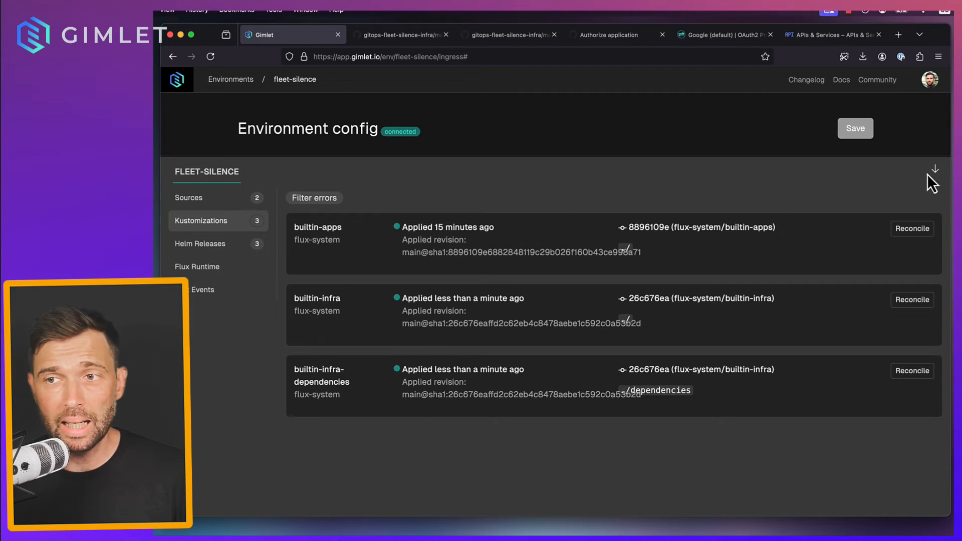
{"action": "left_click", "coordinate": [229, 79]}
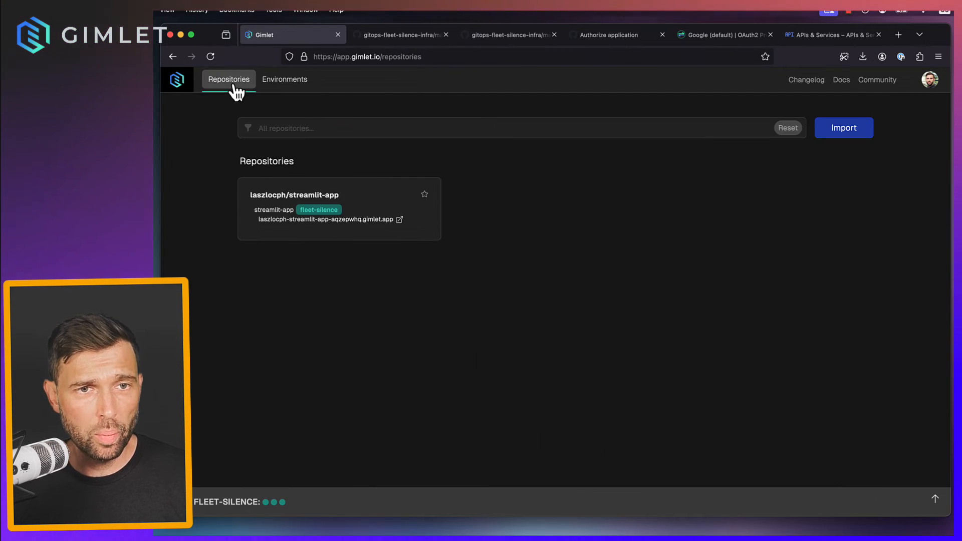
- Switch on Protect With OauthProxy in the streamlit-app domain settings without saving
{"action": "left_click", "coordinate": [294, 196]}
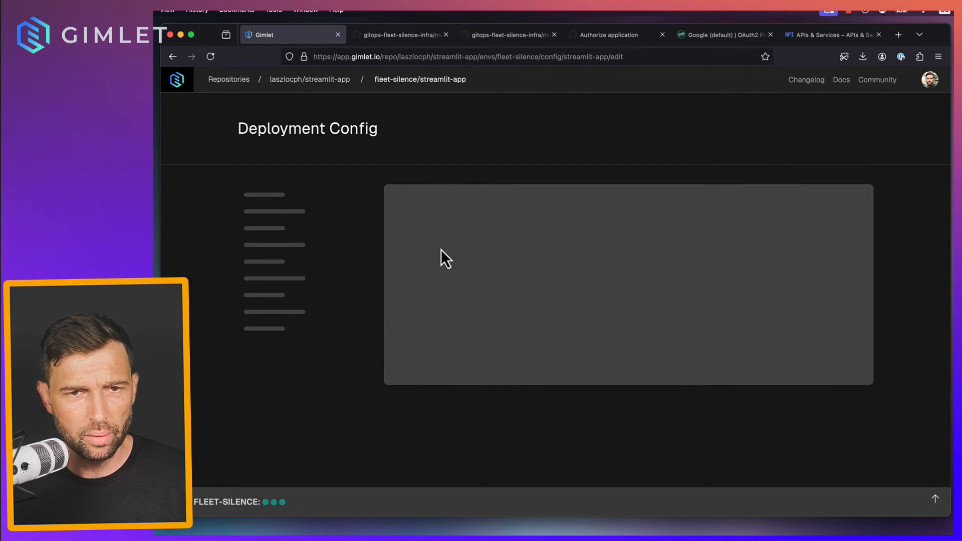
{"action": "left_click", "coordinate": [257, 237]}
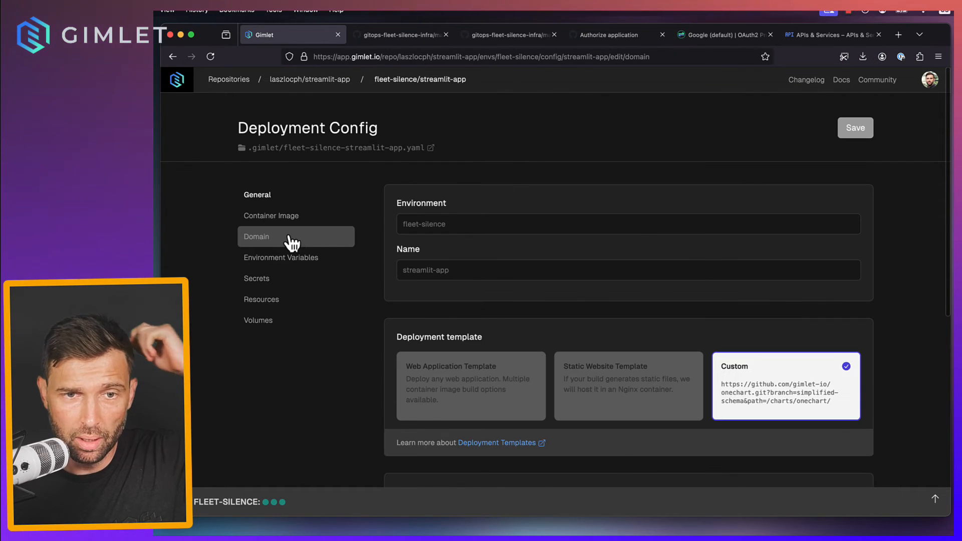
{"action": "left_click", "coordinate": [256, 237]}
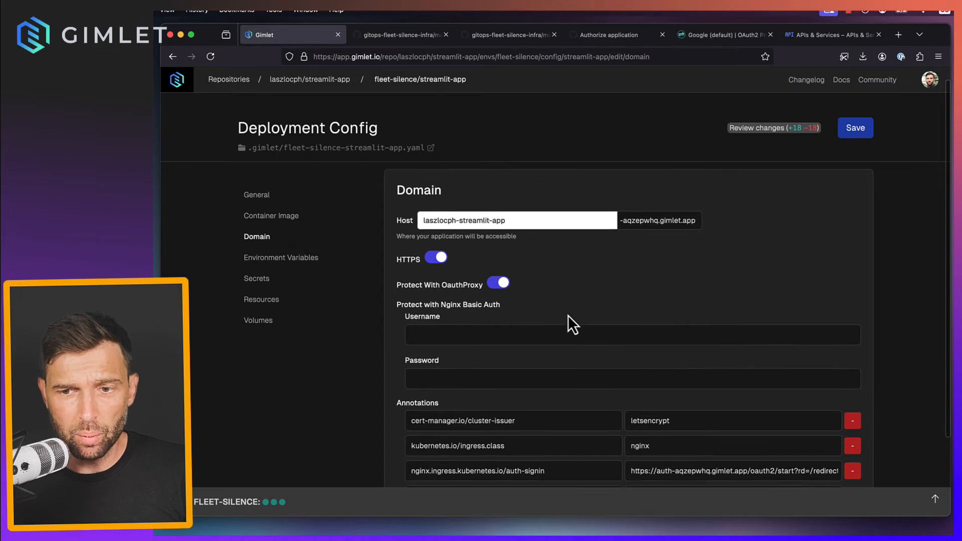
{"action": "scroll", "scroll_direction": "down", "scroll_amount": 3}
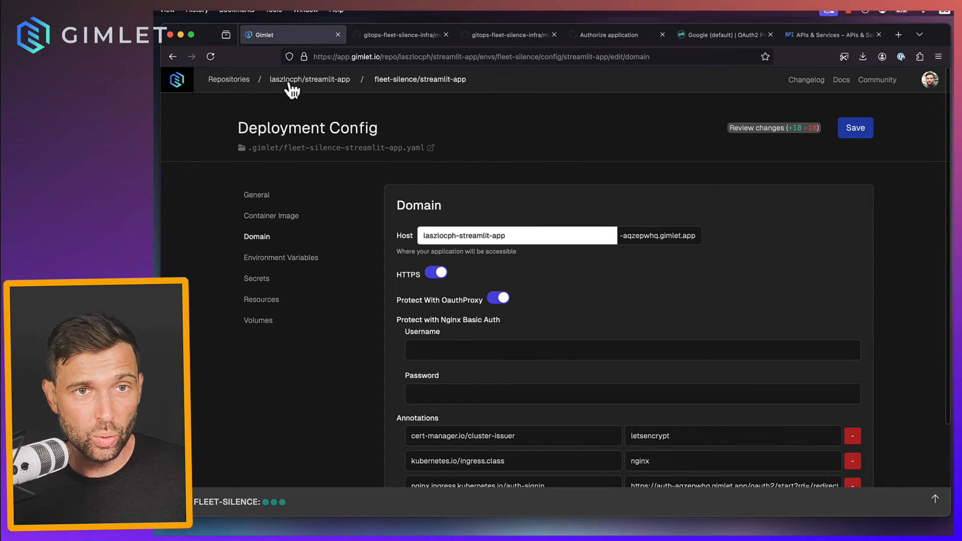
{"action": "left_click", "coordinate": [310, 79]}
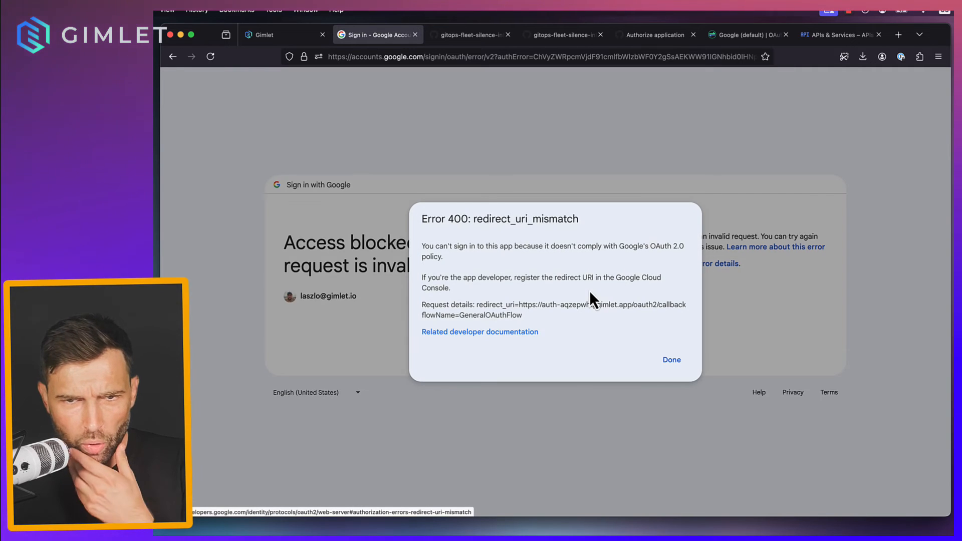
{"action": "mouse_move", "coordinate": [578, 297]}
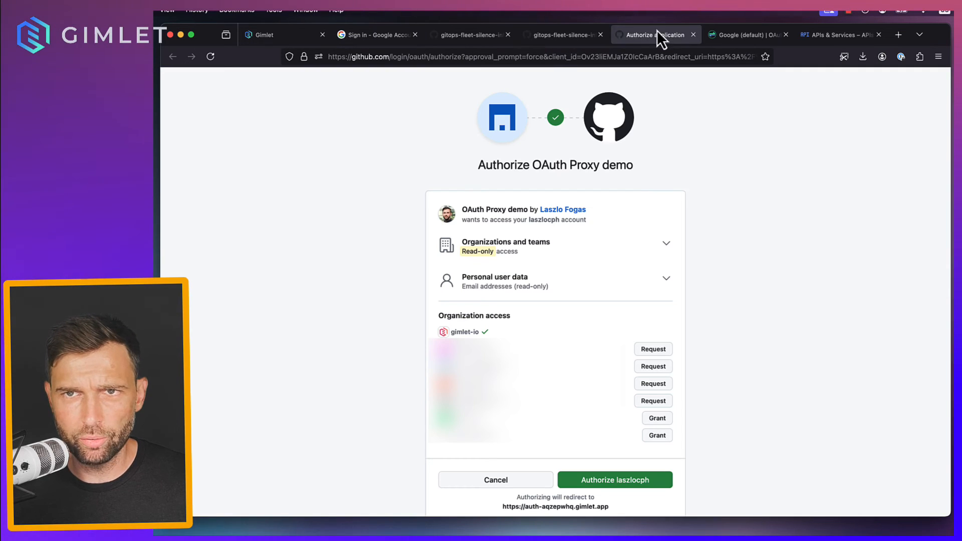
- Close the leftover GitHub Authorize application tab after reading the redirect_uri_mismatch error
{"action": "left_click", "coordinate": [724, 34]}
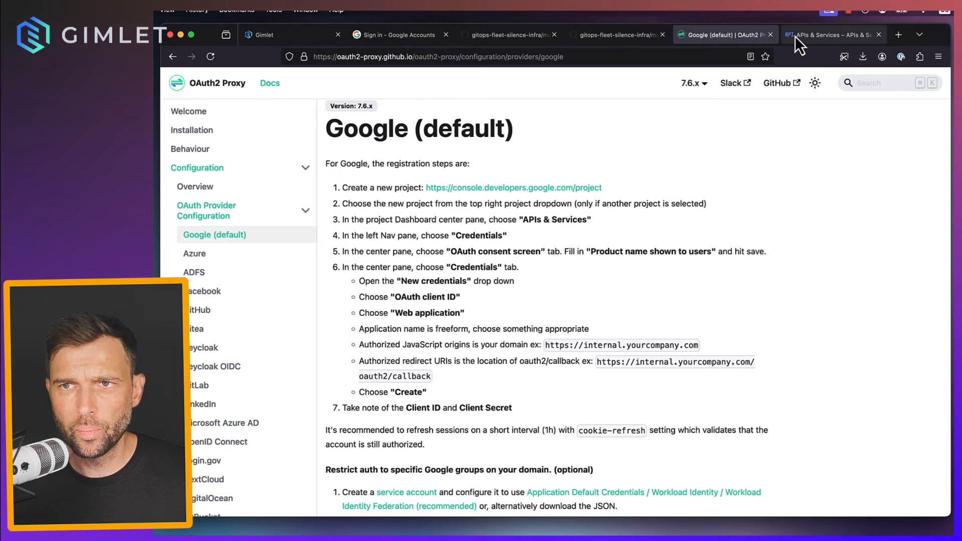
- Dismiss the client-created notice and reach the OAuth consent screen's Edit App registration
{"action": "left_click", "coordinate": [832, 34]}
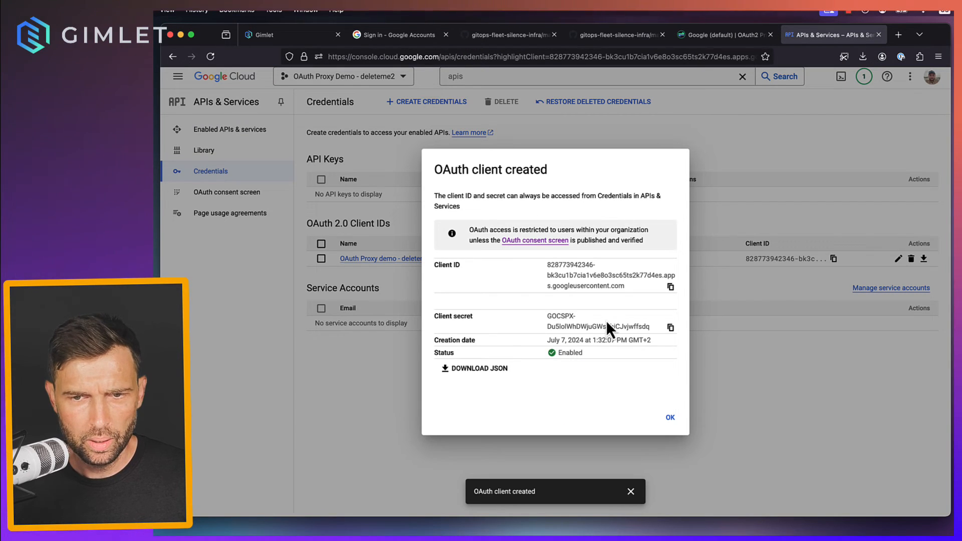
{"action": "left_click", "coordinate": [671, 417]}
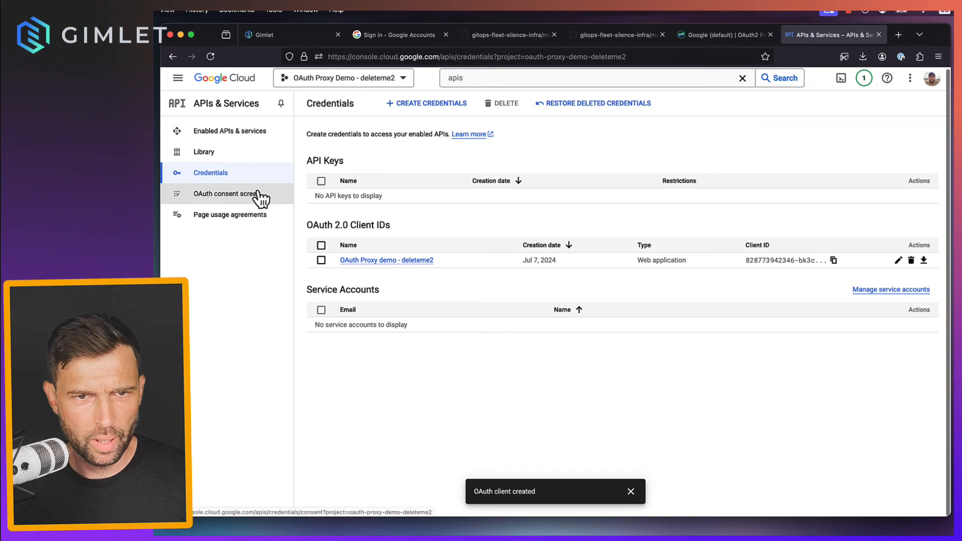
{"action": "left_click", "coordinate": [387, 260]}
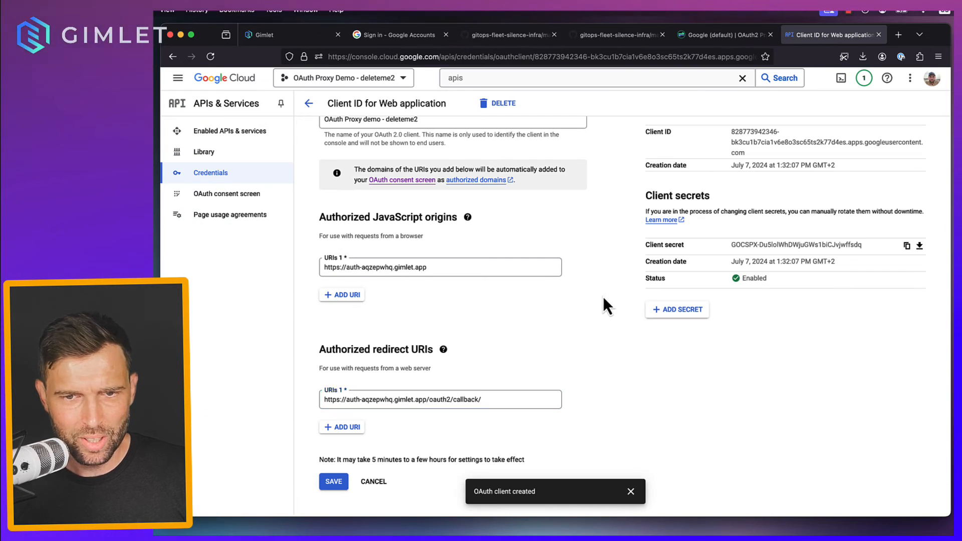
{"action": "left_click", "coordinate": [227, 194]}
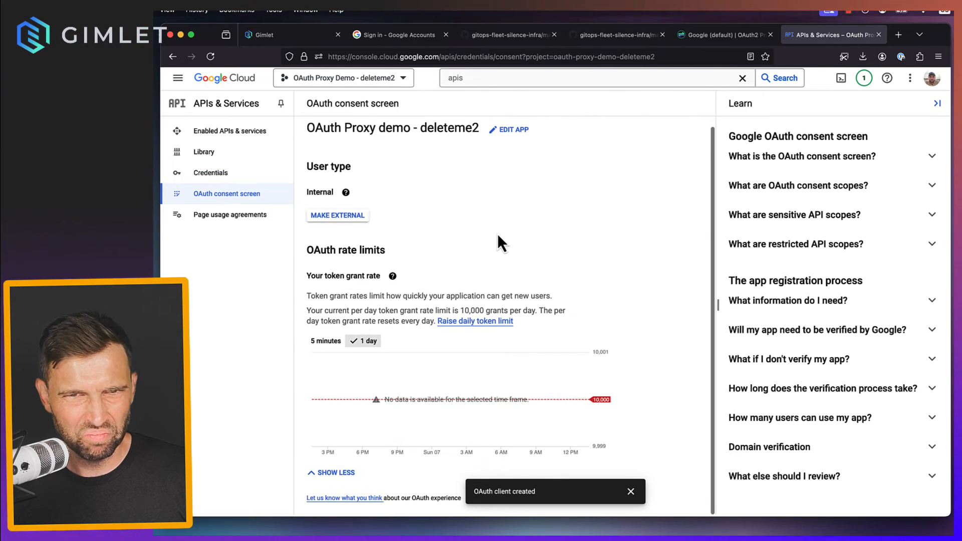
{"action": "left_click", "coordinate": [513, 129]}
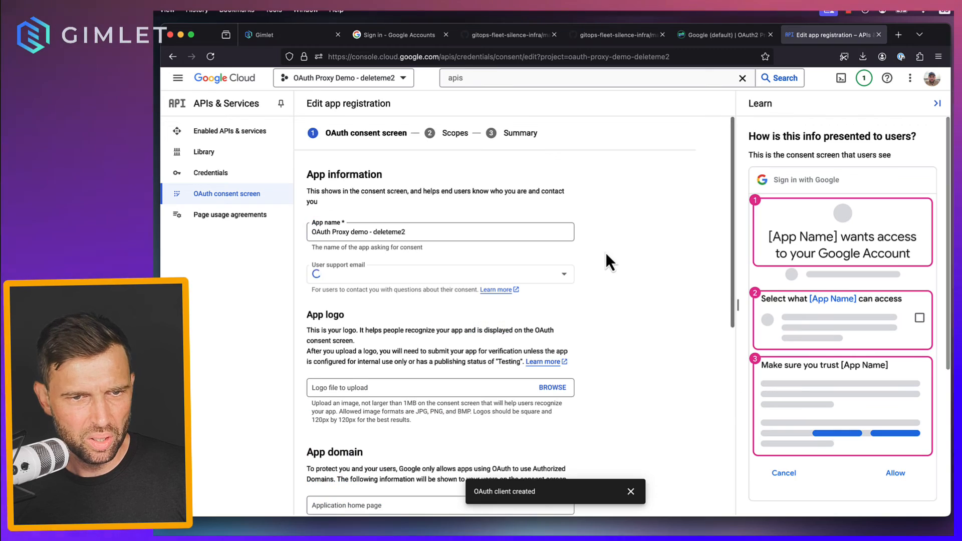
- Save the OAuth Proxy demo client with the auth-aqzepwhq.gimlet.app callback as its redirect URI
{"action": "scroll", "scroll_direction": "down", "scroll_amount": 3}
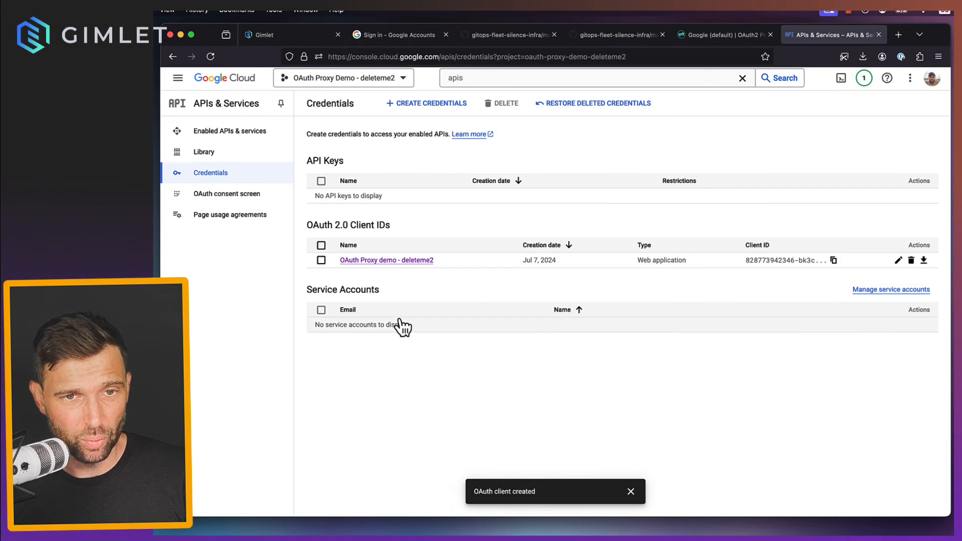
{"action": "left_click", "coordinate": [387, 260]}
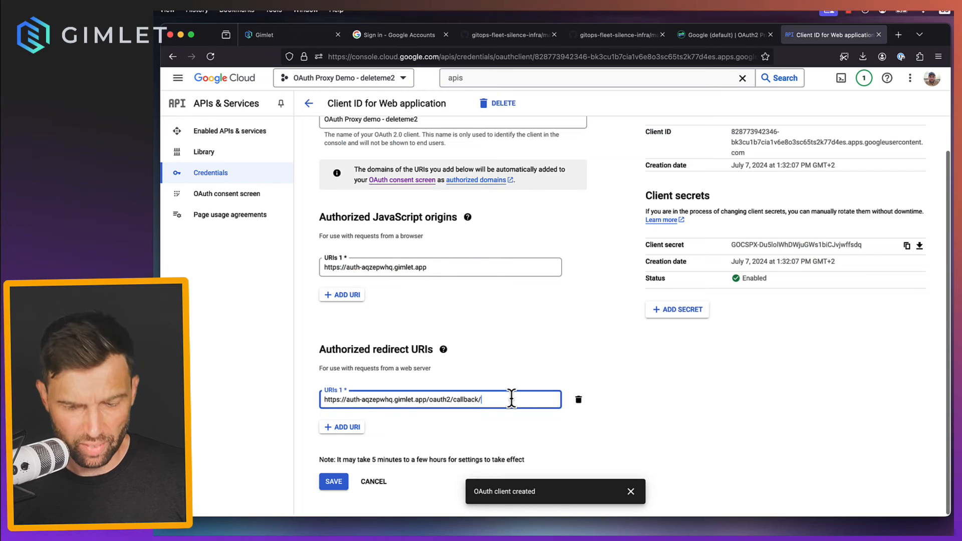
{"action": "left_click", "coordinate": [333, 481]}
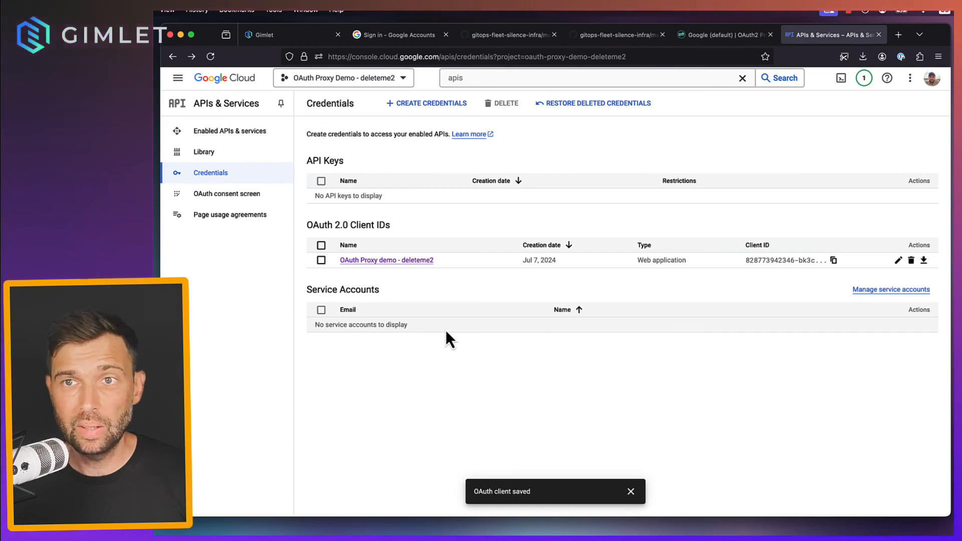
{"action": "left_click", "coordinate": [264, 34]}
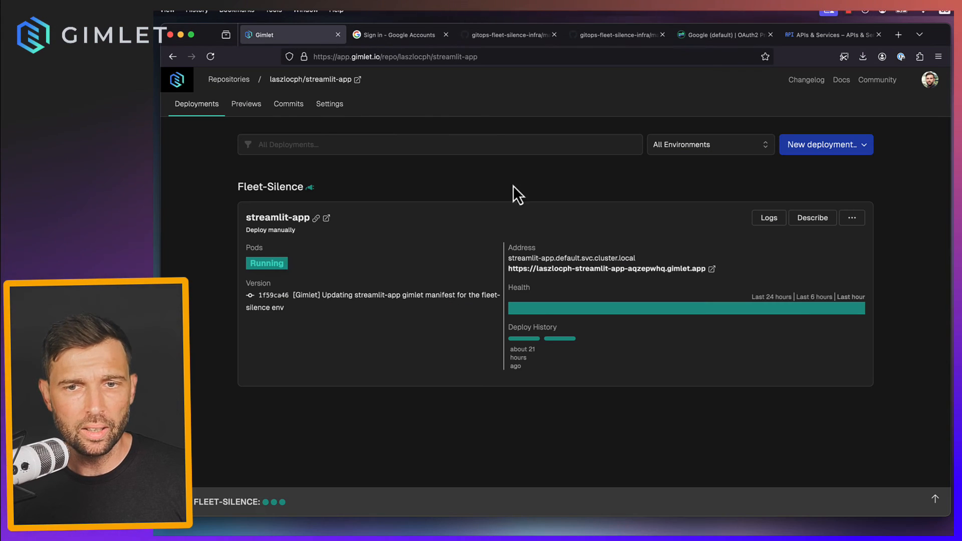
- Load the Streamlit app through Google sign-in with Continue, then return to the Gimlet fleet-silence ingress config
{"action": "left_click", "coordinate": [393, 34]}
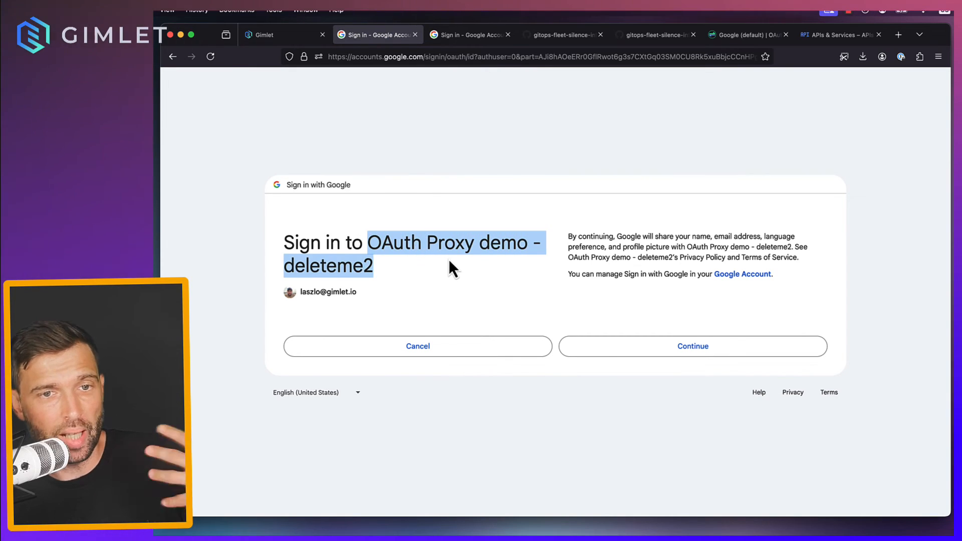
{"action": "left_click", "coordinate": [693, 346]}
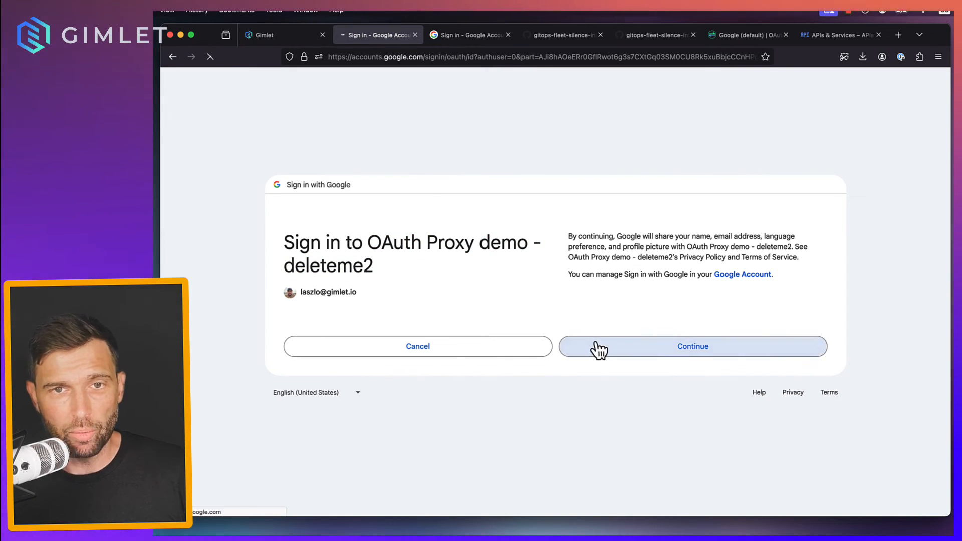
{"action": "left_click", "coordinate": [692, 346]}
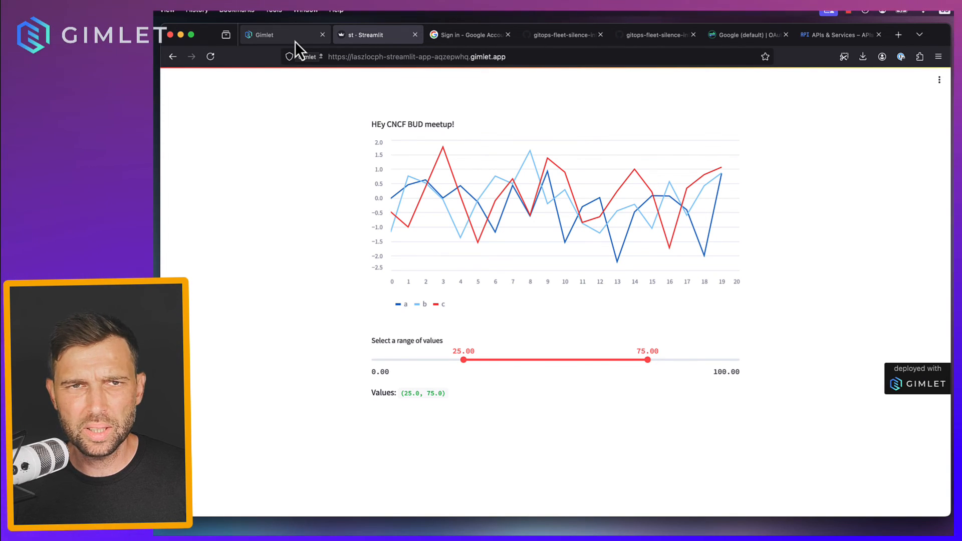
{"action": "left_click", "coordinate": [276, 34]}
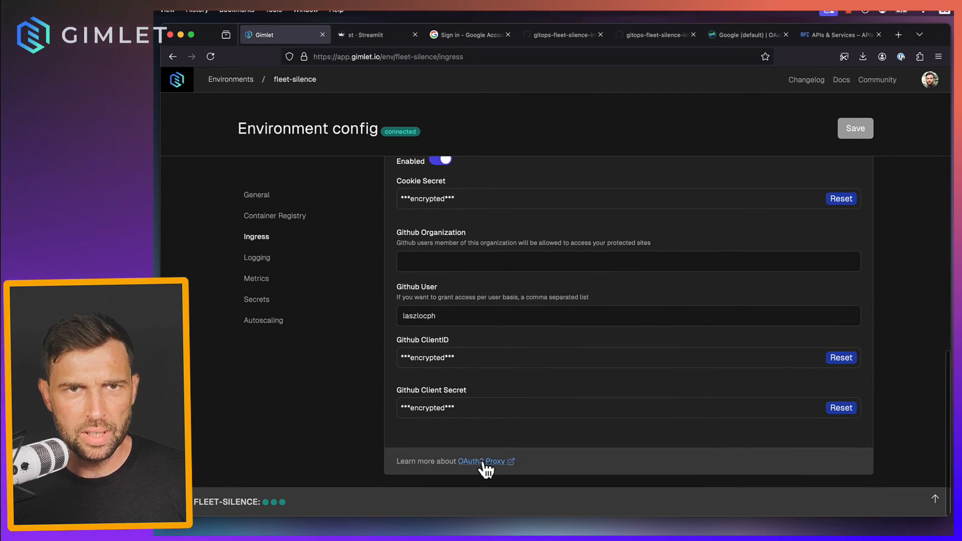
- Look up the sign-out endpoint in the OAuth2 Proxy docs and copy the app's generated address prefix
{"action": "left_click", "coordinate": [481, 462]}
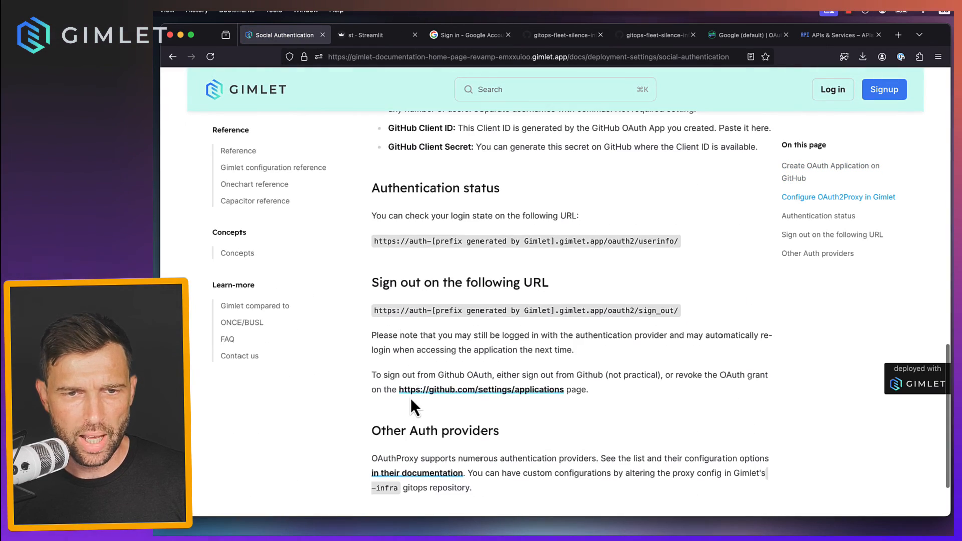
{"action": "scroll", "scroll_direction": "down", "scroll_amount": 3}
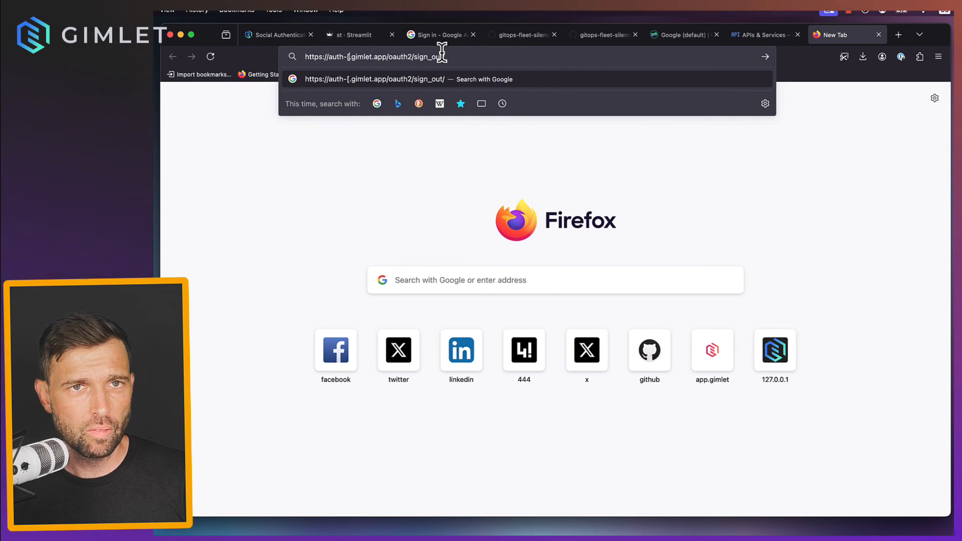
{"action": "left_click", "coordinate": [356, 35]}
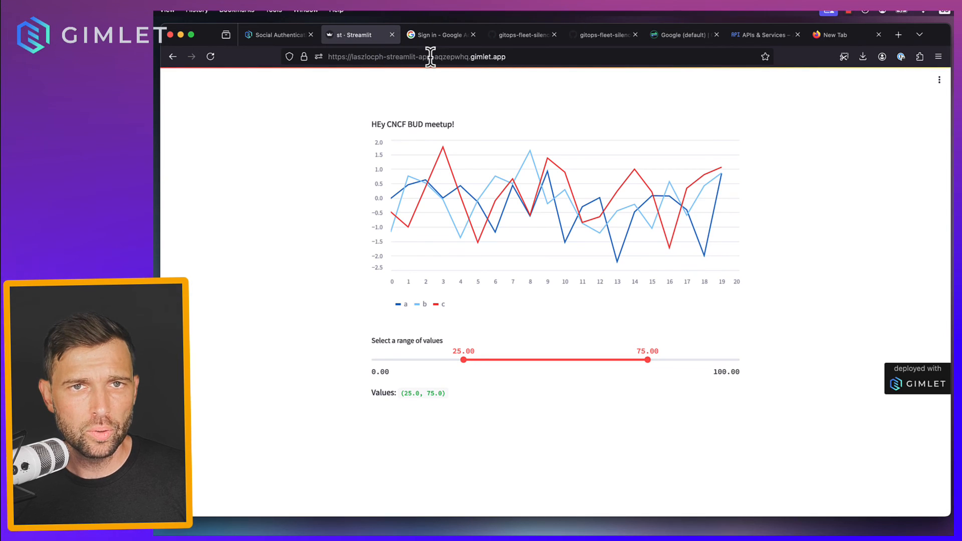
{"action": "left_click", "coordinate": [414, 57]}
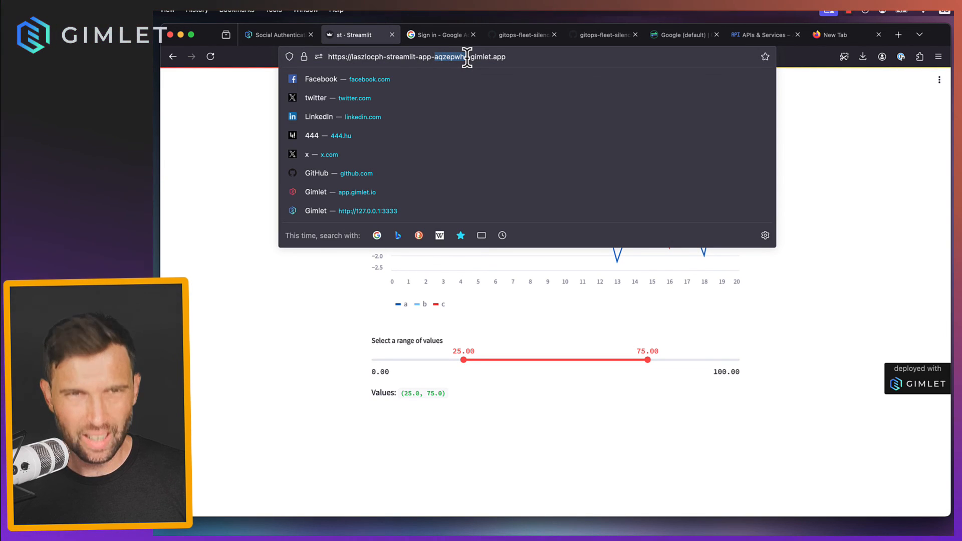
{"action": "left_click", "coordinate": [437, 34]}
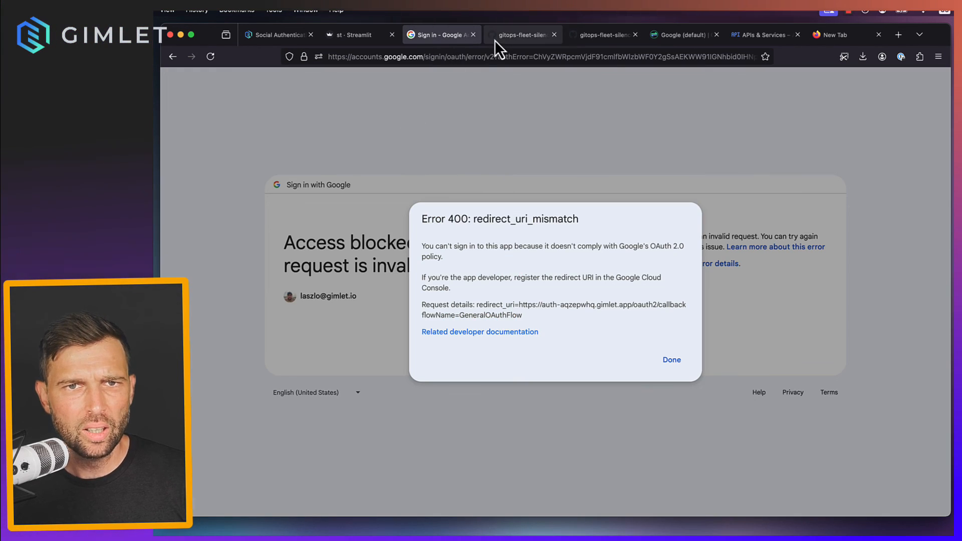
{"action": "mouse_move", "coordinate": [452, 43]}
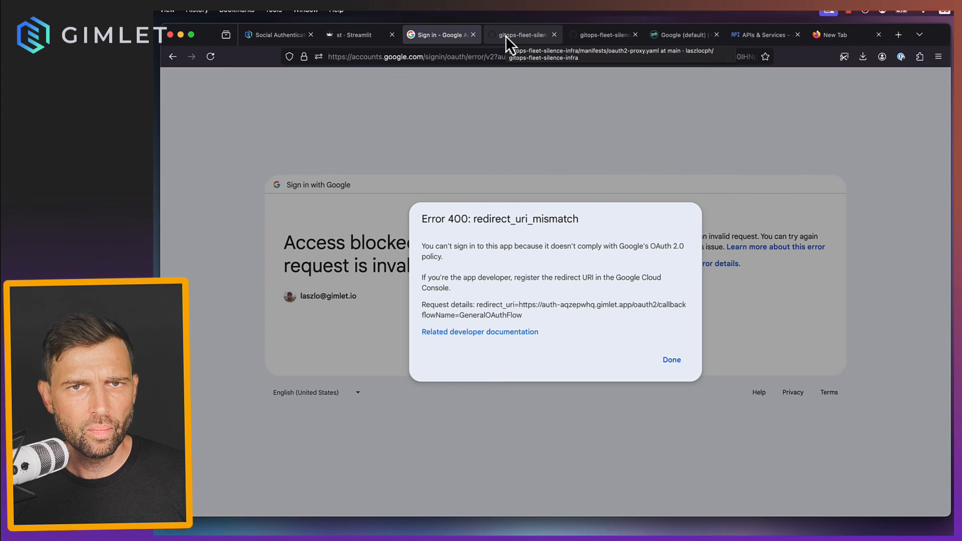
- Sign out via the /oauth2/sign_out URL, check the Endpoints docs, and reload the app to its sign-in page
{"action": "left_click", "coordinate": [766, 34]}
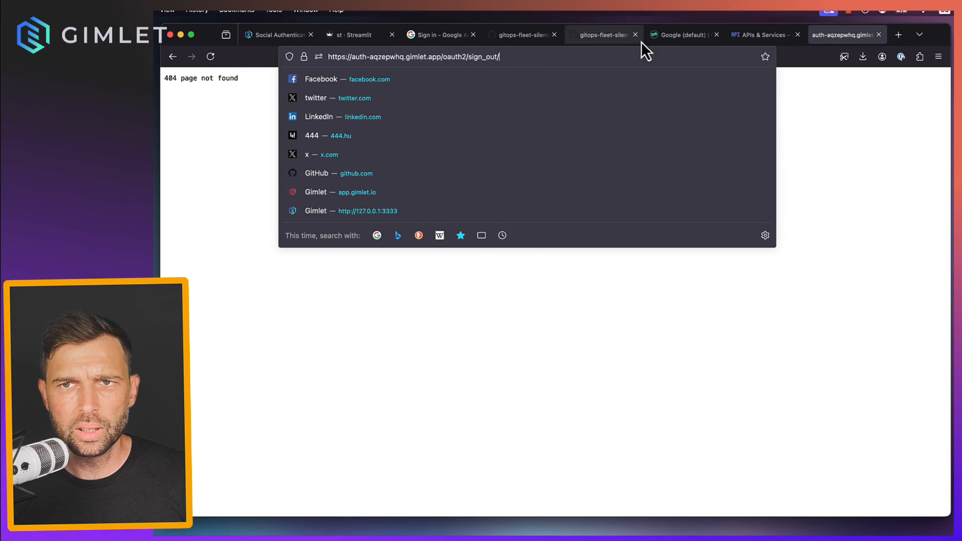
{"action": "left_click", "coordinate": [683, 34]}
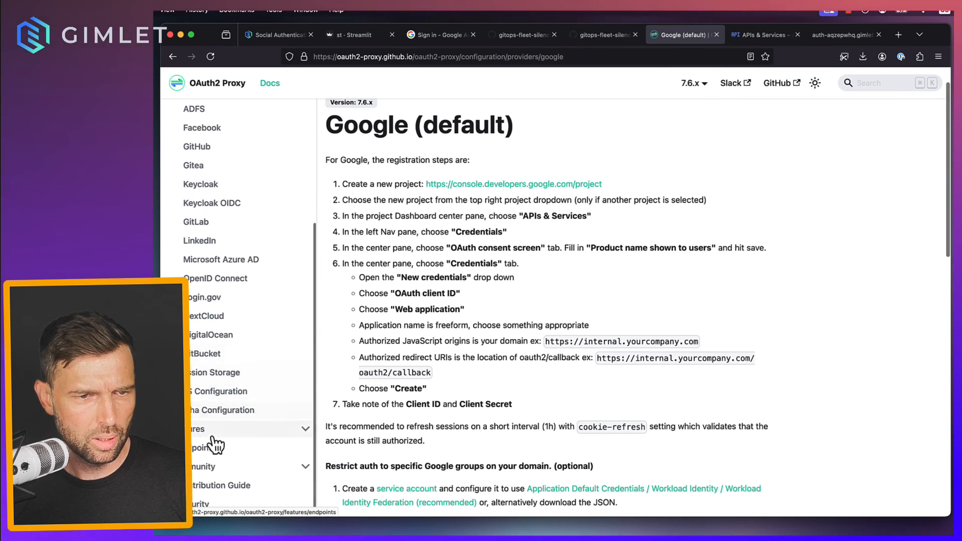
{"action": "left_click", "coordinate": [204, 447]}
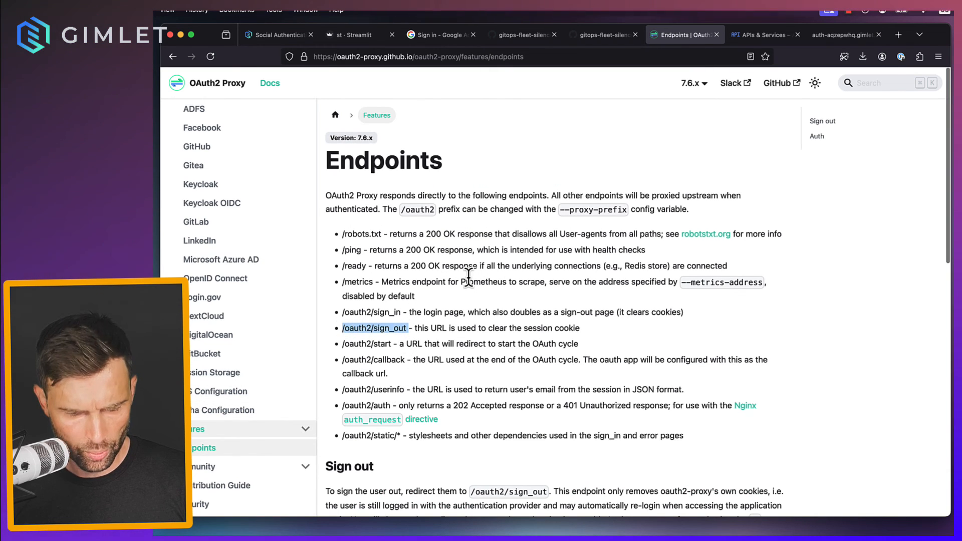
{"action": "left_click", "coordinate": [844, 34]}
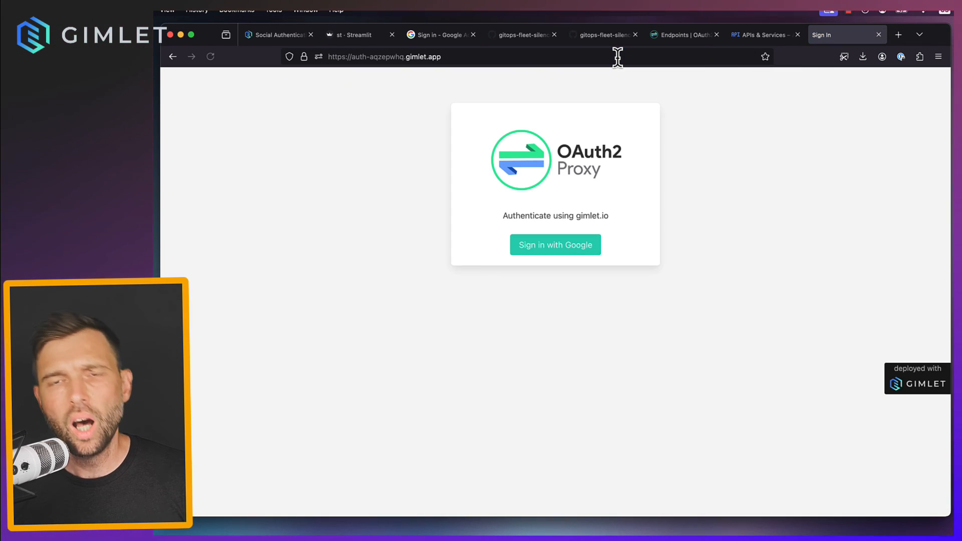
{"action": "mouse_move", "coordinate": [425, 213]}
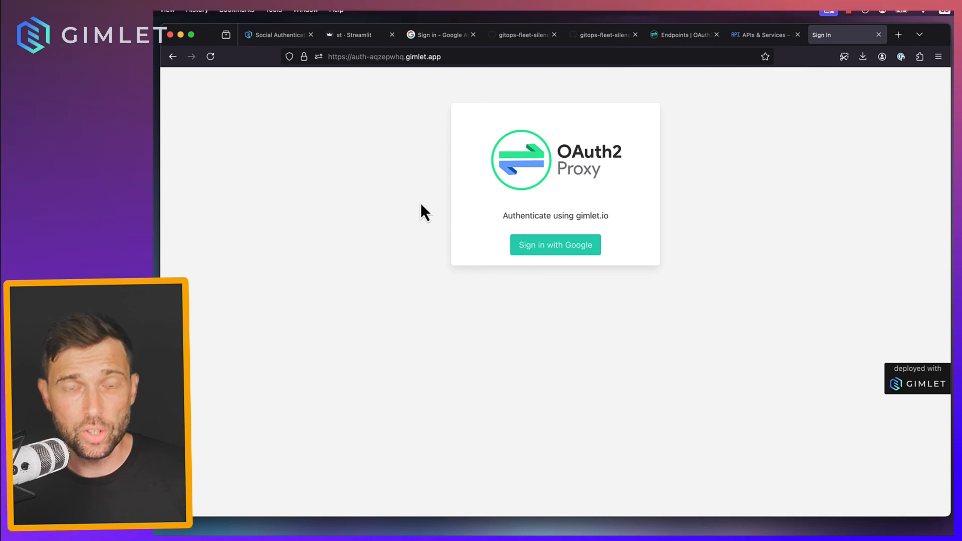
- Attempt Google sign-in with an outside account, hit the 403 org_internal block, and return to the Endpoints docs
{"action": "left_click", "coordinate": [359, 34]}
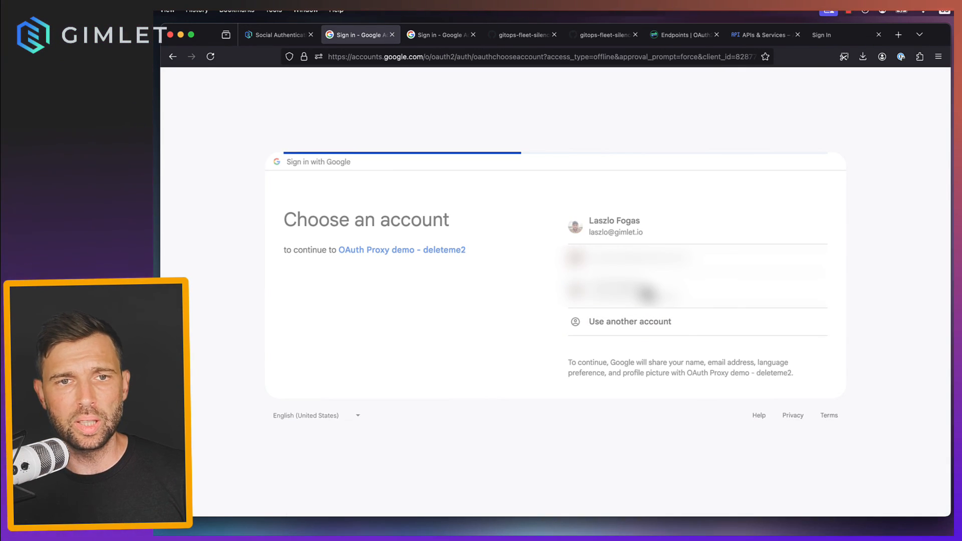
{"action": "left_click", "coordinate": [615, 226]}
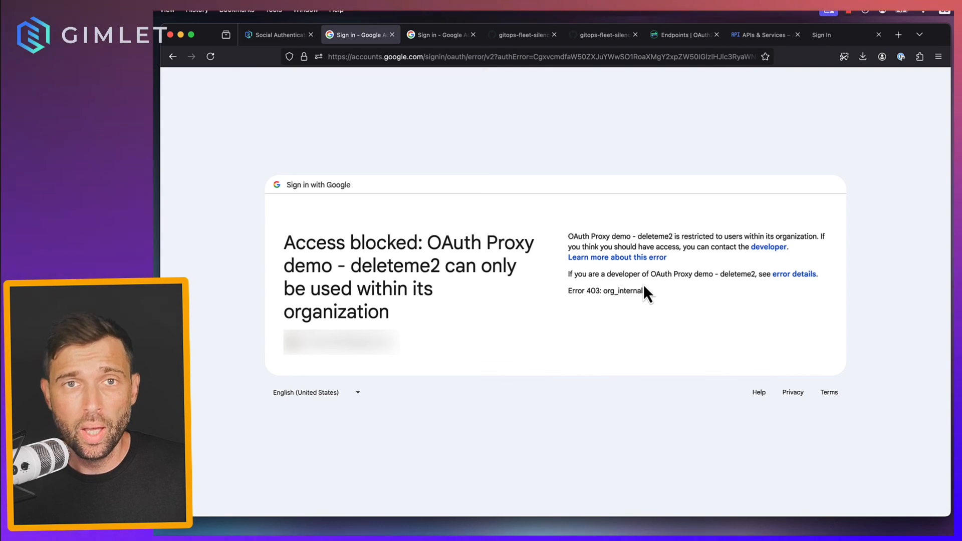
{"action": "left_click", "coordinate": [683, 34]}
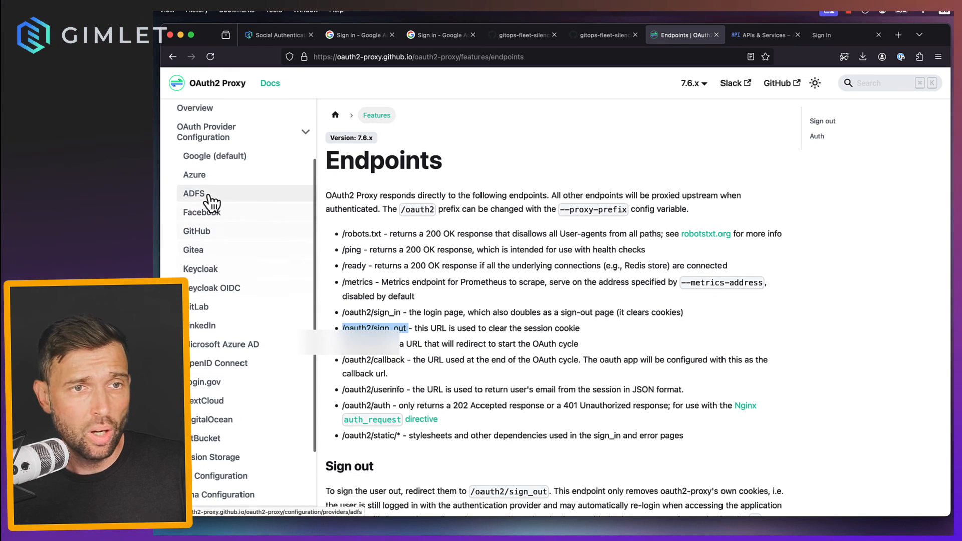
- Show the Google (default) provider page with its registration steps in the OAuth2 Proxy docs
{"action": "left_click", "coordinate": [214, 156]}
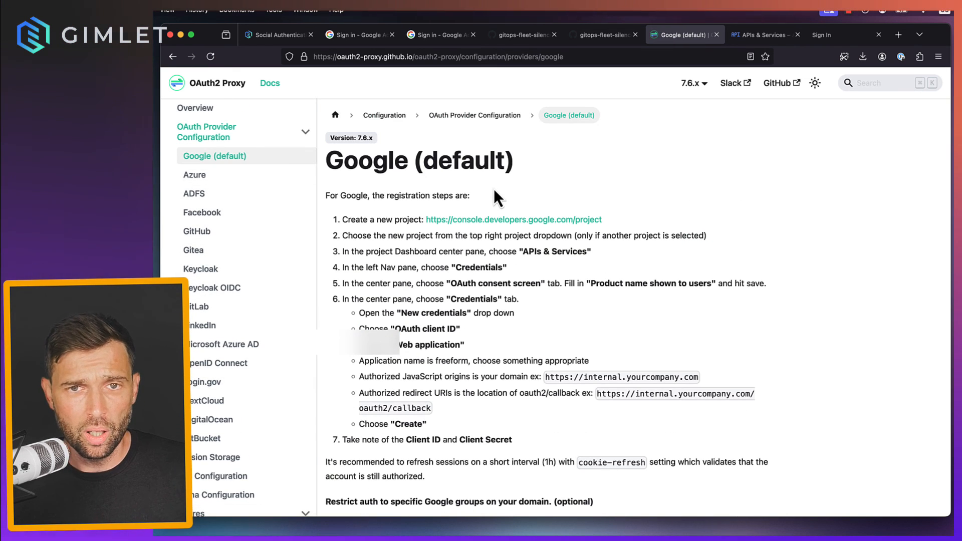
{"action": "mouse_move", "coordinate": [509, 192]}
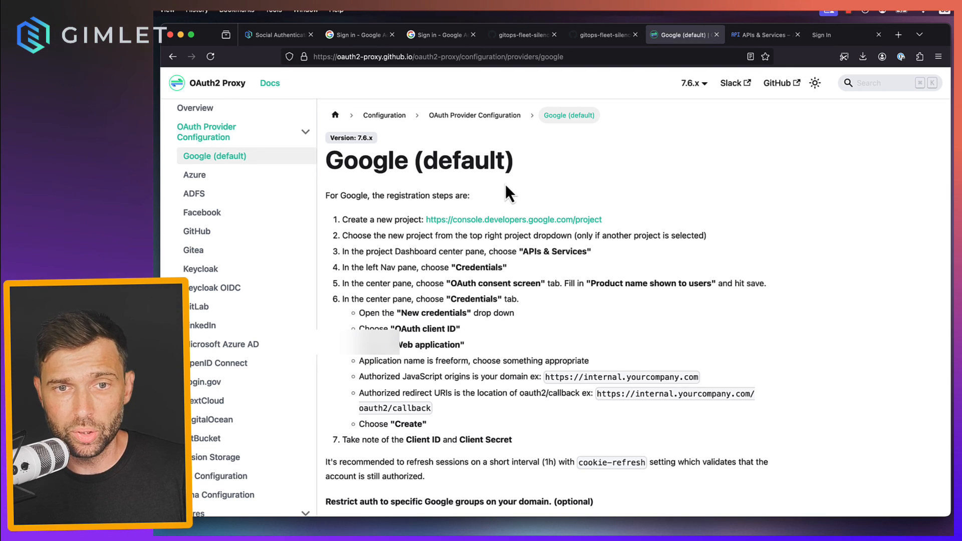
{"action": "mouse_move", "coordinate": [430, 361]}
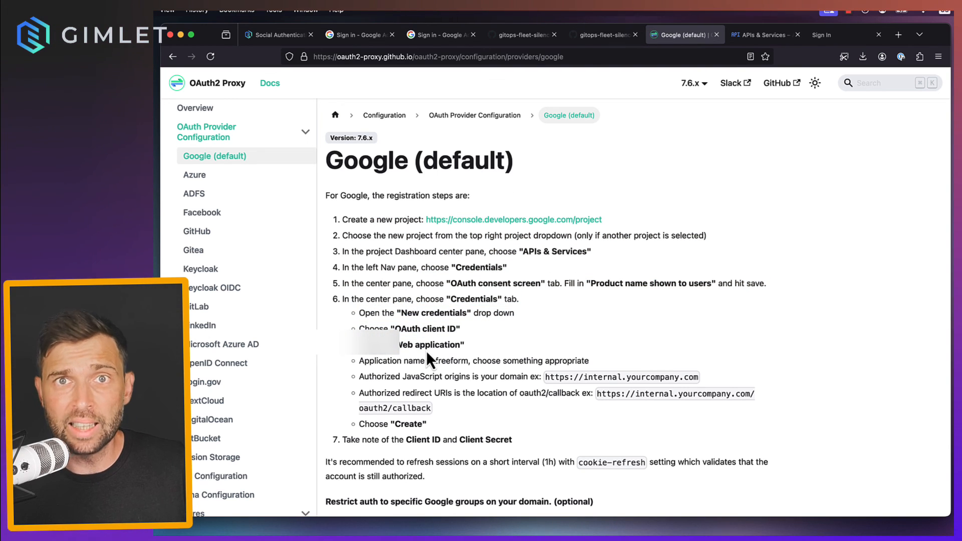